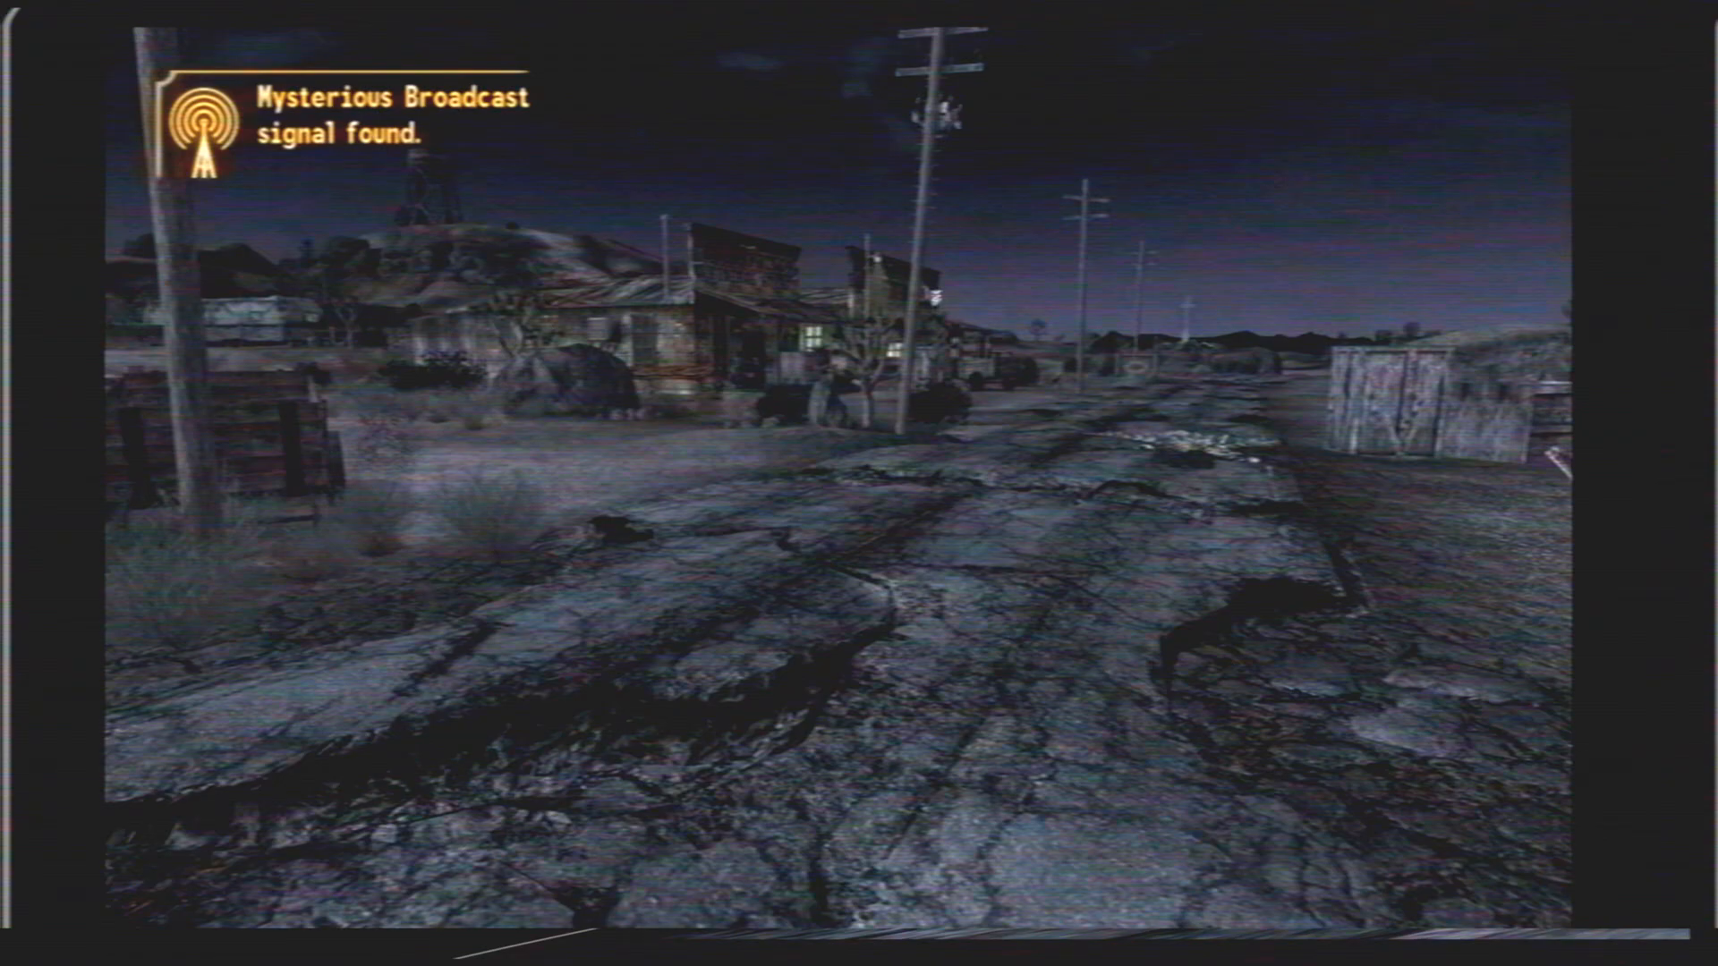
# - Bring up the Pip-Boy on the STATS > Status page in Fallout: New Vegas
pyautogui.press('Tab')
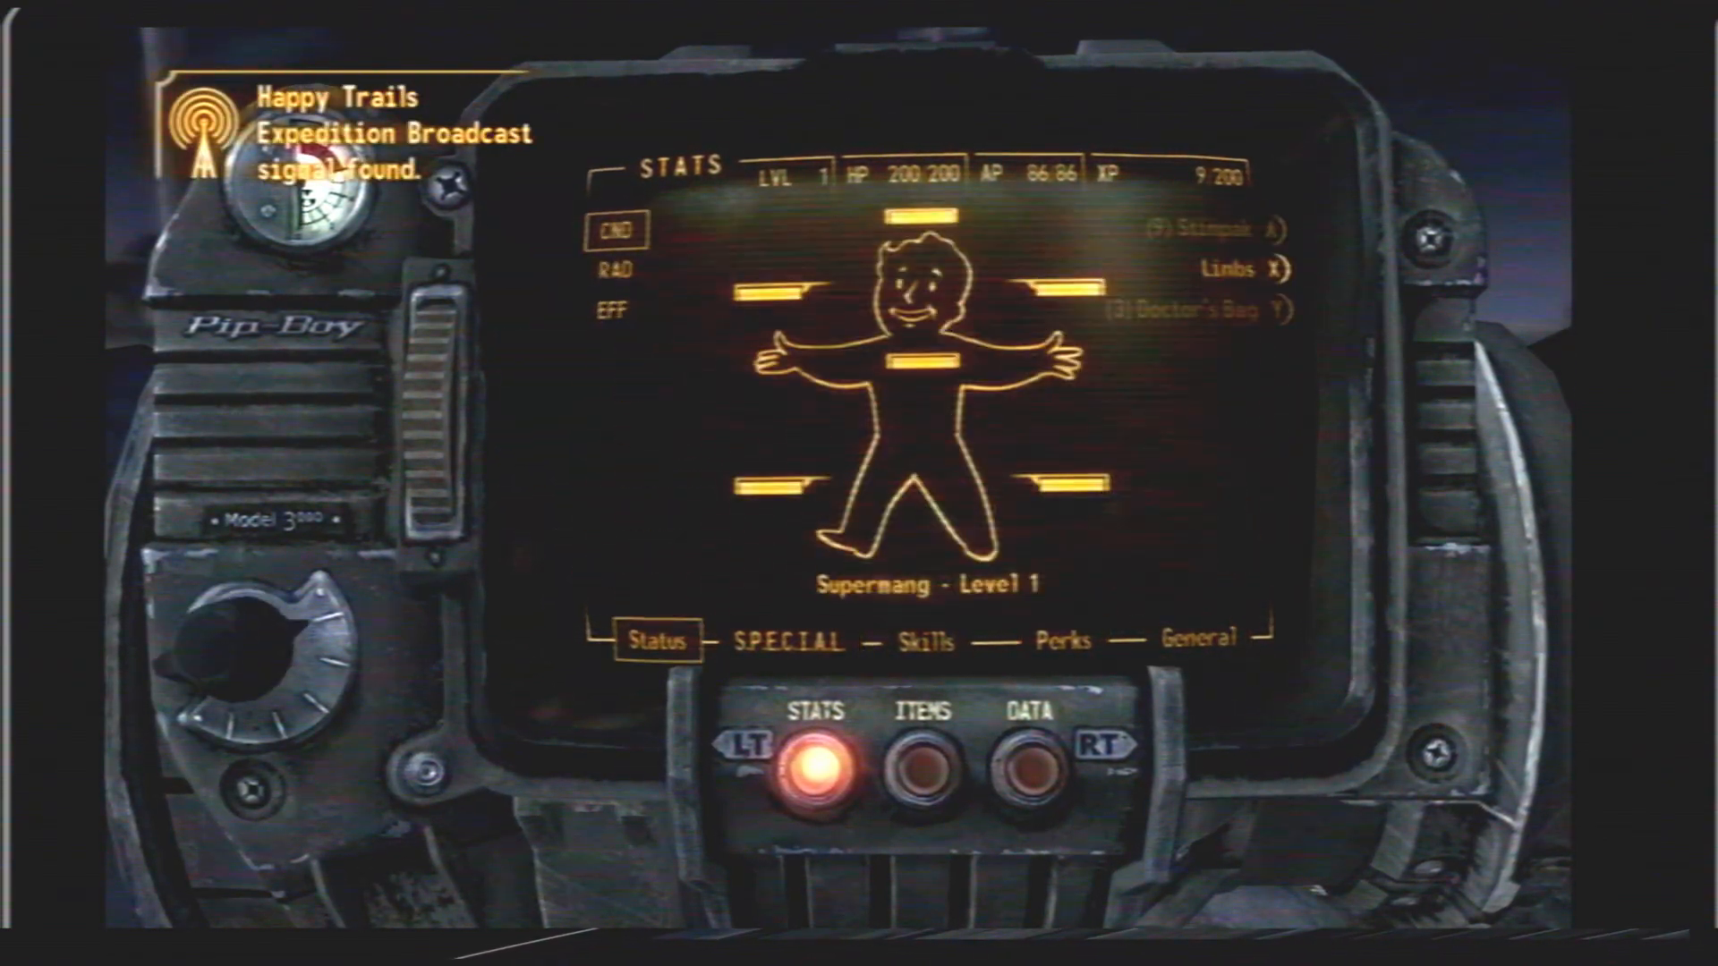
pyautogui.click(921, 753)
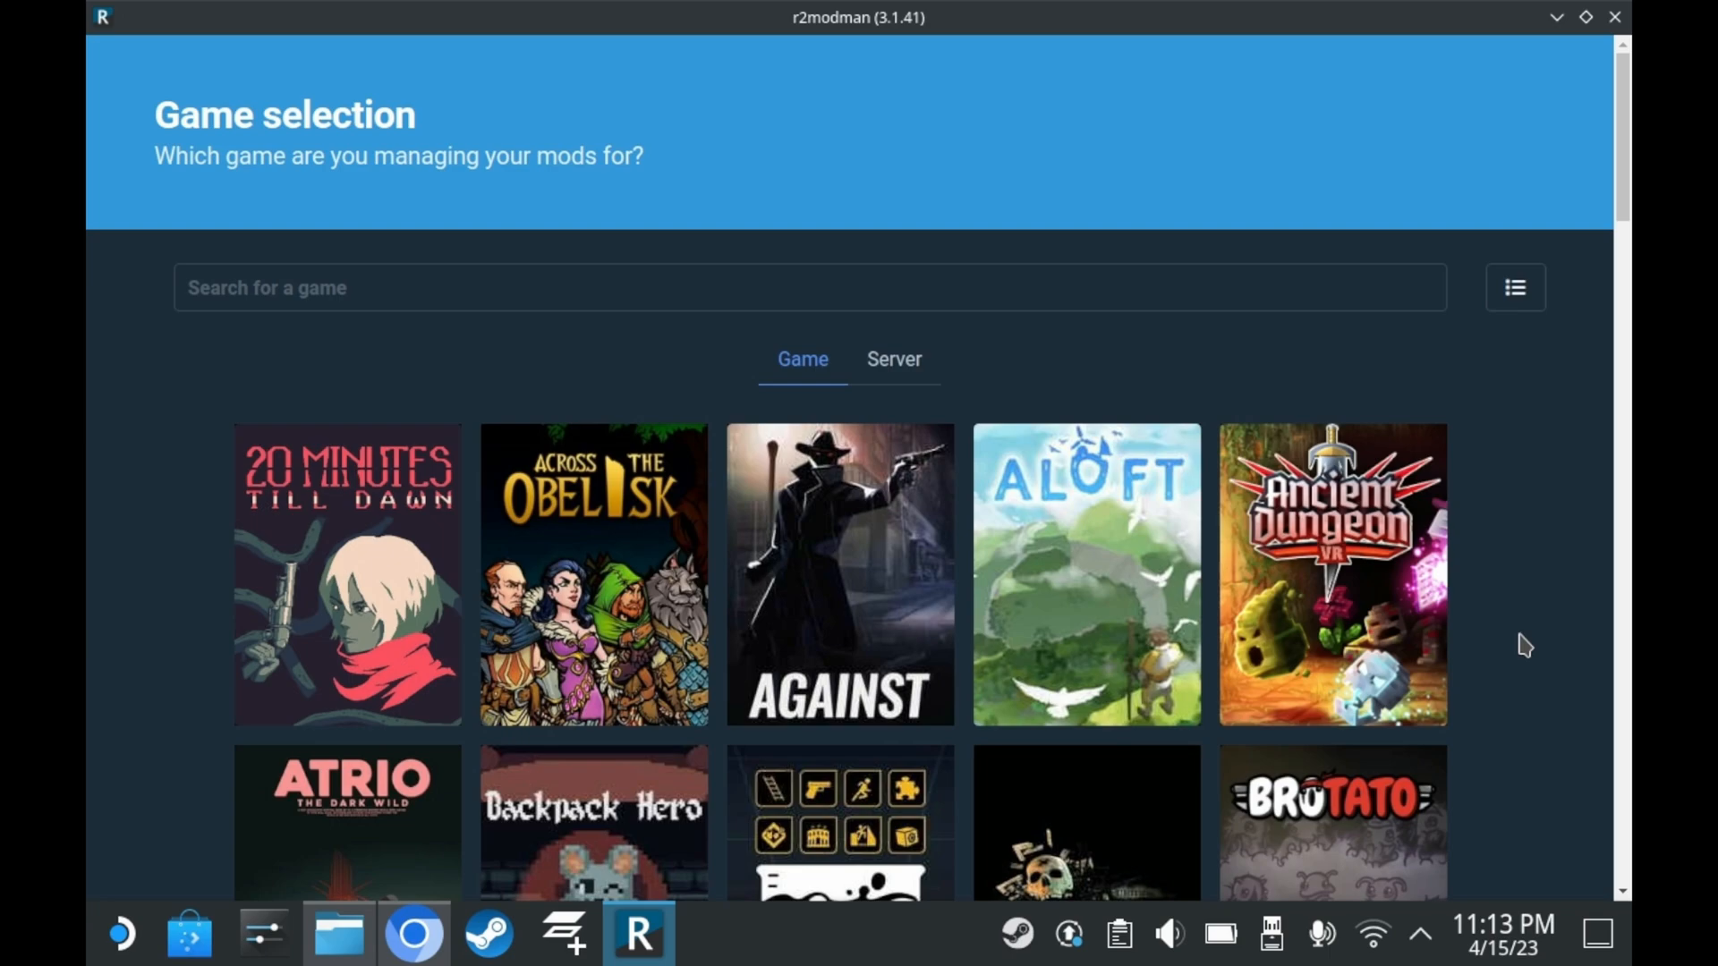
# - Scroll the r2modman game grid down to the Risk of Rain 2 tile
pyautogui.scroll(-3)
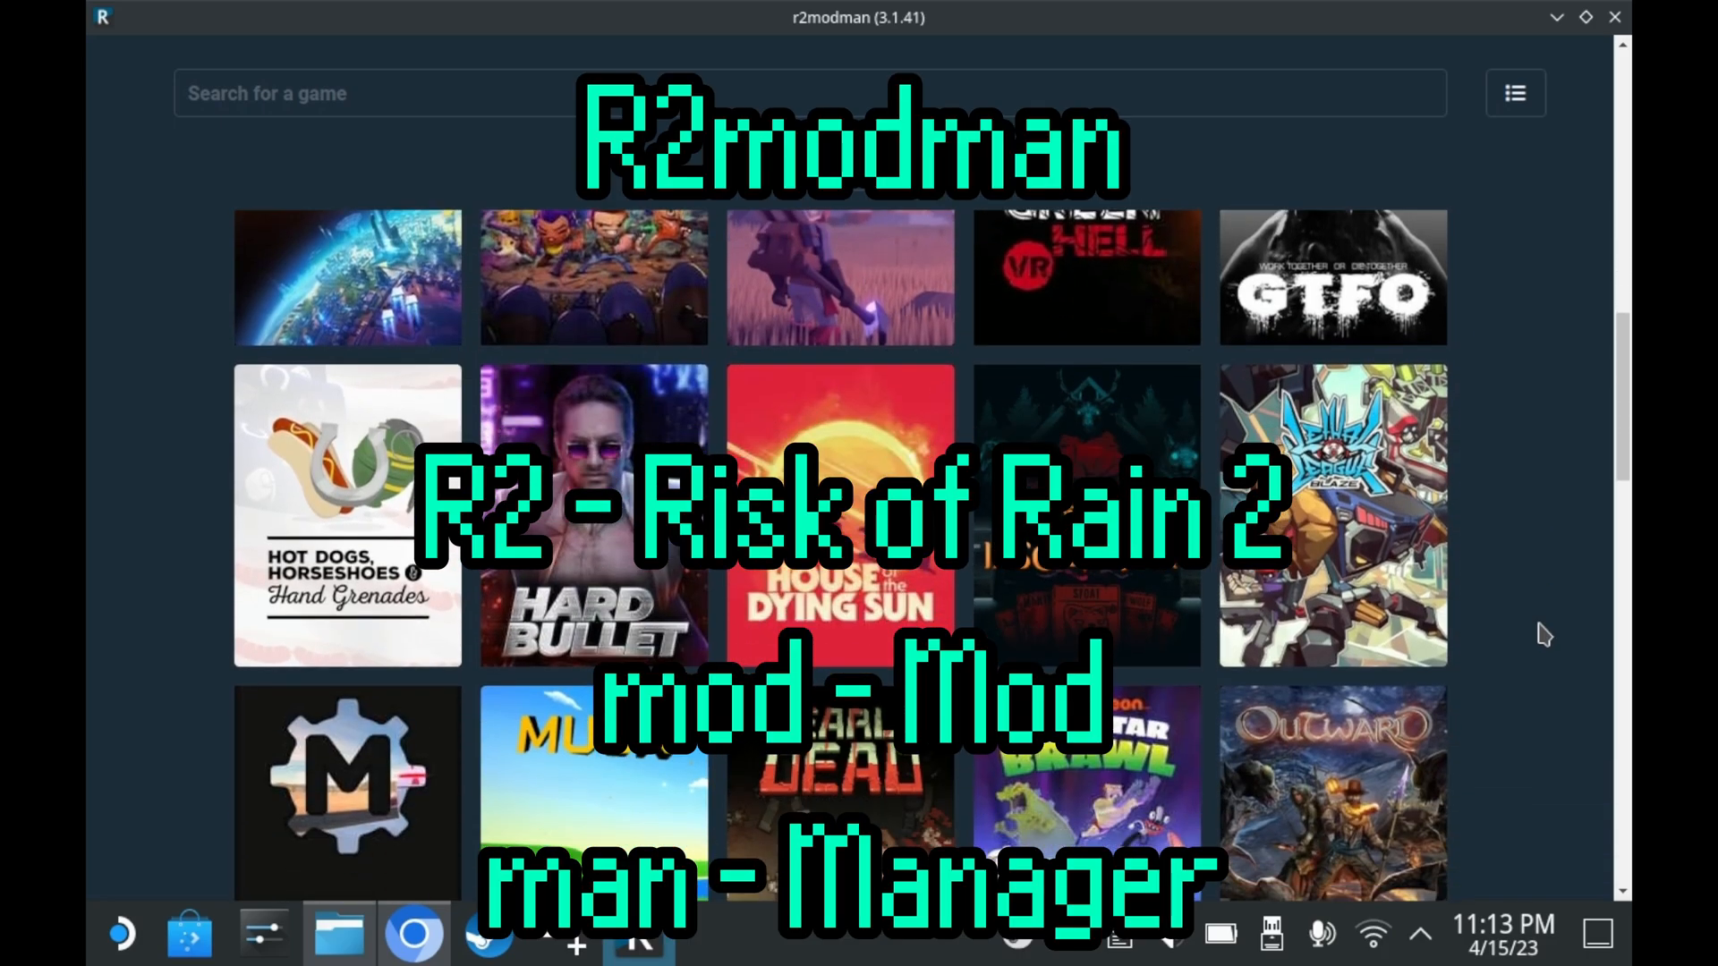
pyautogui.scroll(-3)
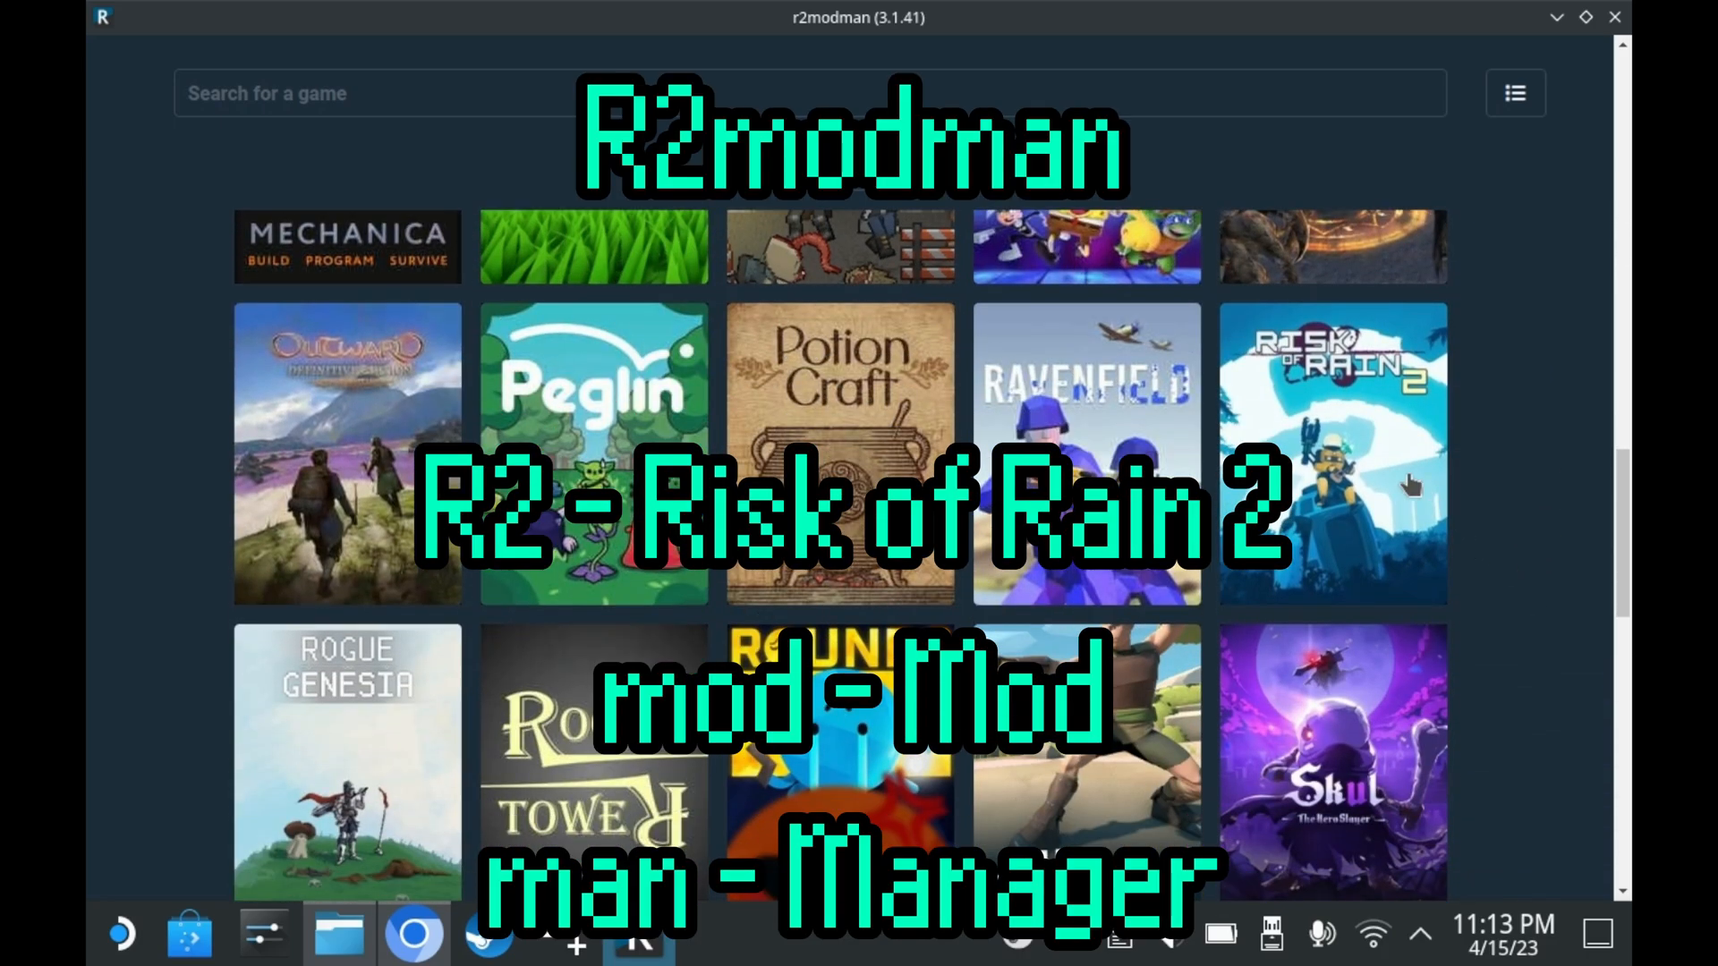
pyautogui.click(1332, 454)
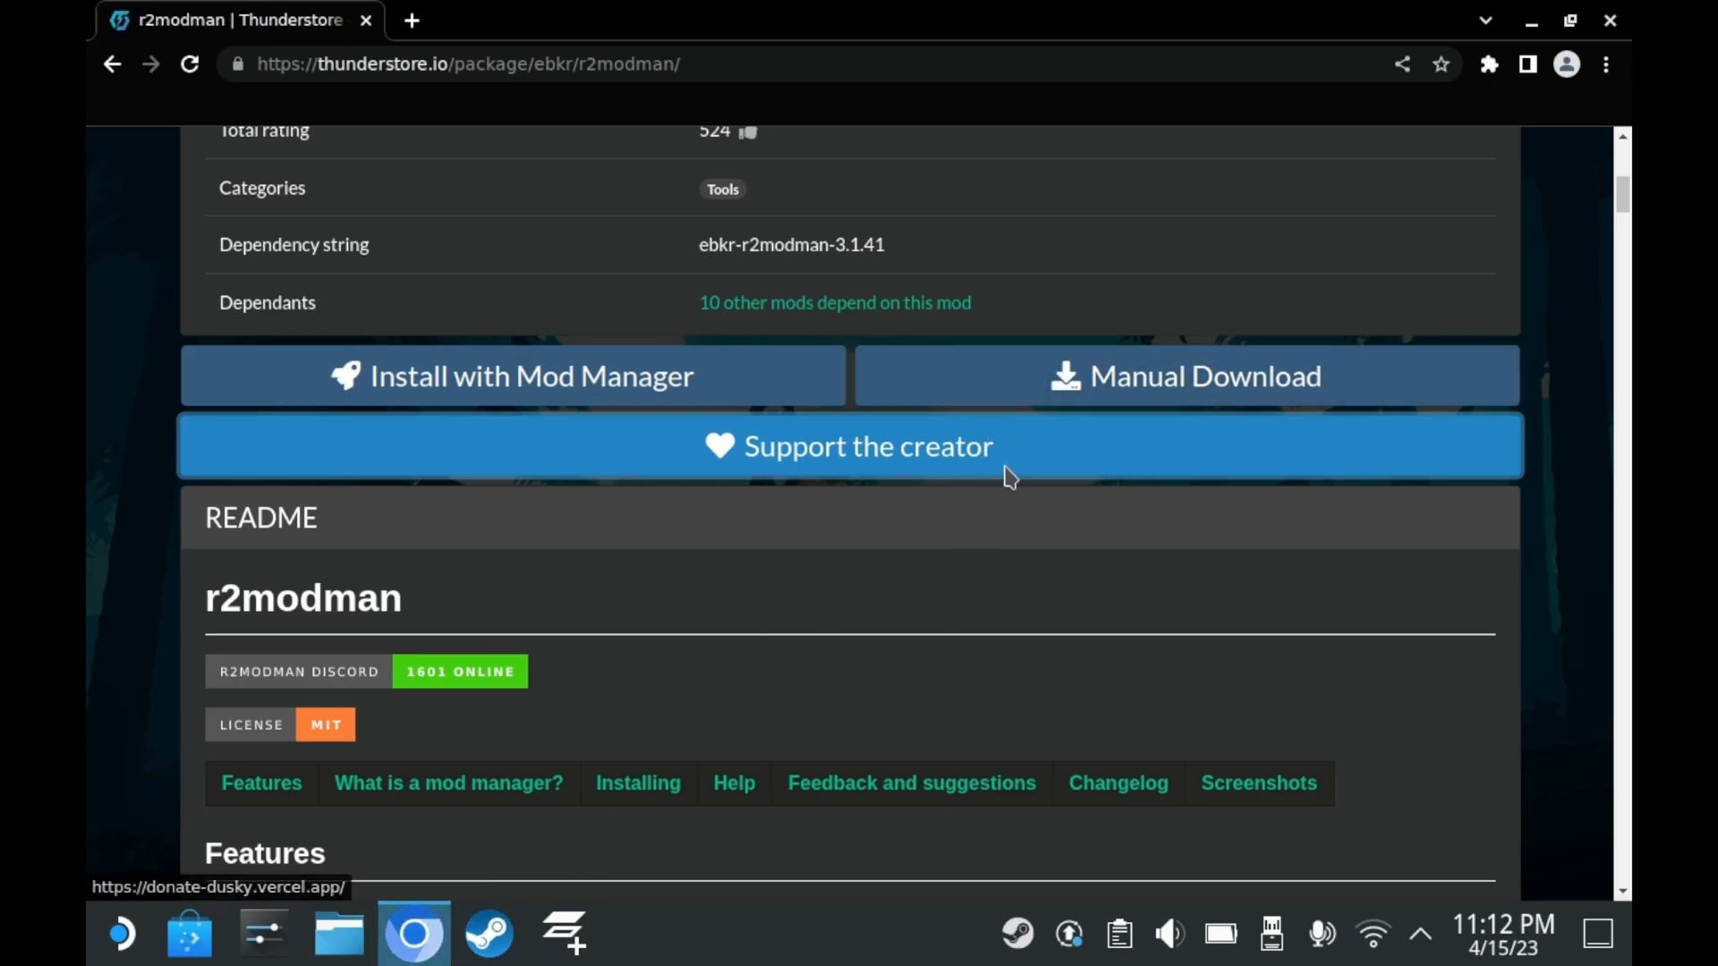
pyautogui.click(1184, 376)
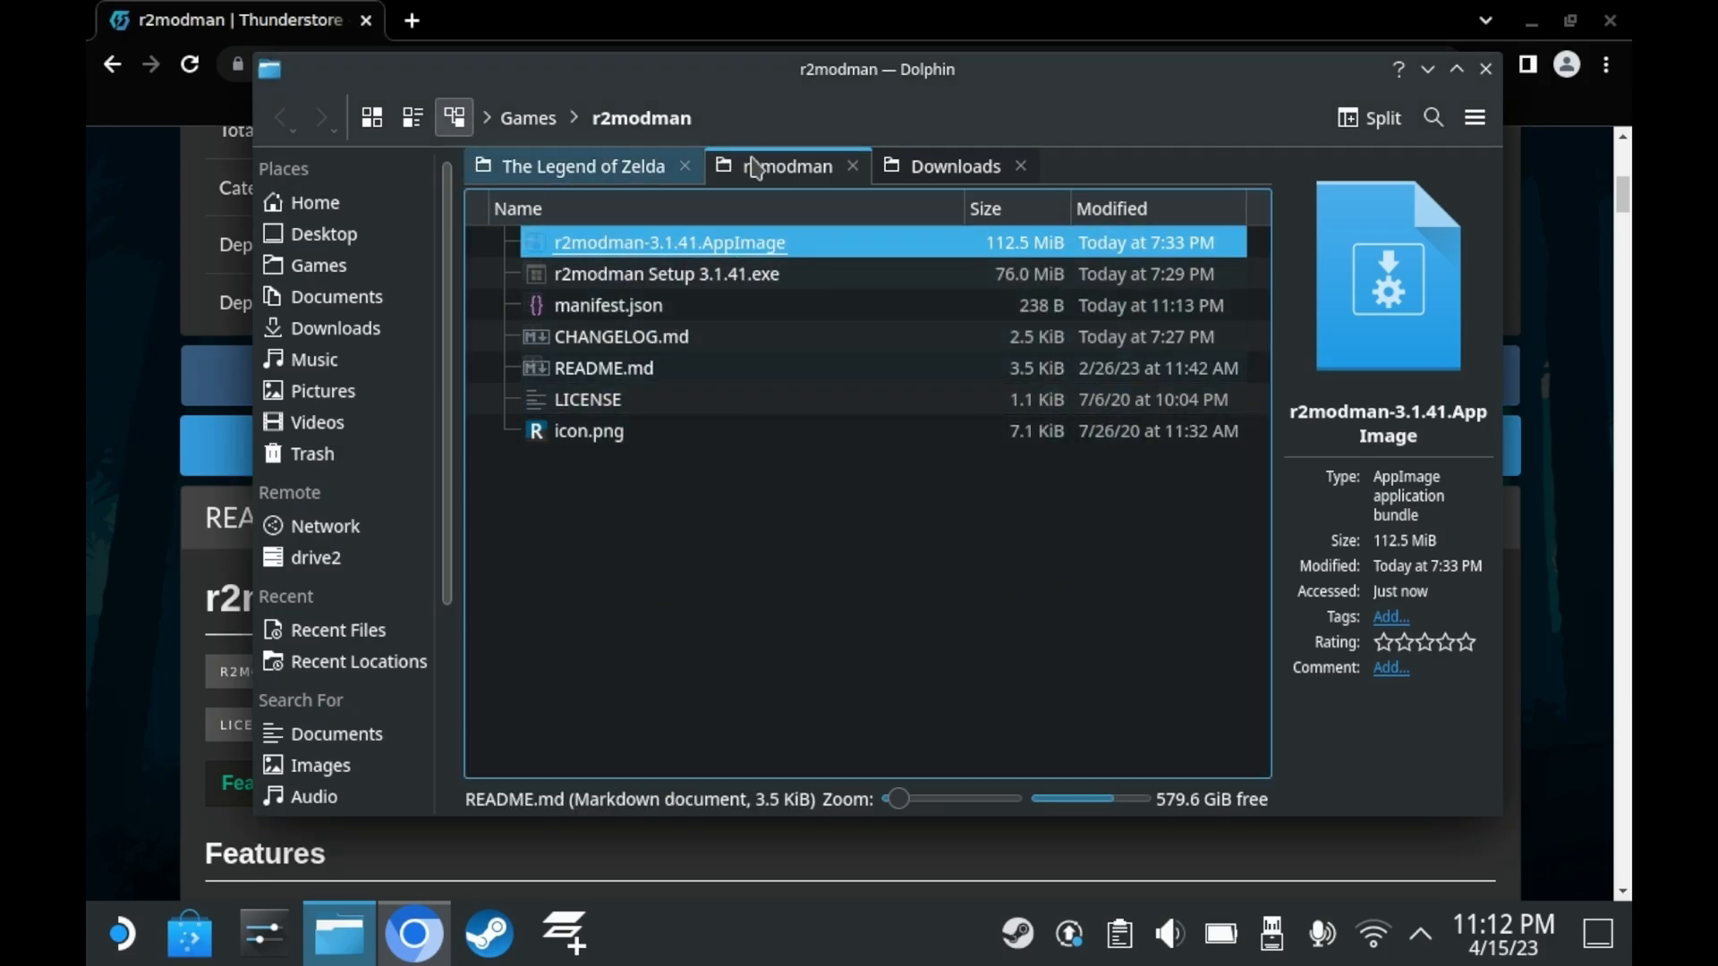
# - Run r2modman-3.1.41.AppImage from Dolphin's Games > r2modman folder
pyautogui.doubleClick(668, 242)
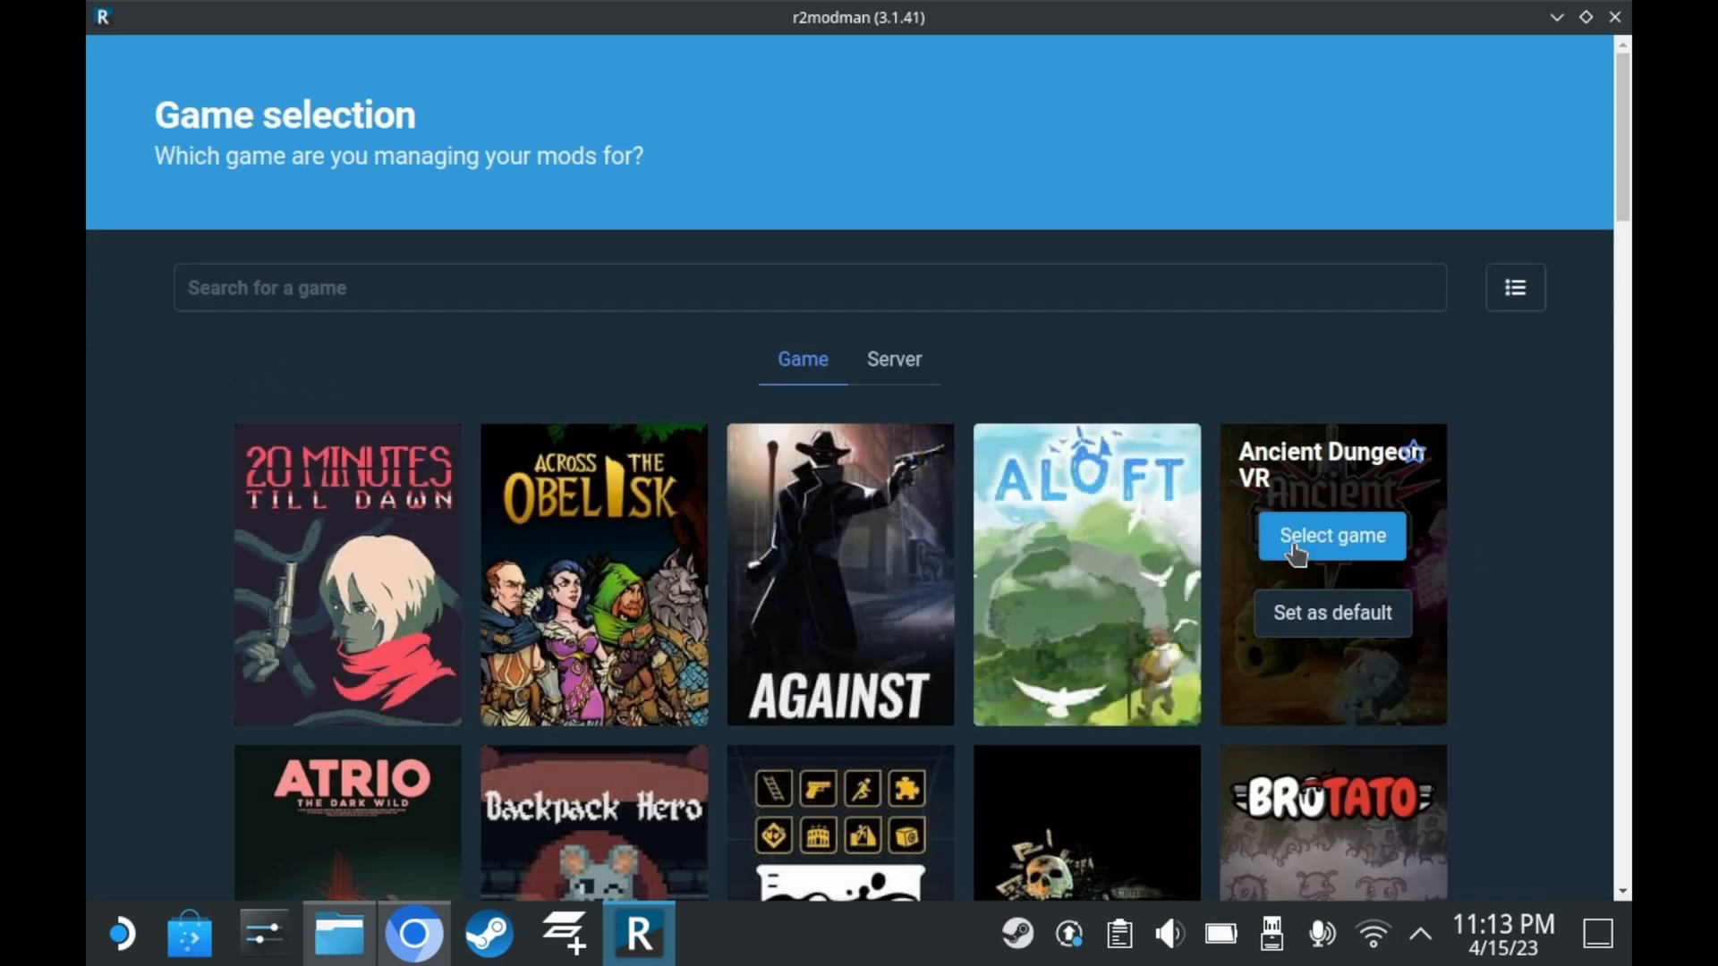
# - Select Risk of Rain 2 with Steam as its platform, reaching the Default profile page
pyautogui.scroll(-3)
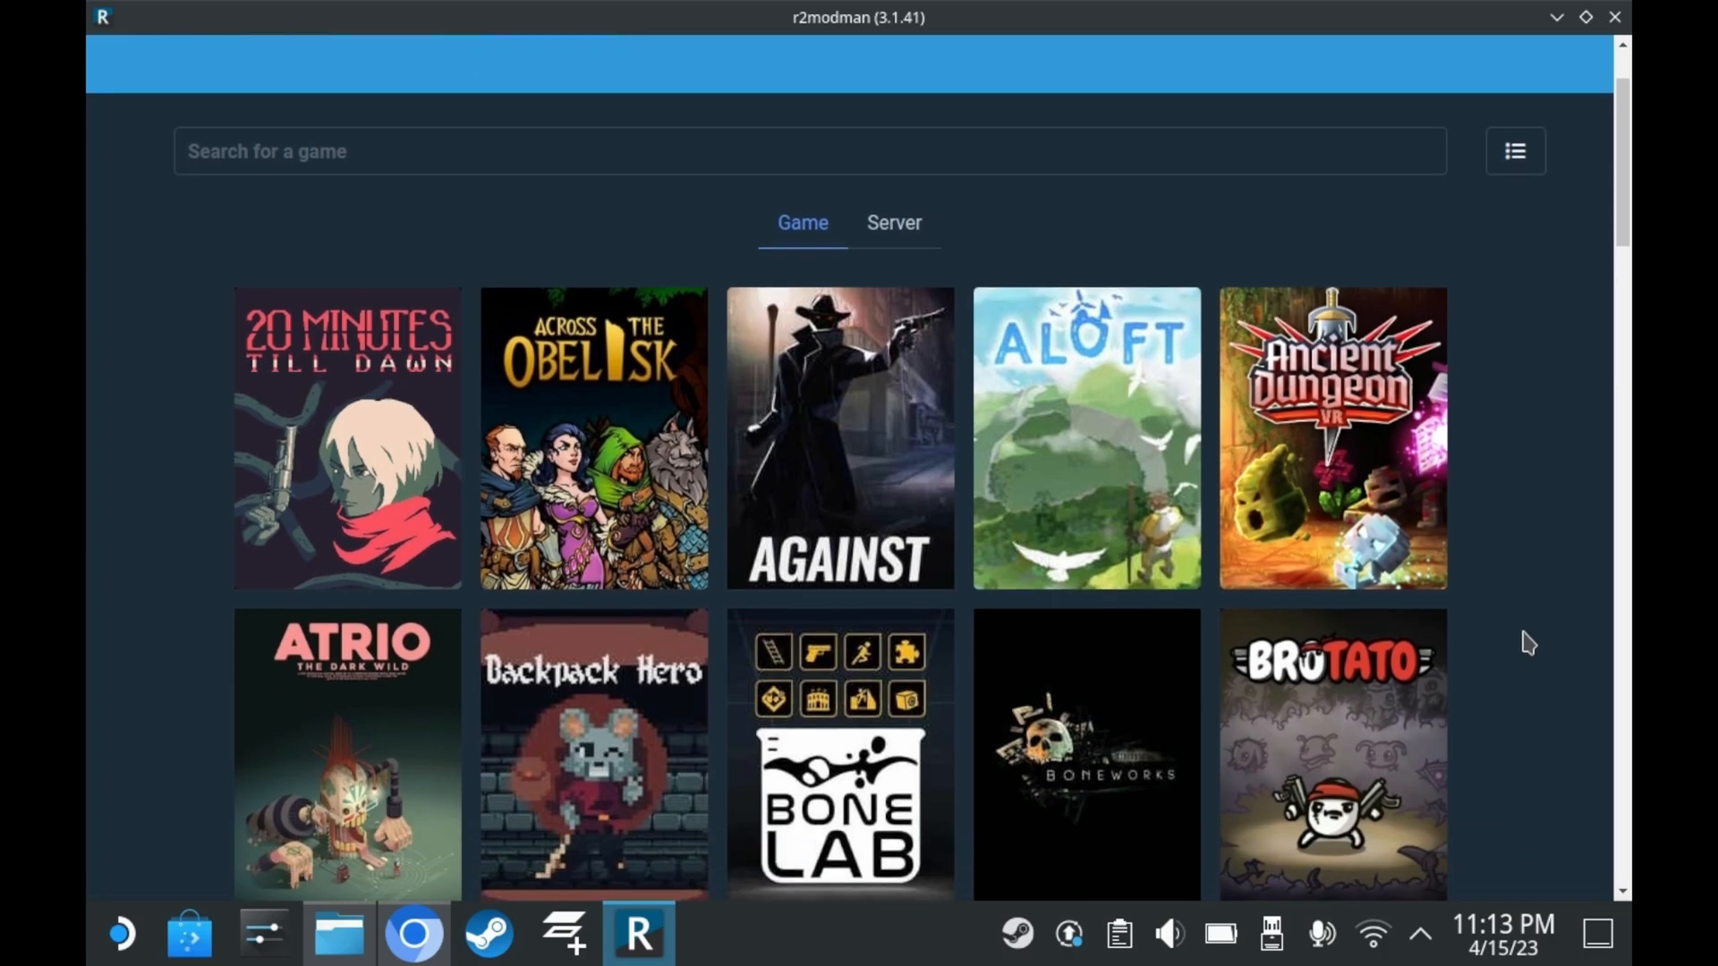
pyautogui.scroll(-3)
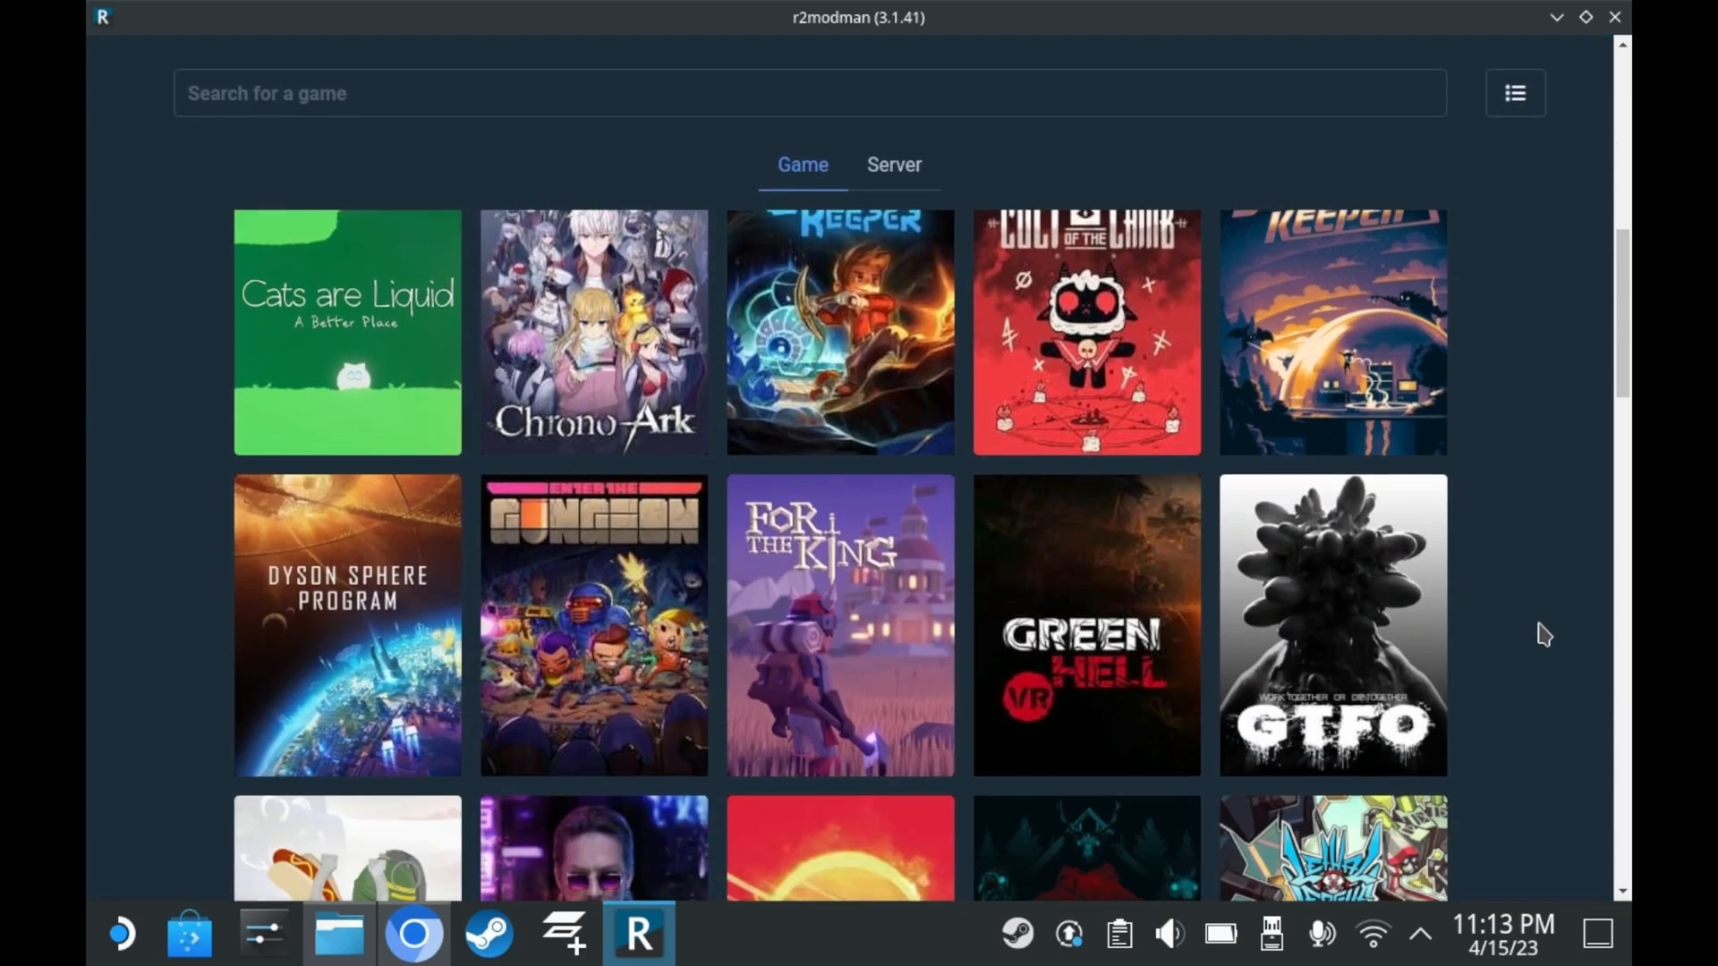
pyautogui.scroll(-3)
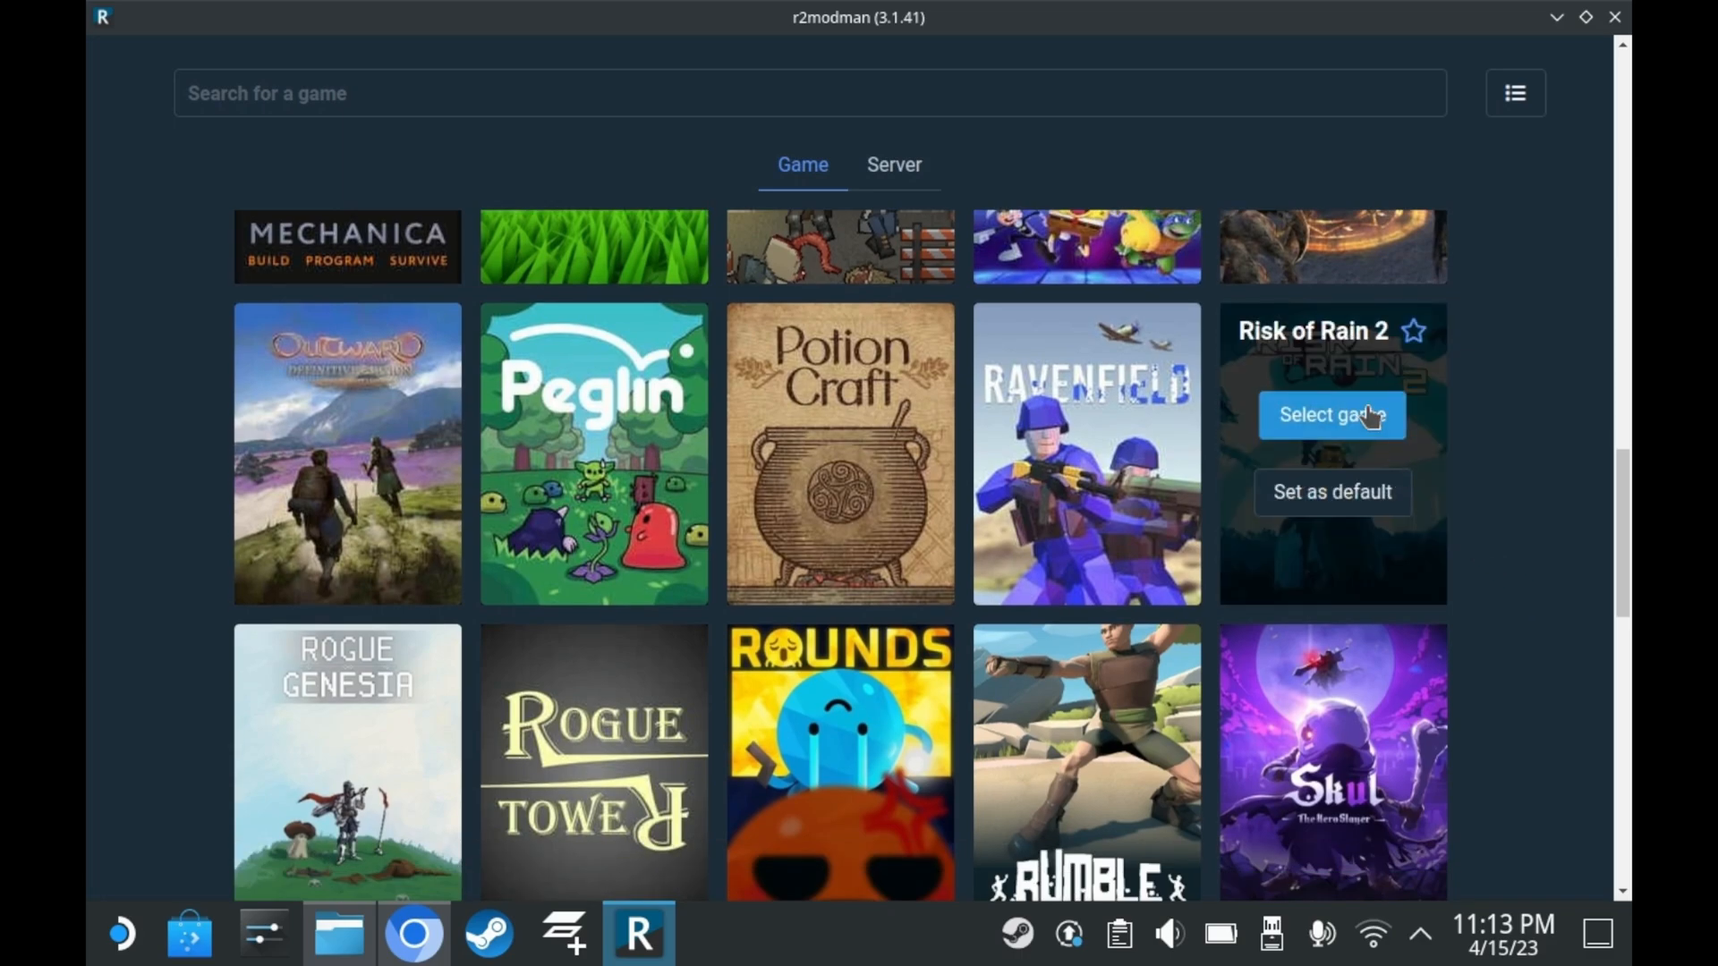
pyautogui.click(1332, 415)
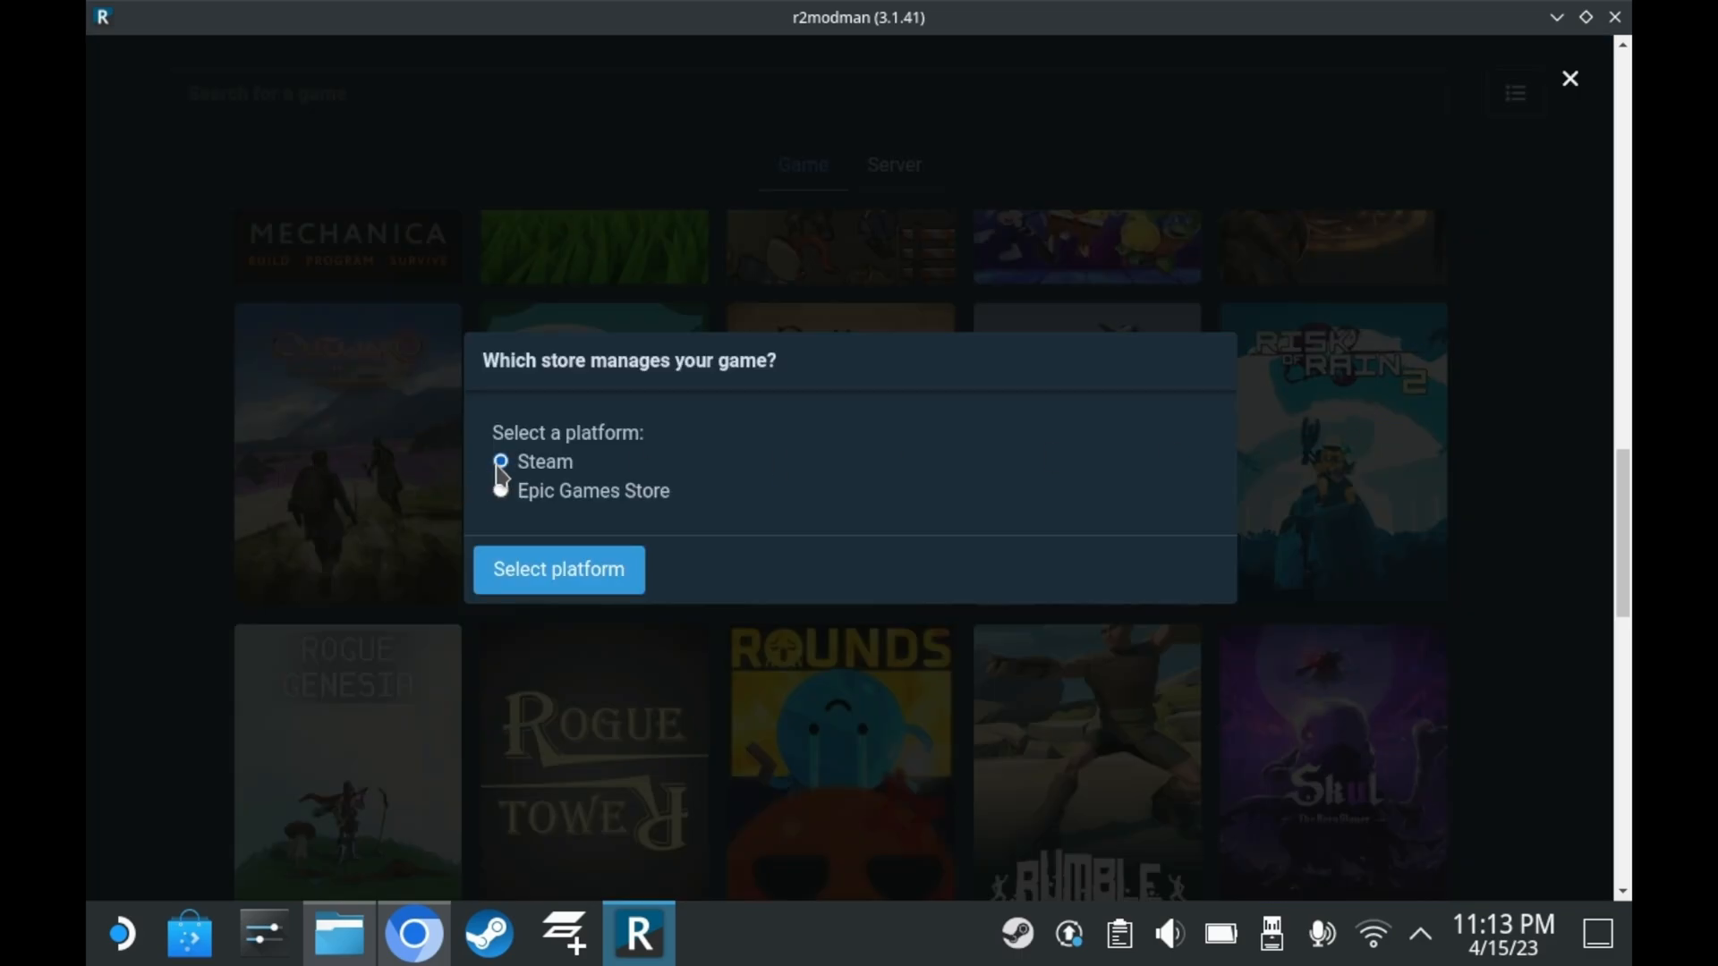
pyautogui.click(558, 569)
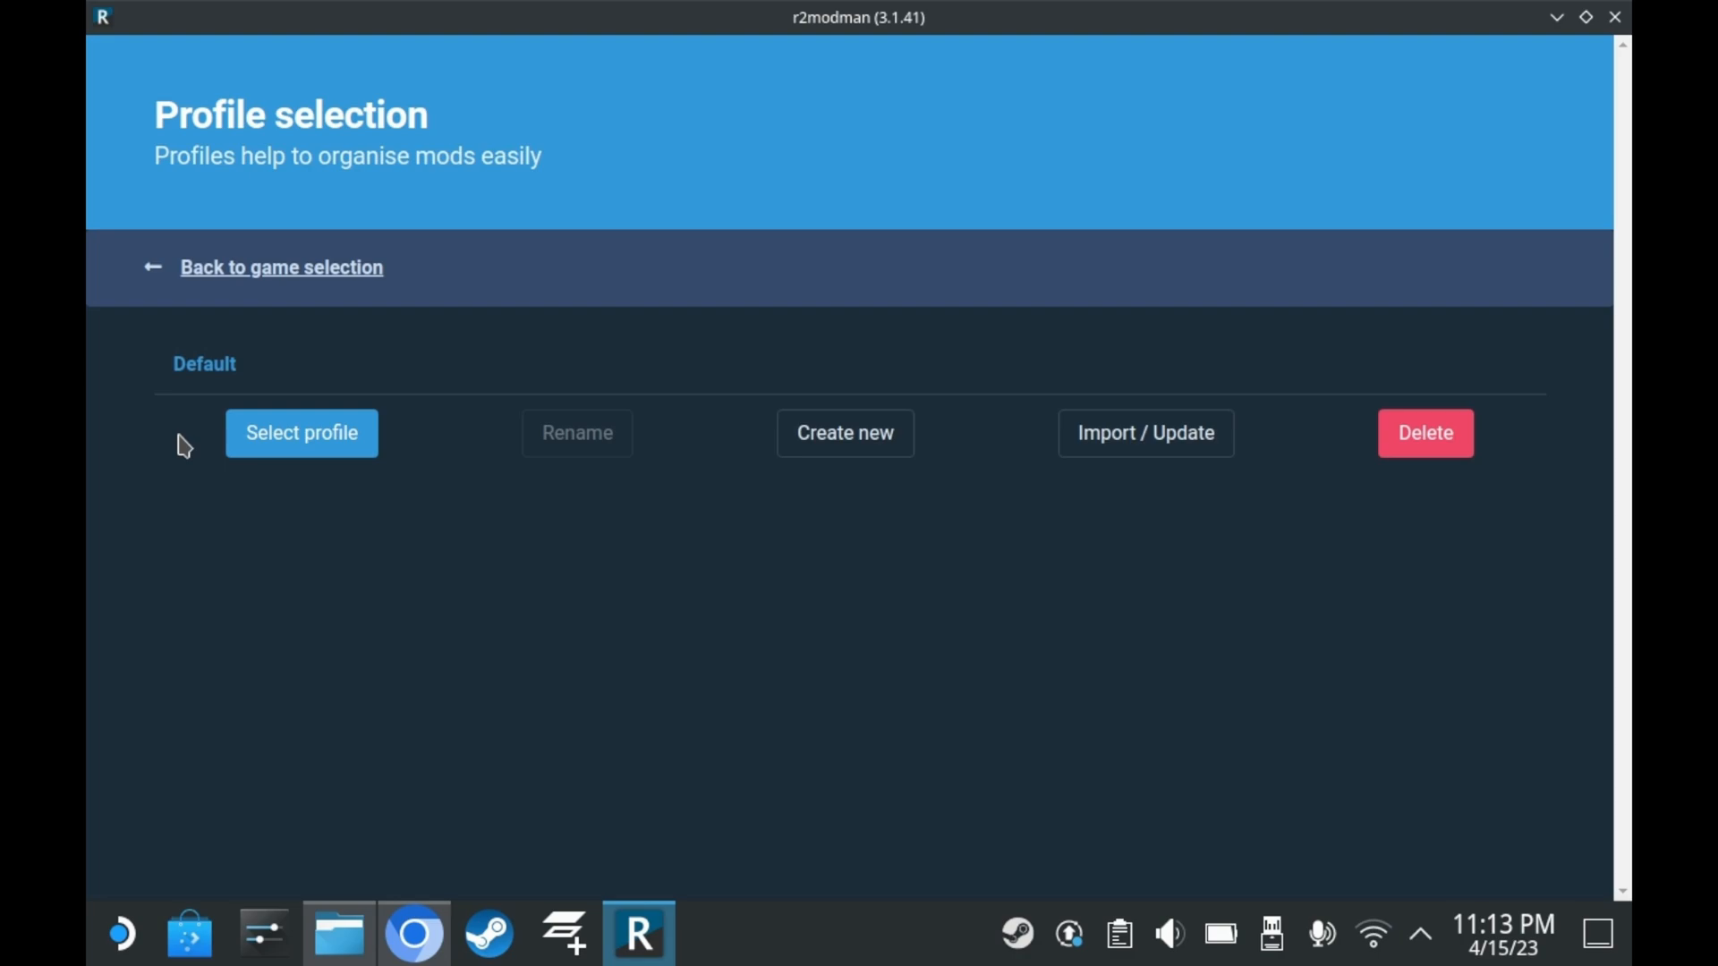
pyautogui.moveTo(776, 554)
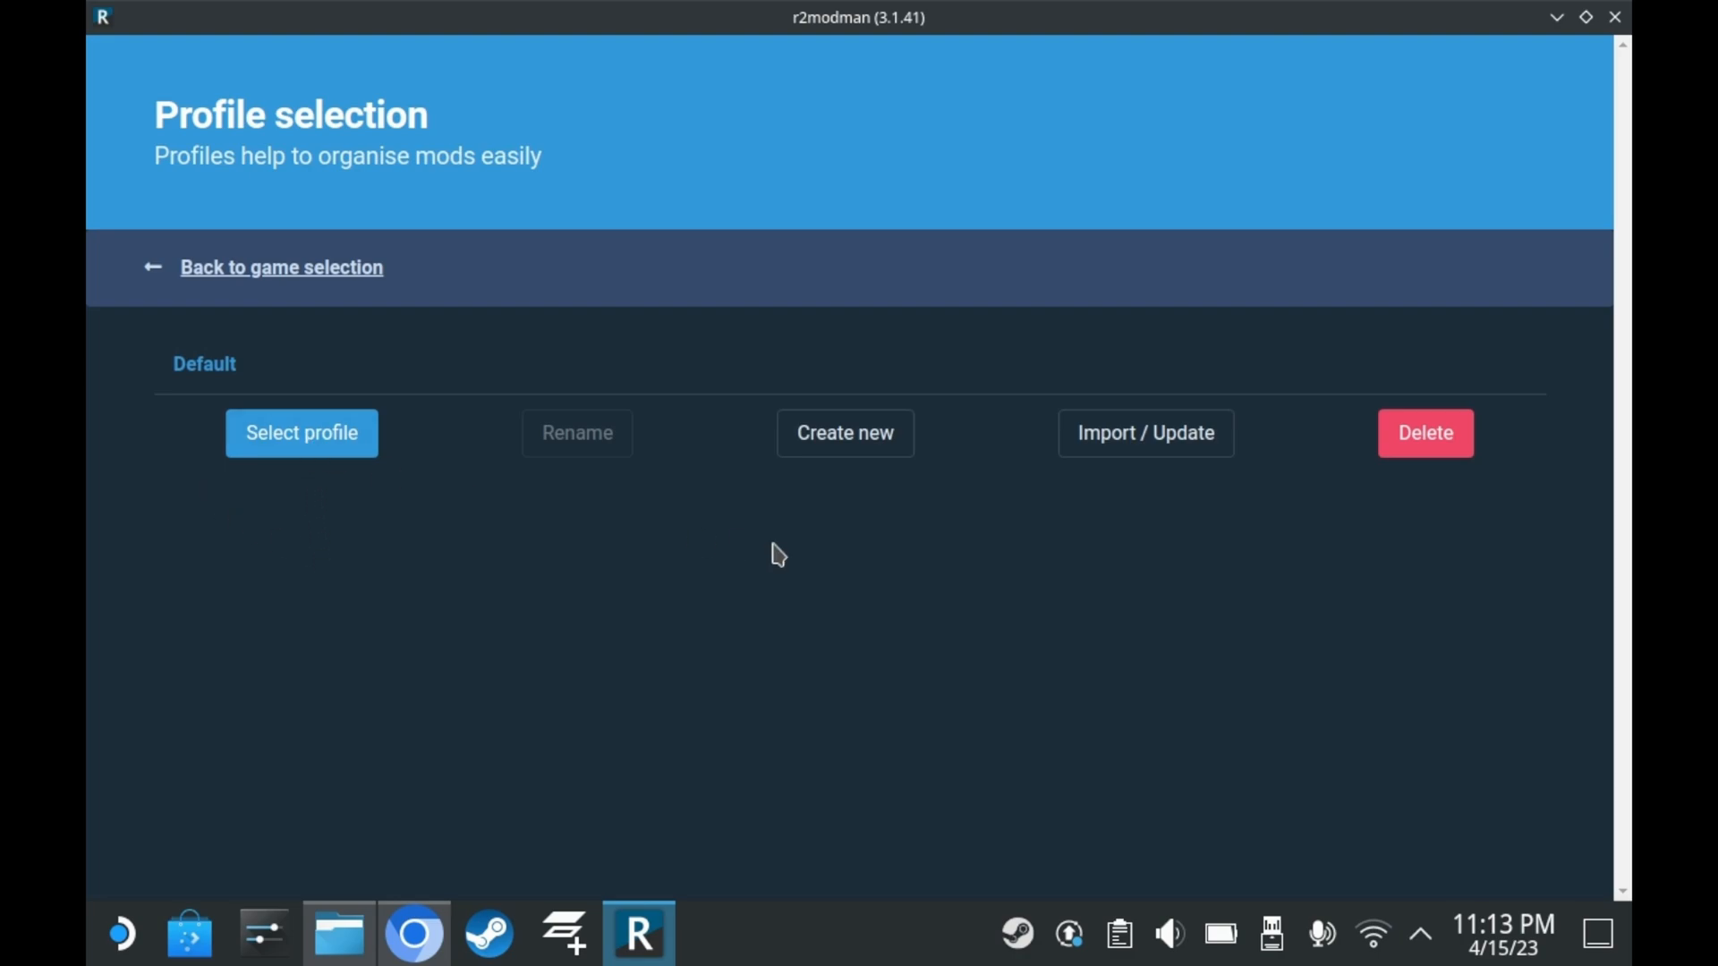
# - Add an r2modman profile called 'Modded', then select and load it
pyautogui.click(843, 431)
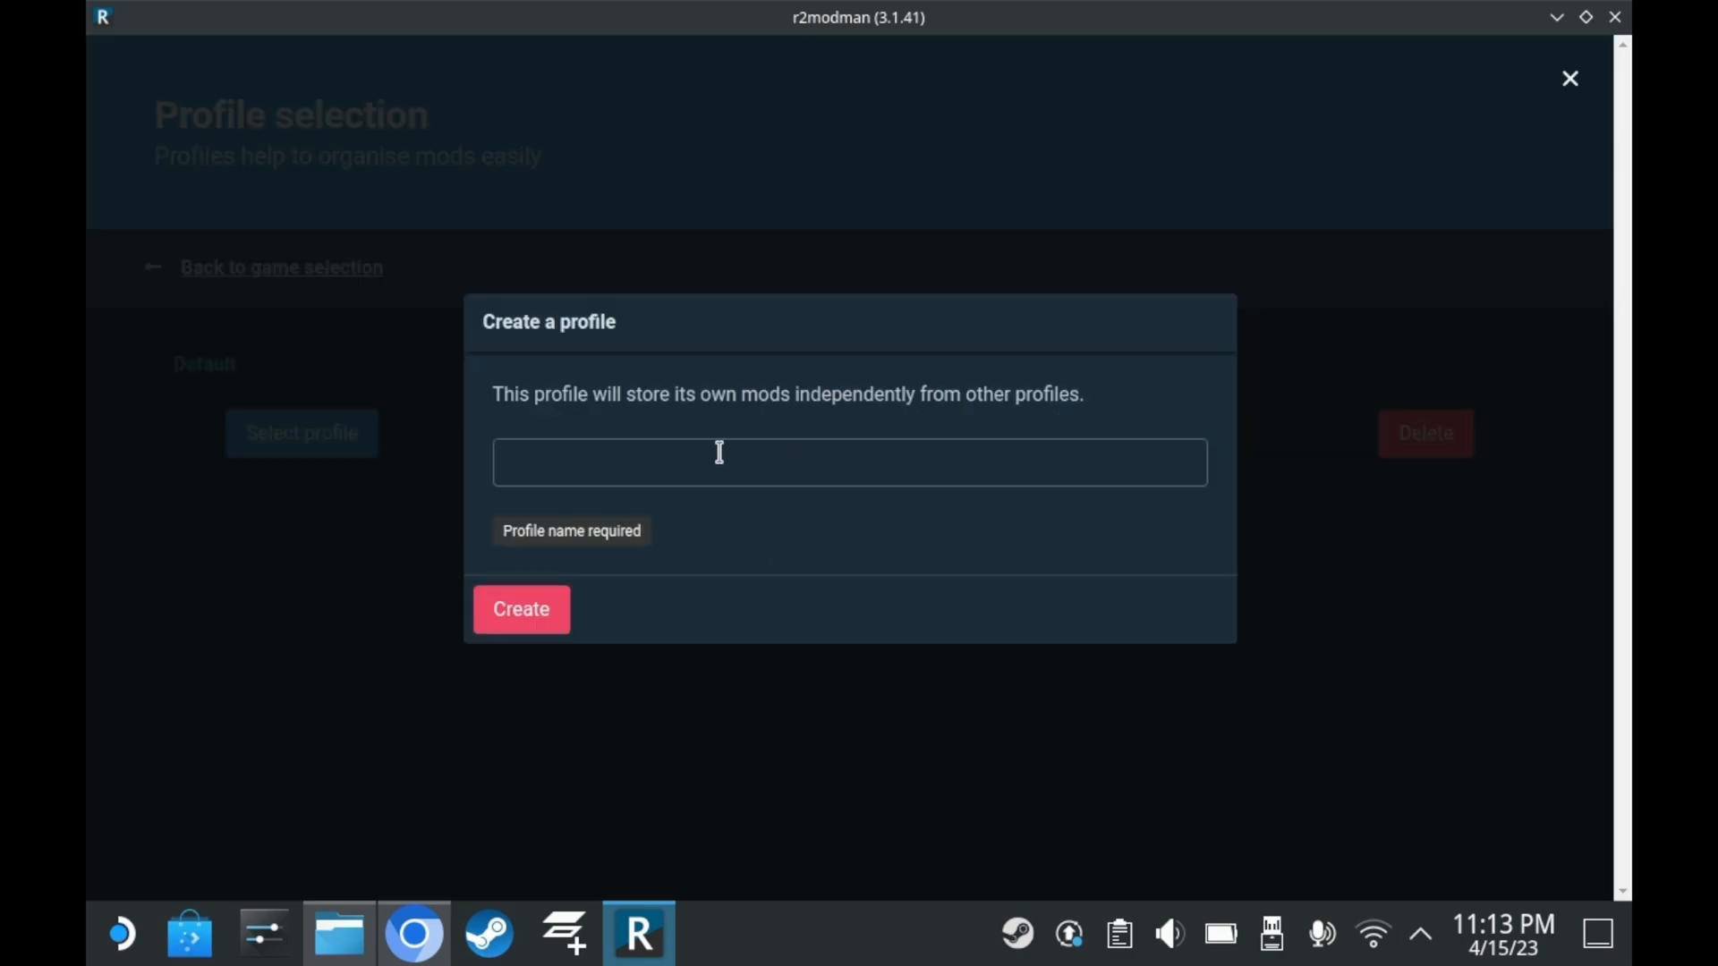
pyautogui.write('Modd')
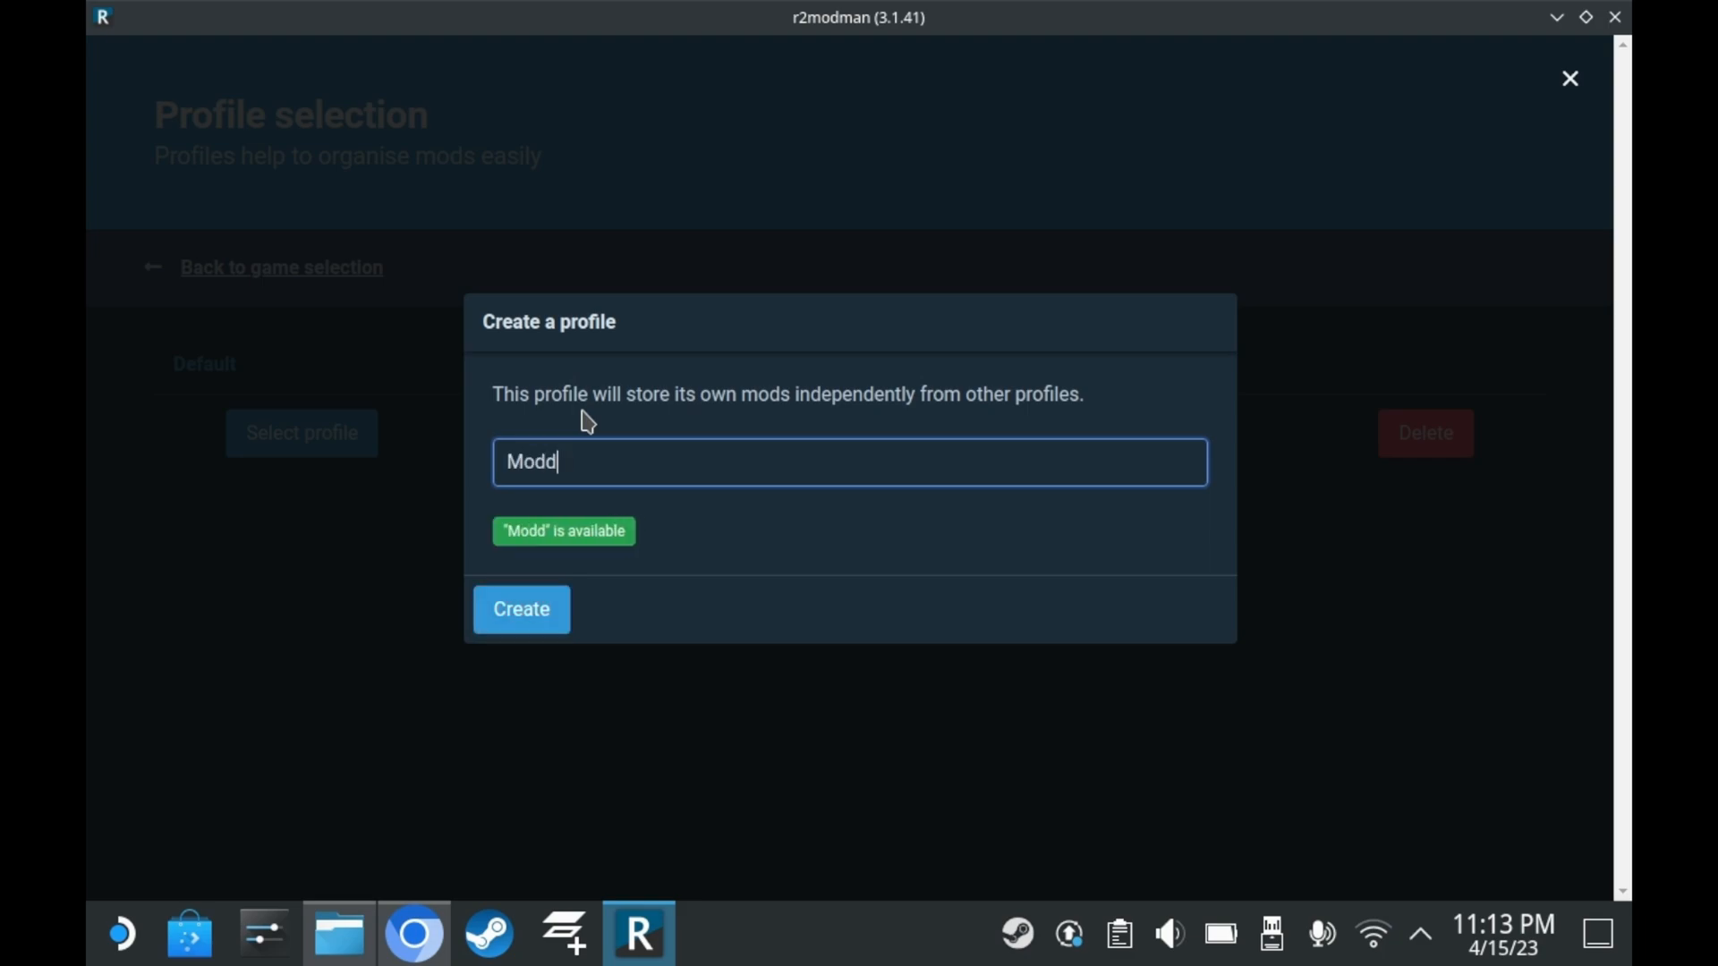
pyautogui.click(520, 609)
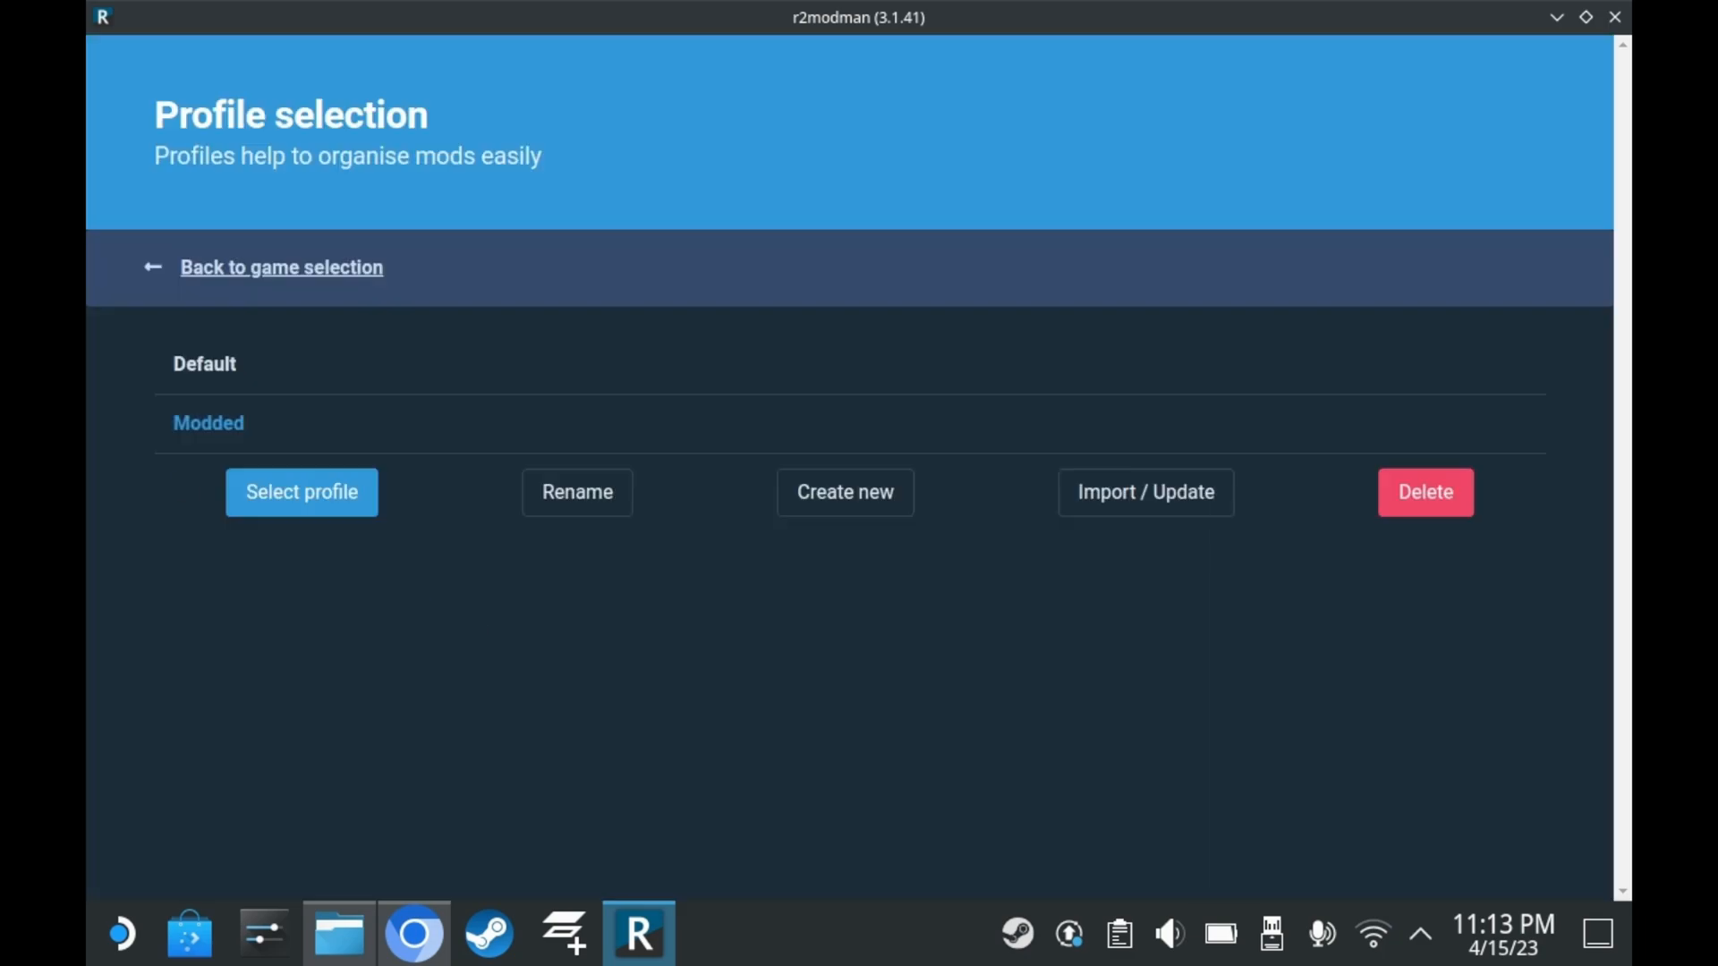
pyautogui.moveTo(219, 430)
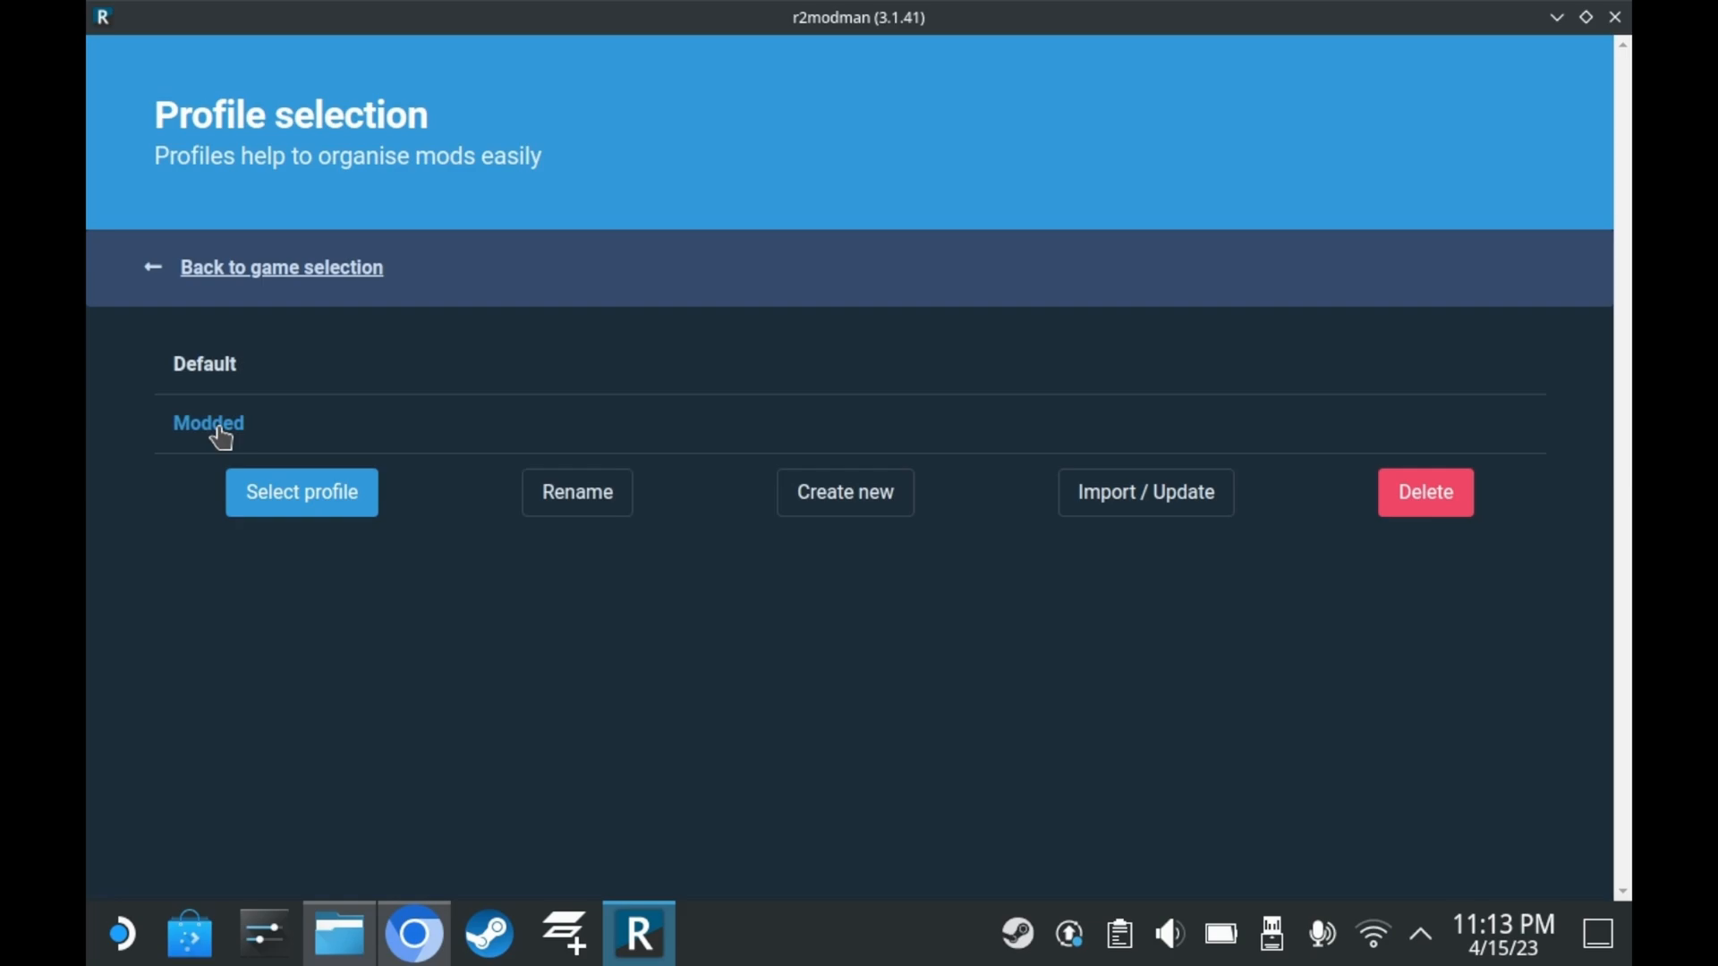
pyautogui.click(301, 492)
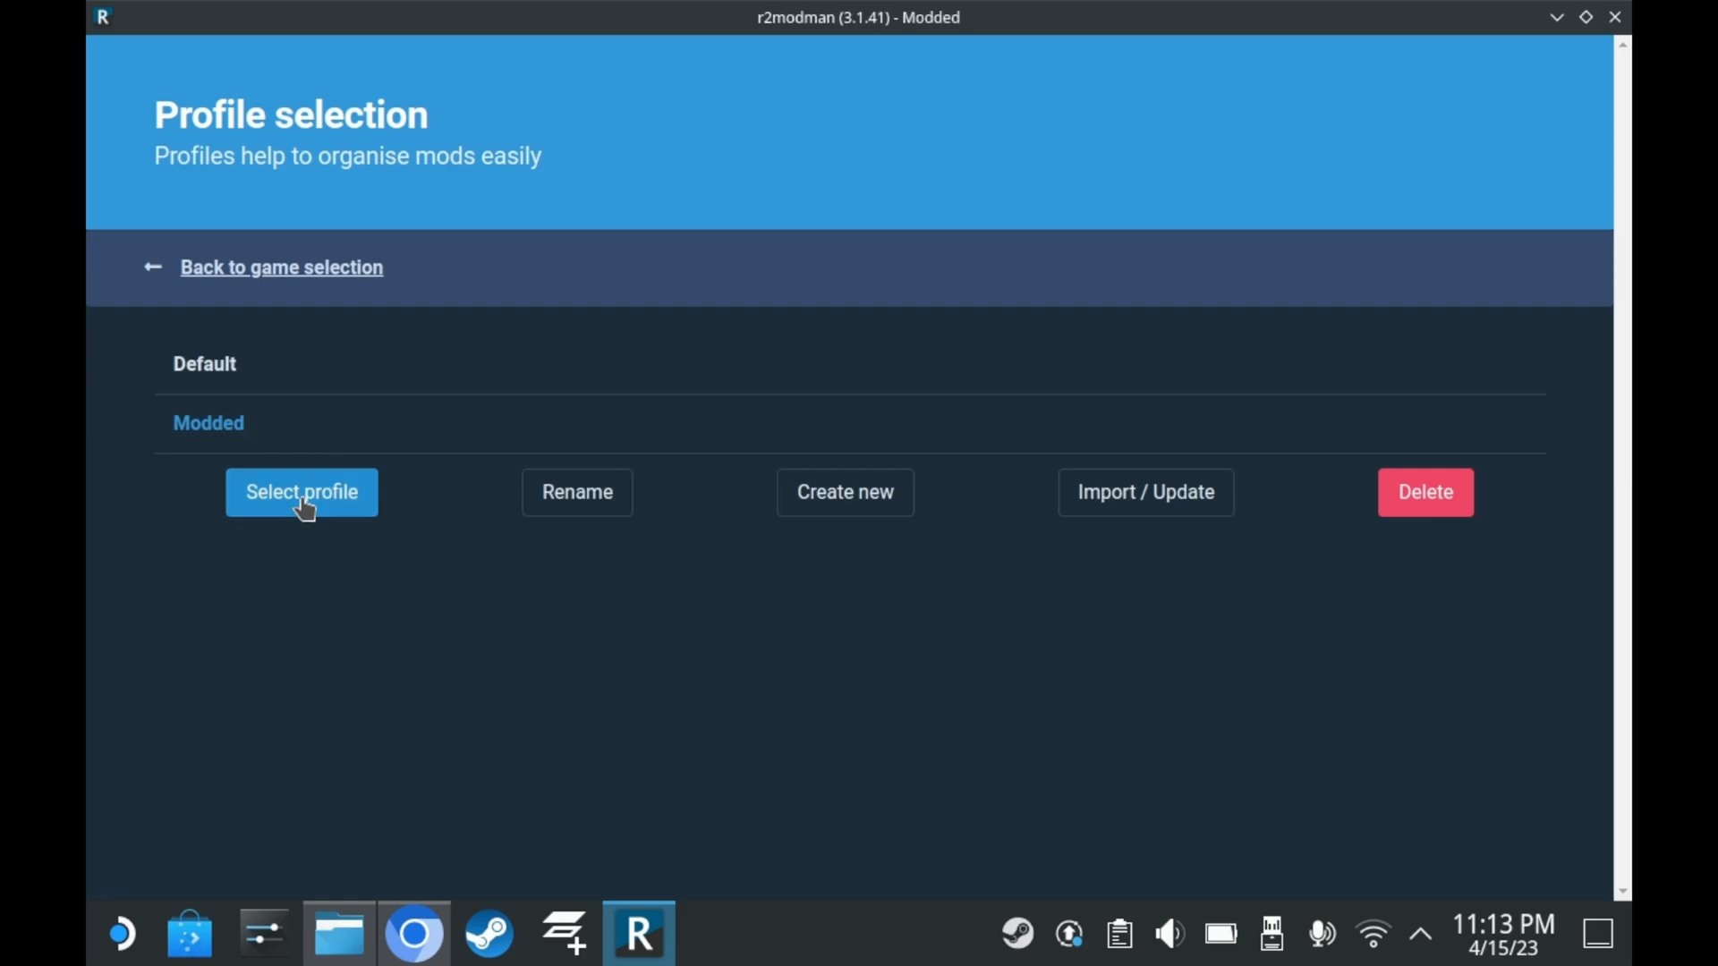
pyautogui.click(301, 492)
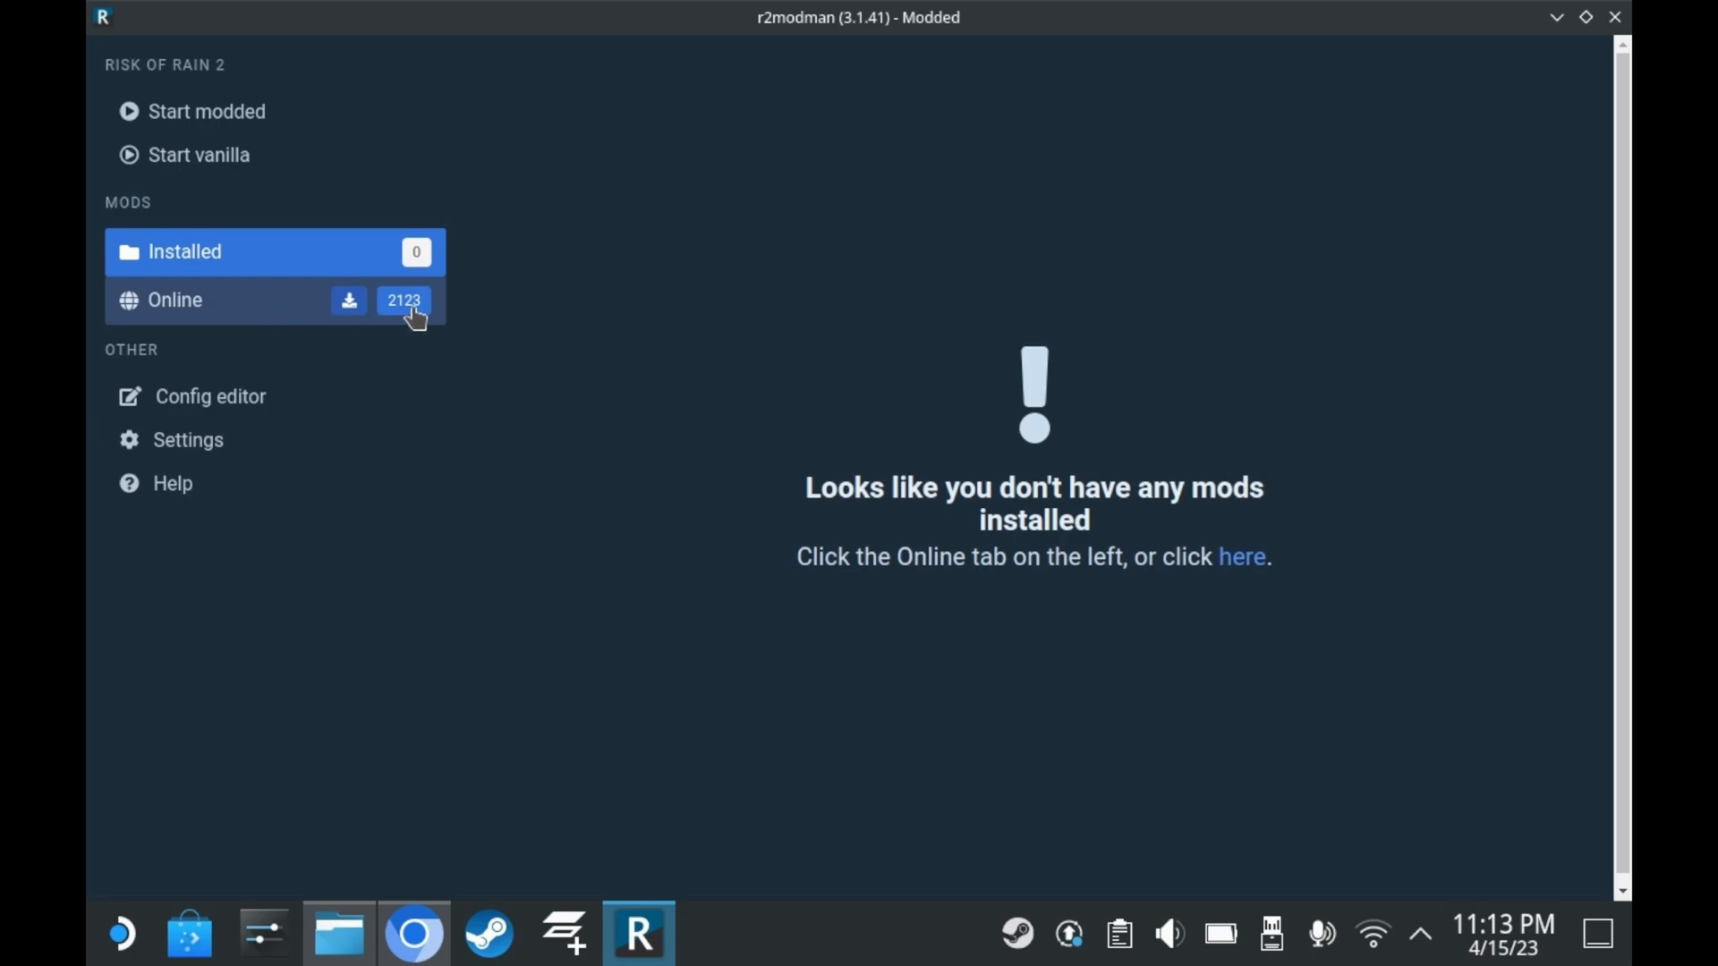
# - Download BepInExPack and R2API with dependencies from the Online mod list
pyautogui.click(175, 299)
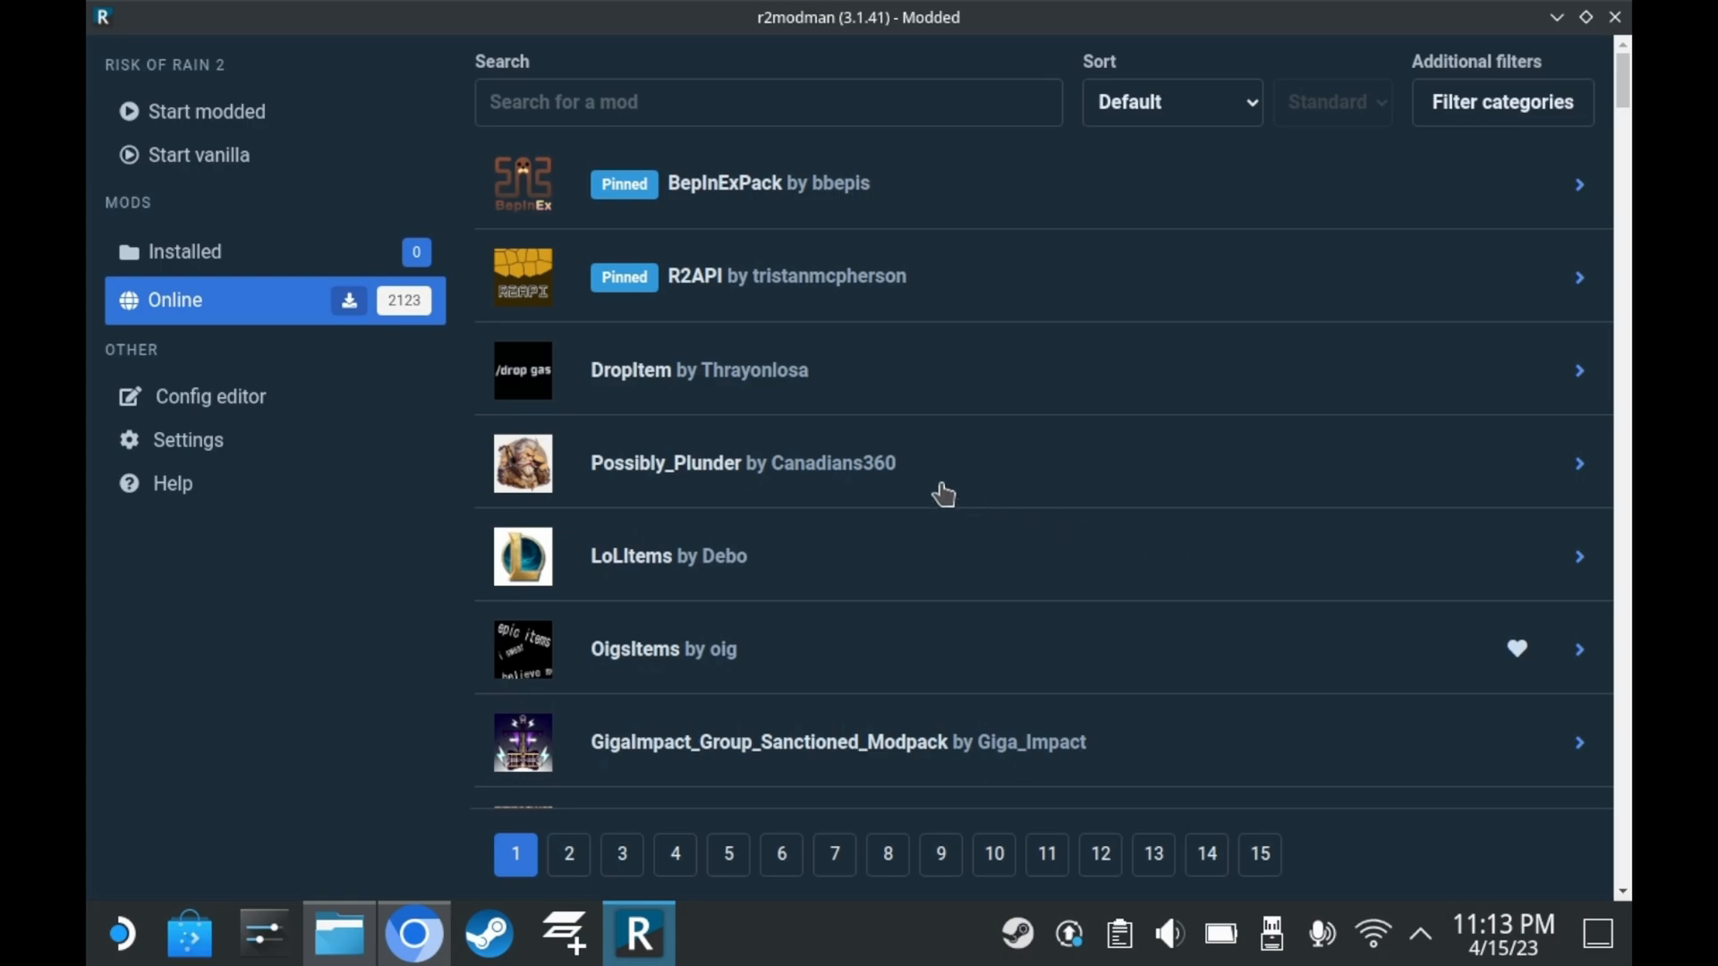
pyautogui.click(767, 182)
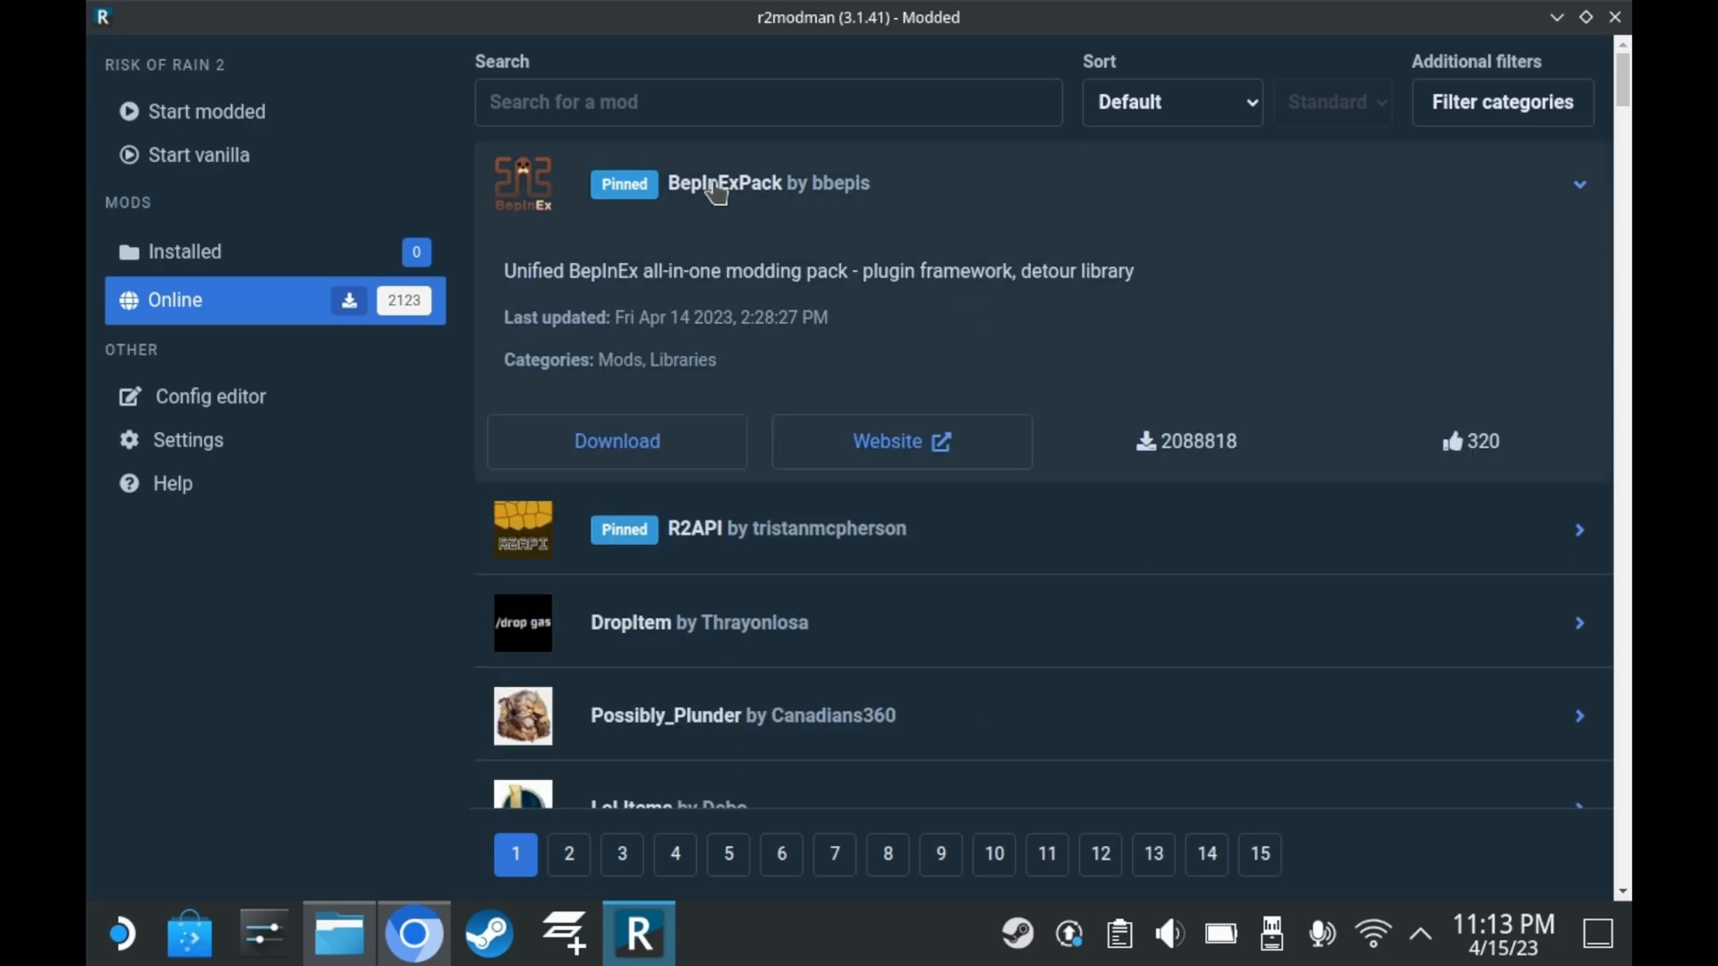
pyautogui.moveTo(834, 570)
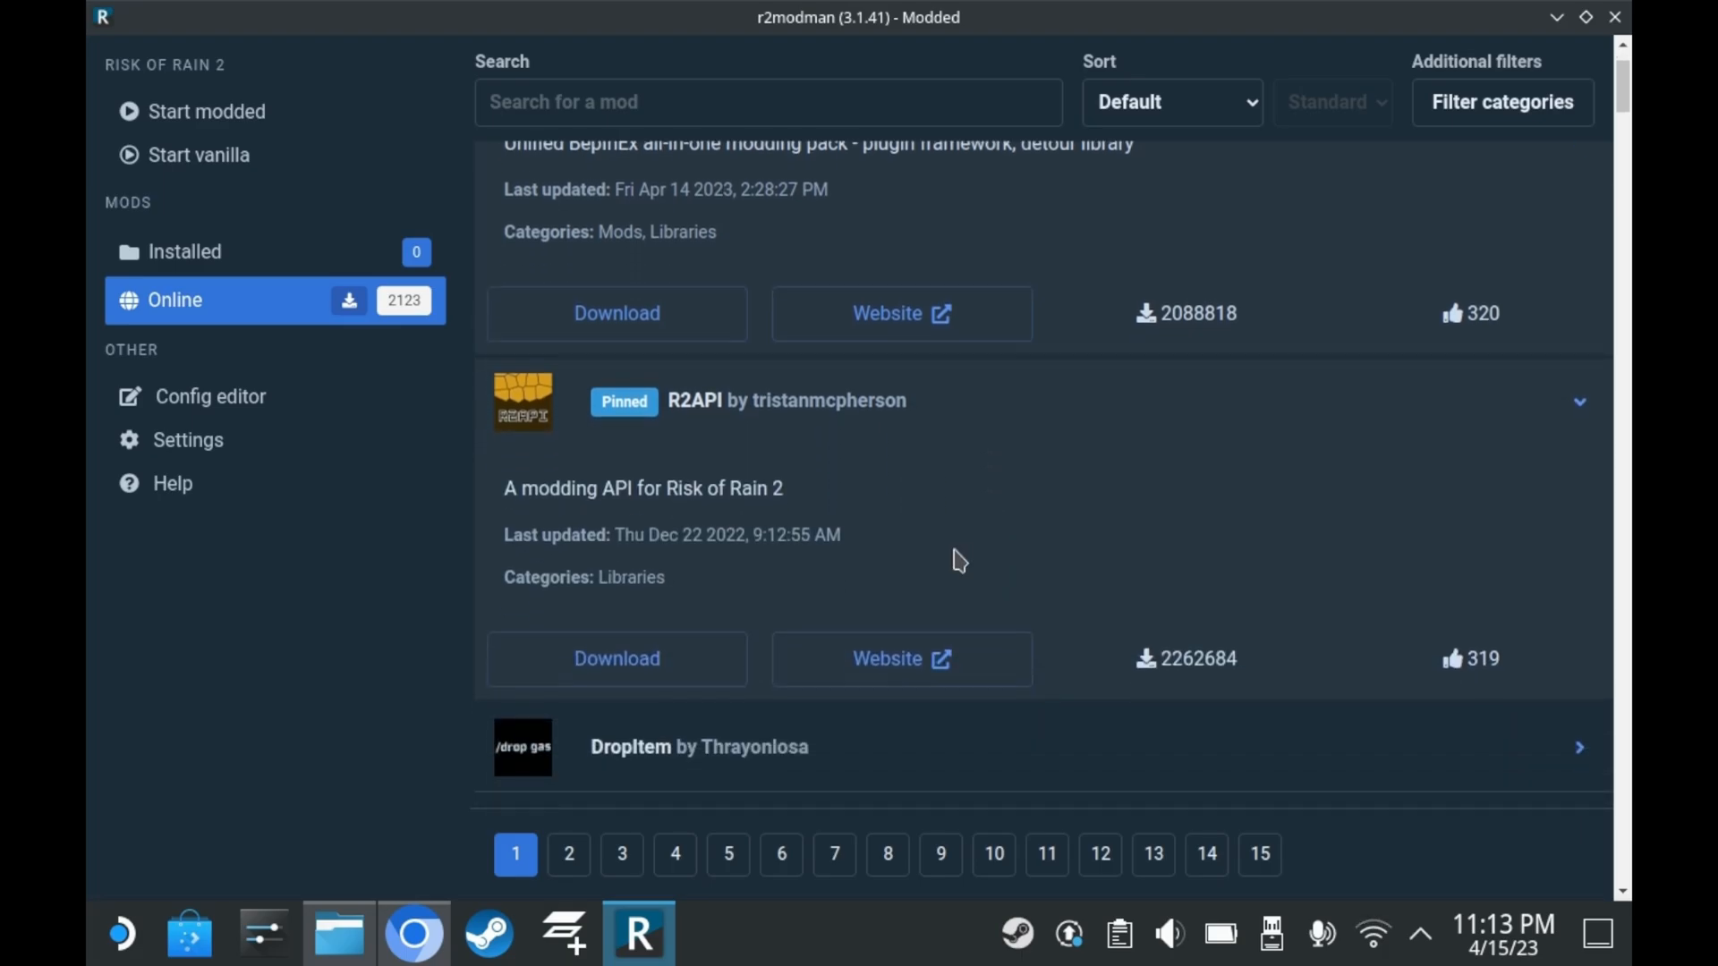
pyautogui.click(615, 313)
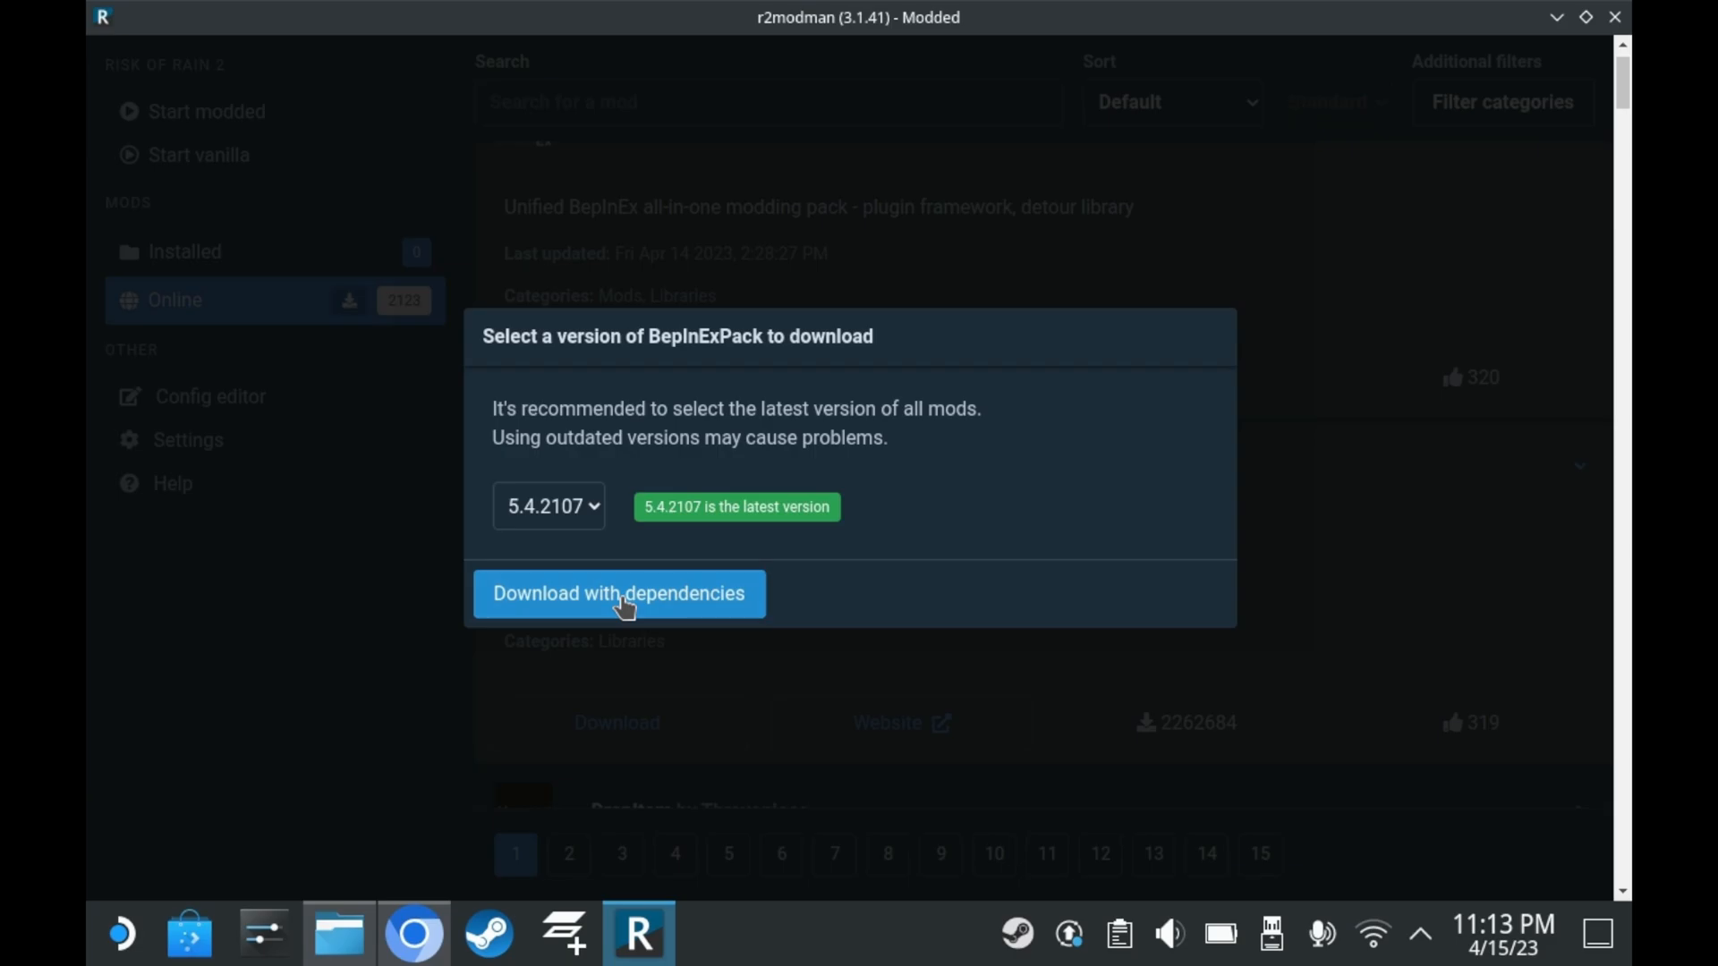
pyautogui.click(618, 593)
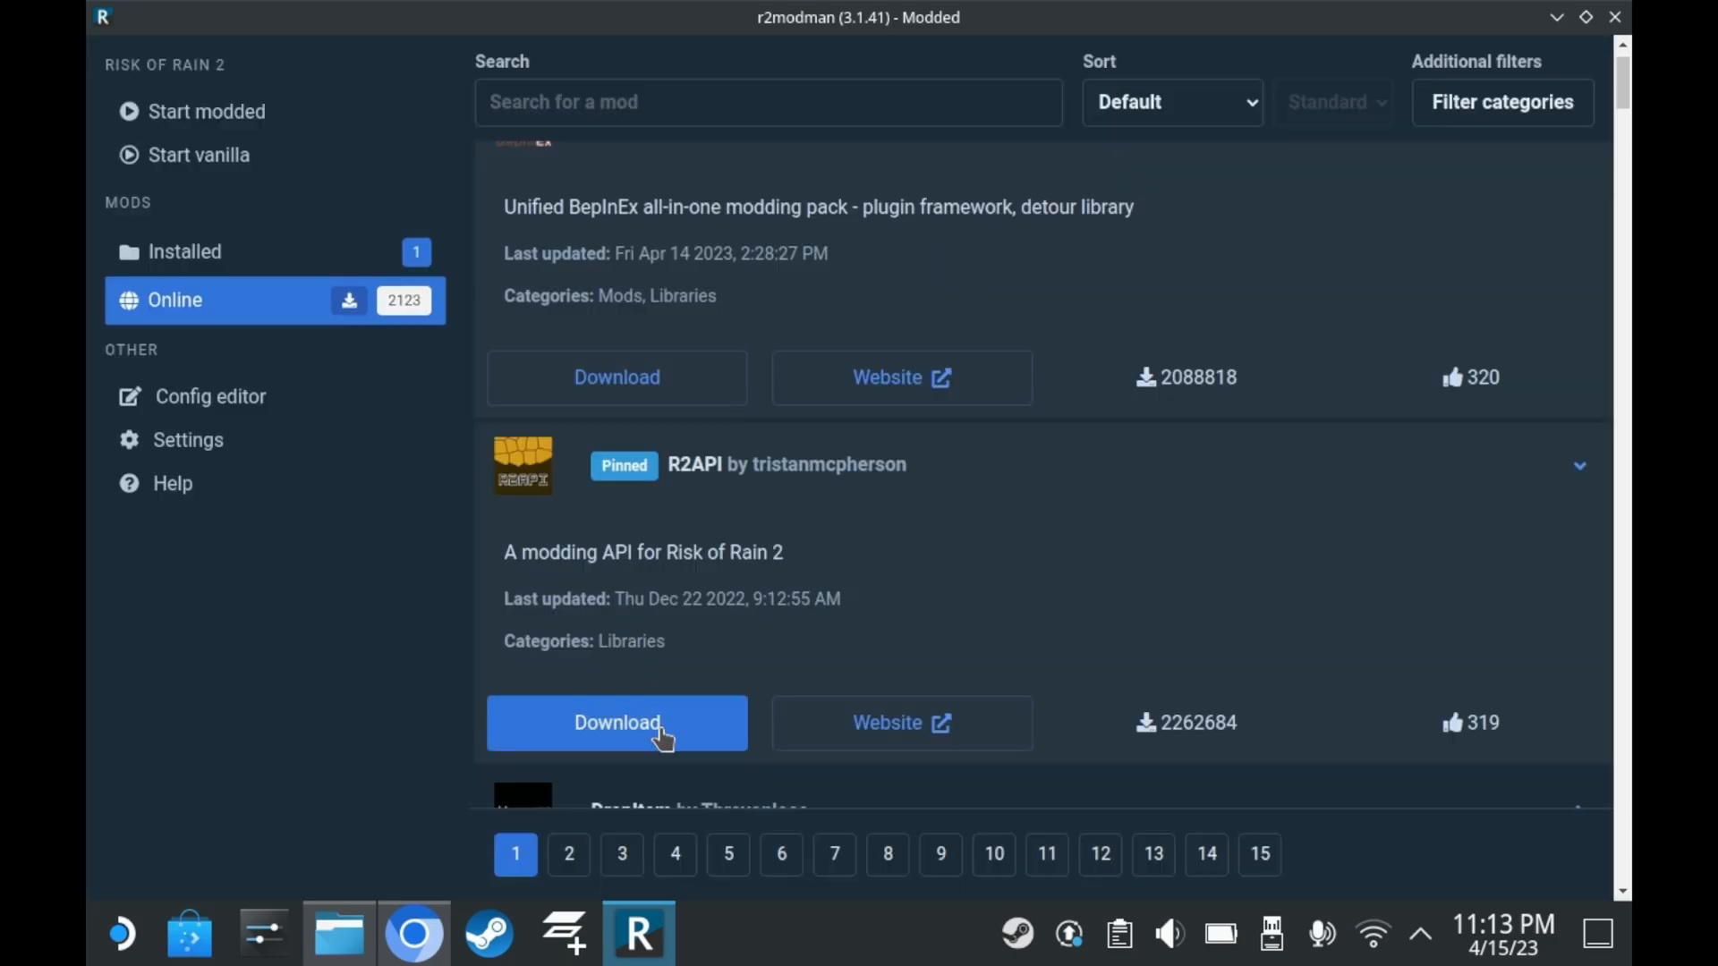
pyautogui.click(615, 722)
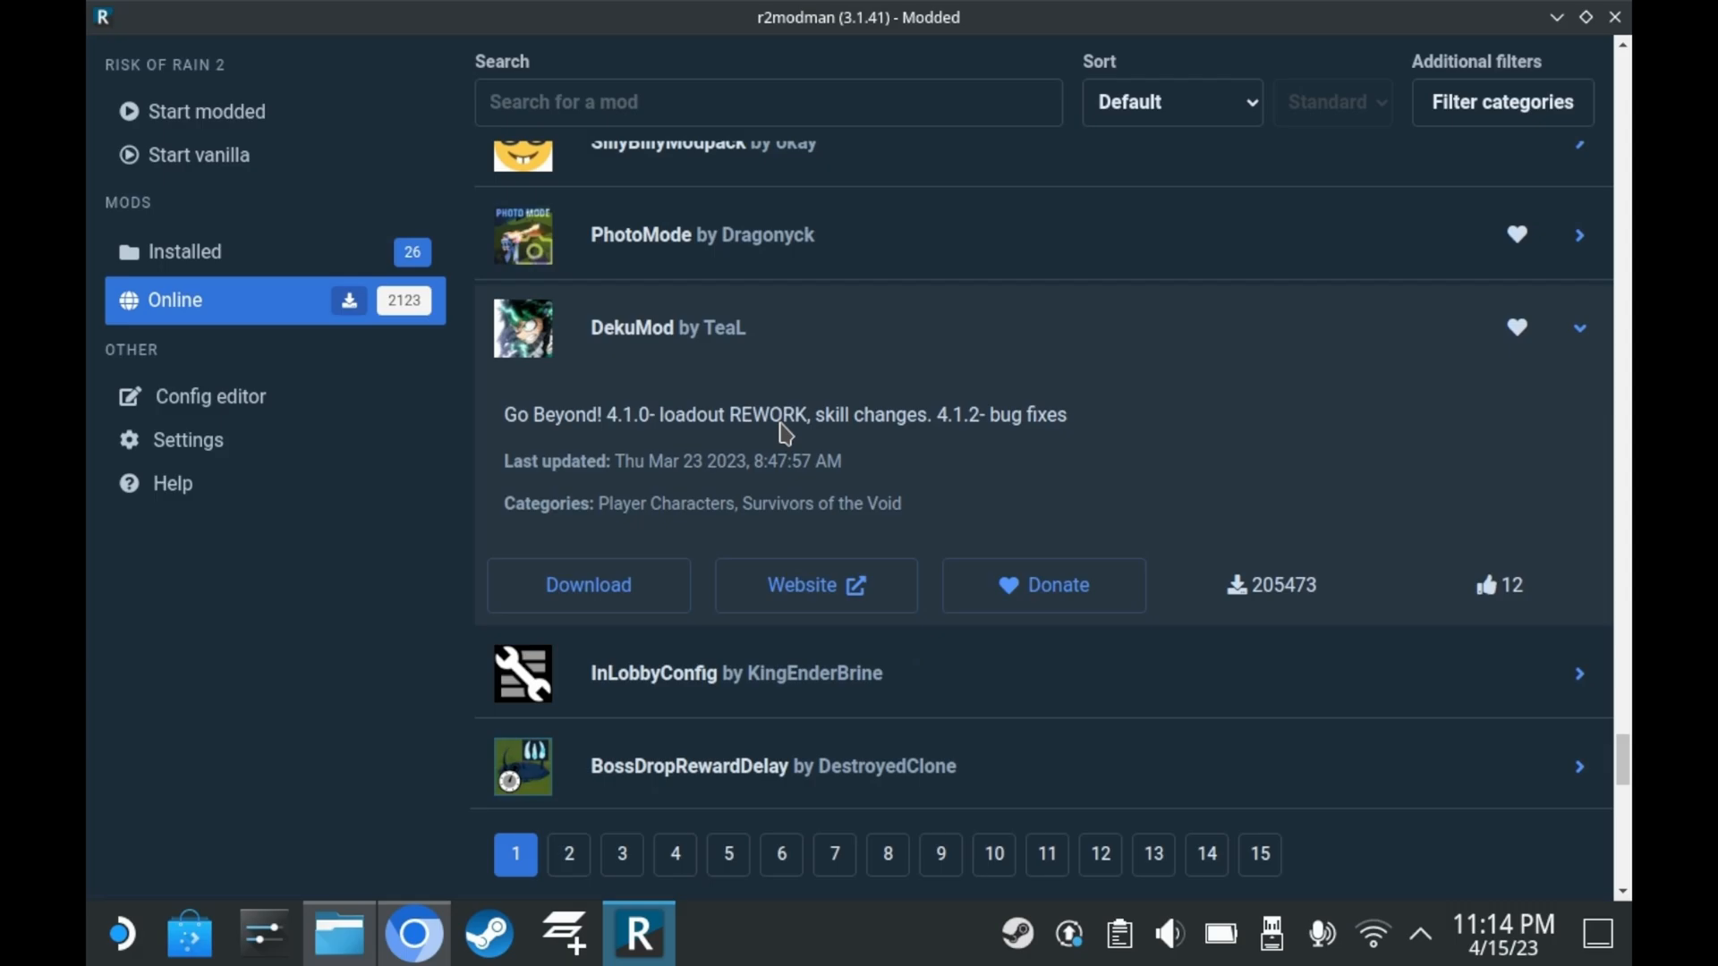
pyautogui.moveTo(782, 420)
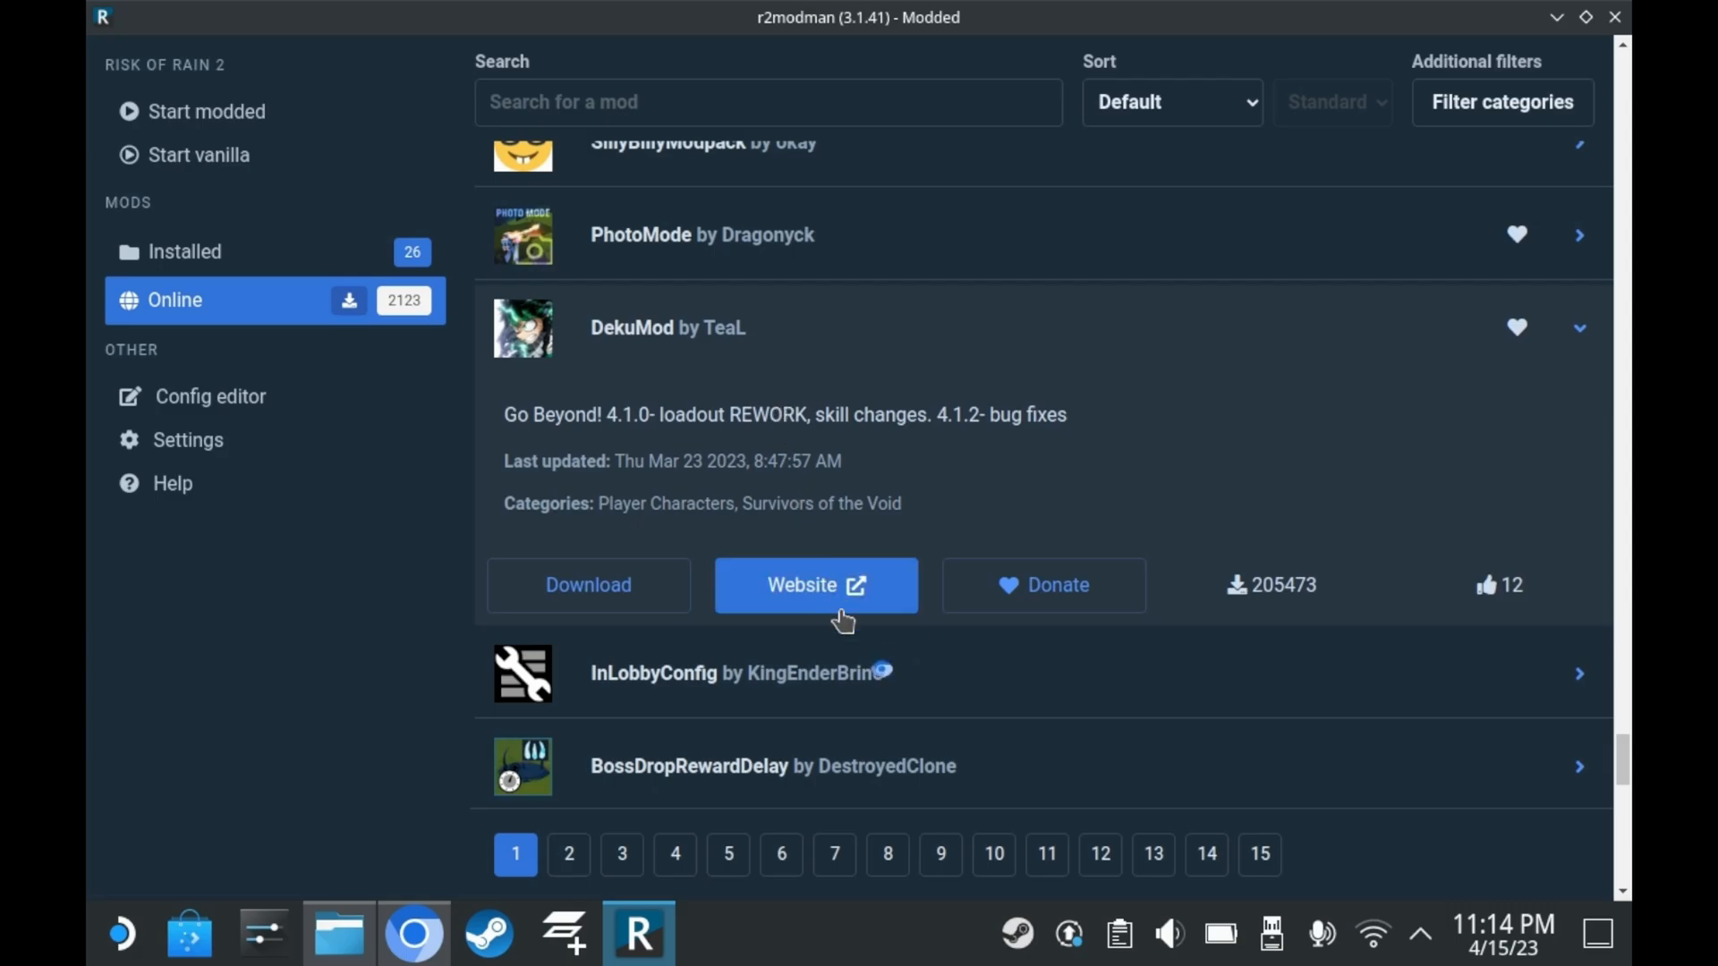
# - Download DekuMod version 4.1.2 with its dependencies, reaching 29 installed mods
pyautogui.click(815, 584)
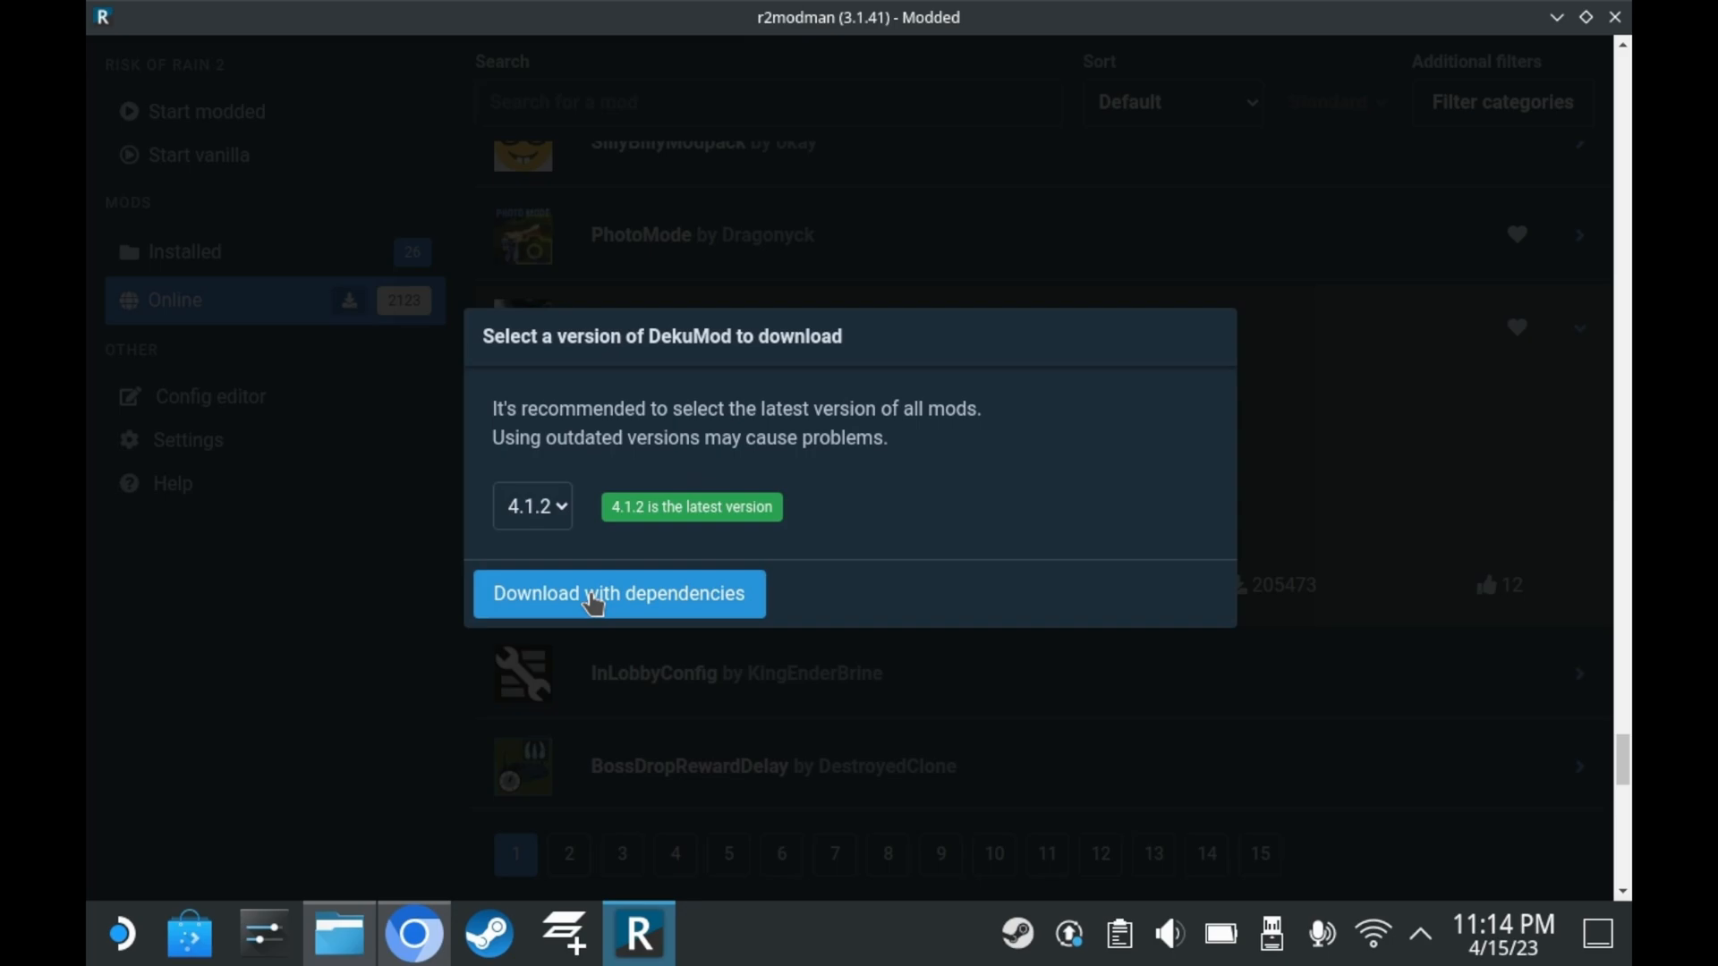
pyautogui.click(618, 592)
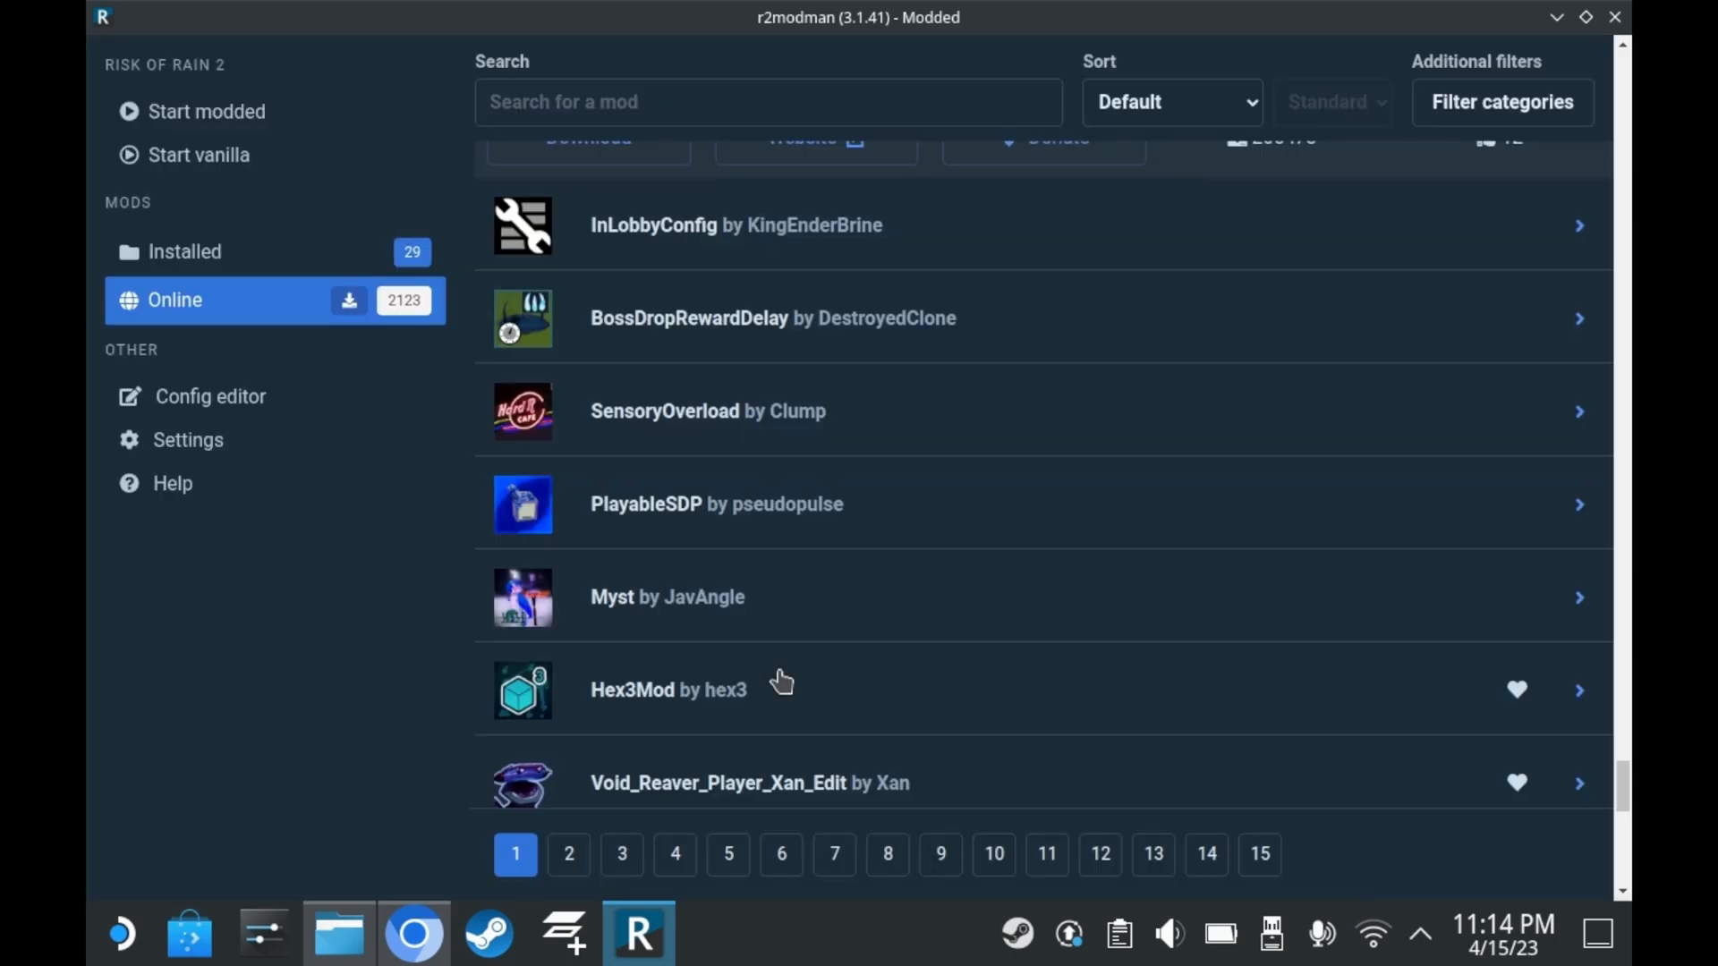
pyautogui.click(187, 439)
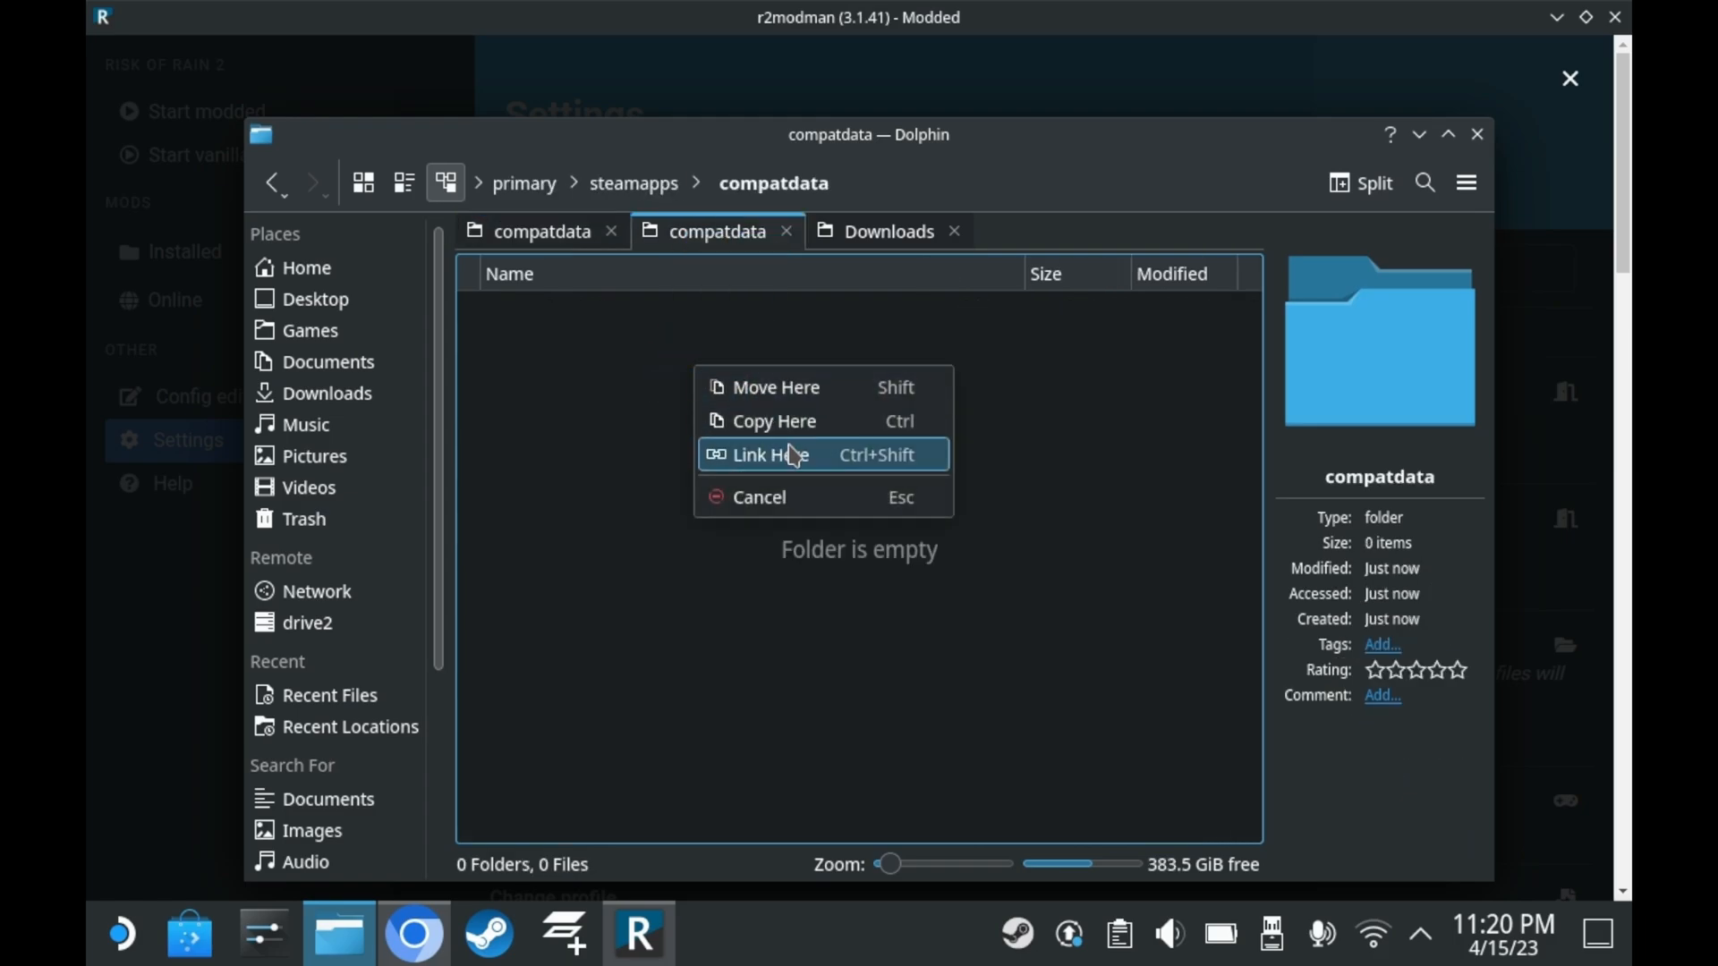
# - Link the dropped item into the empty steamapps compatdata folder via Link Here
pyautogui.click(775, 454)
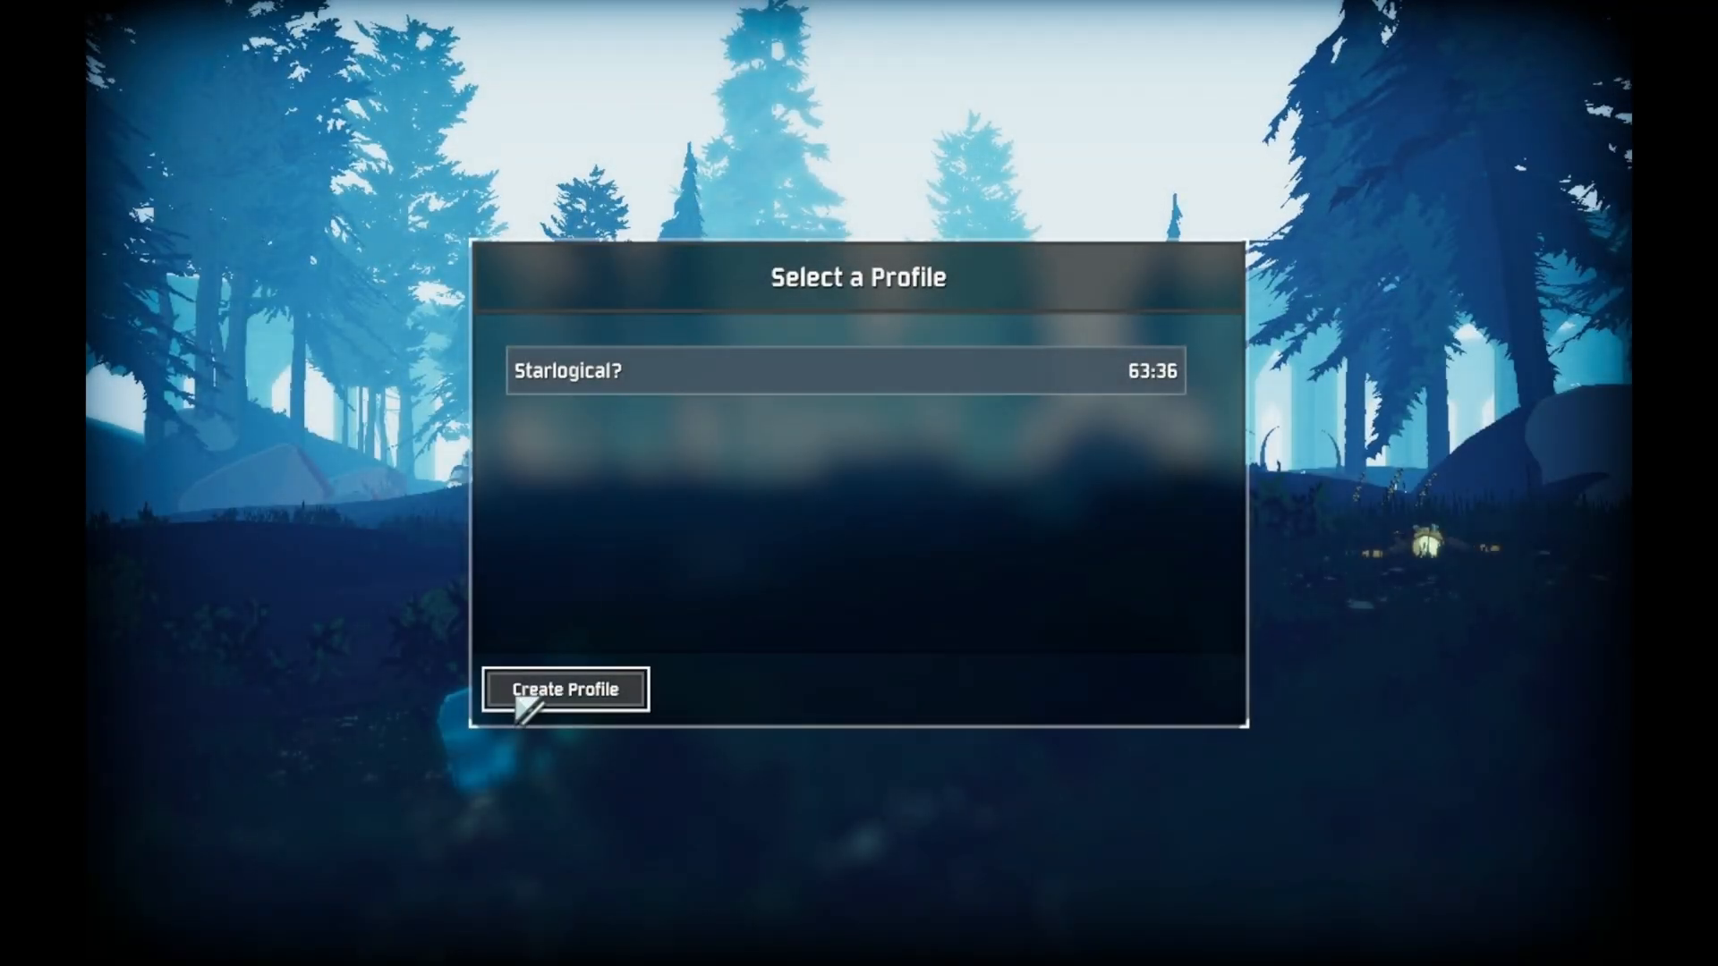
# - Add a 'Modded' Risk of Rain 2 profile and start Singleplayer from the main menu
pyautogui.click(562, 689)
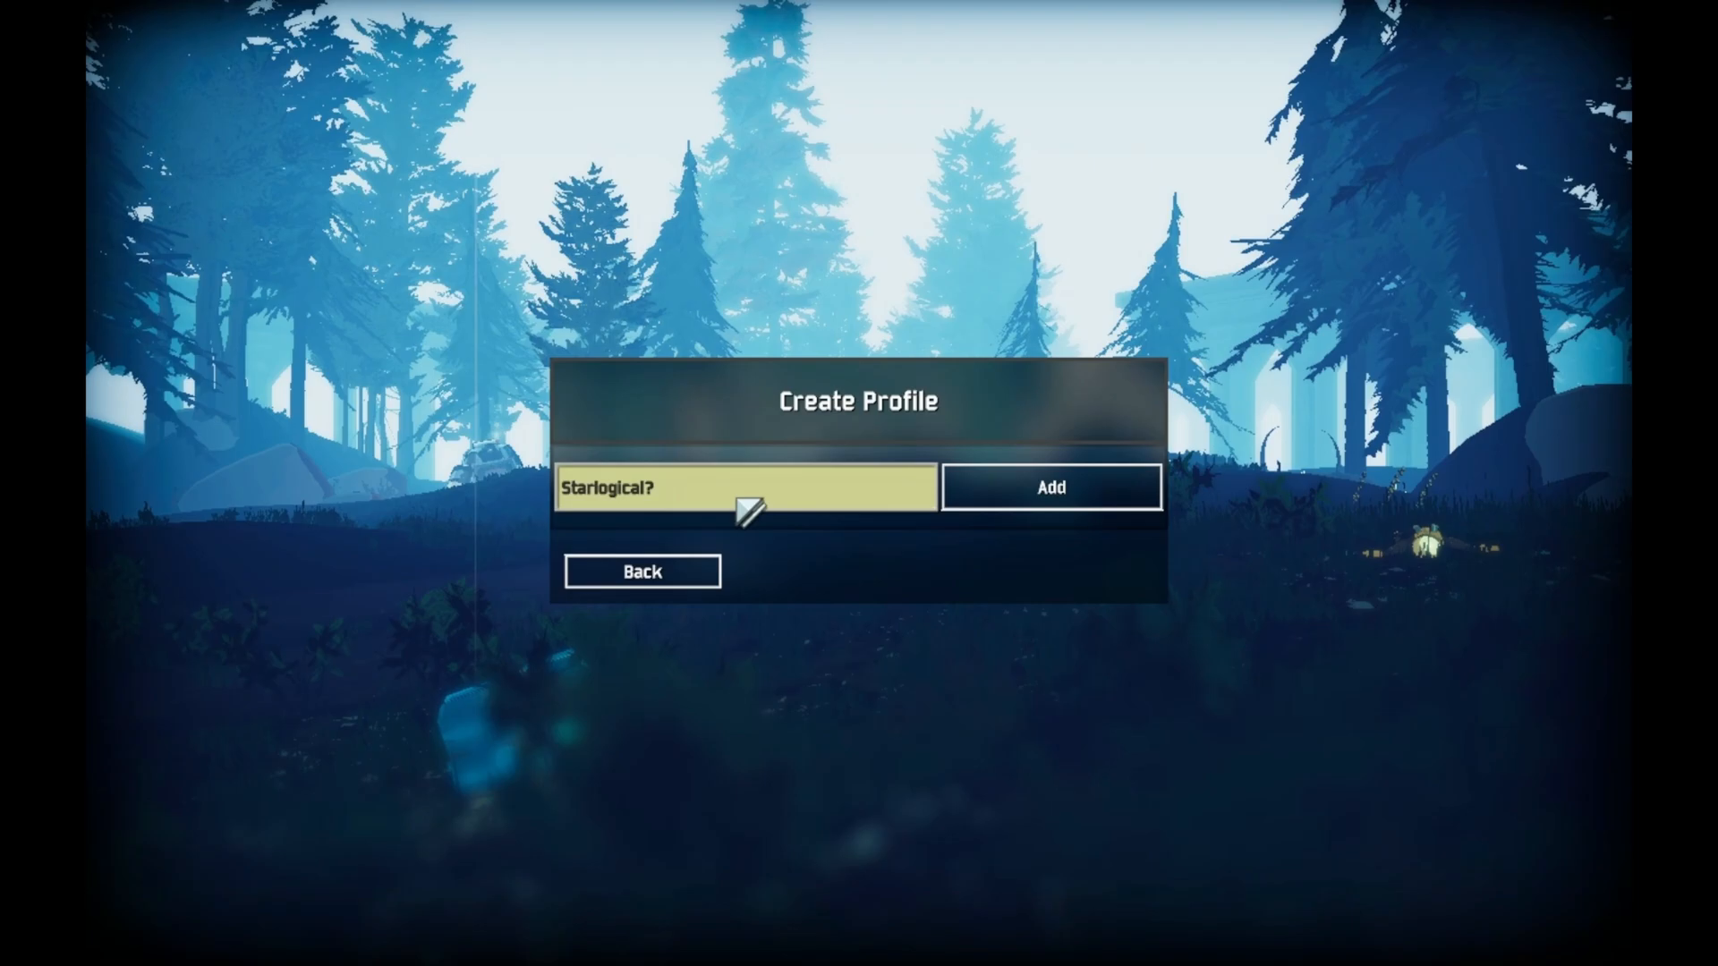
pyautogui.write('Modded')
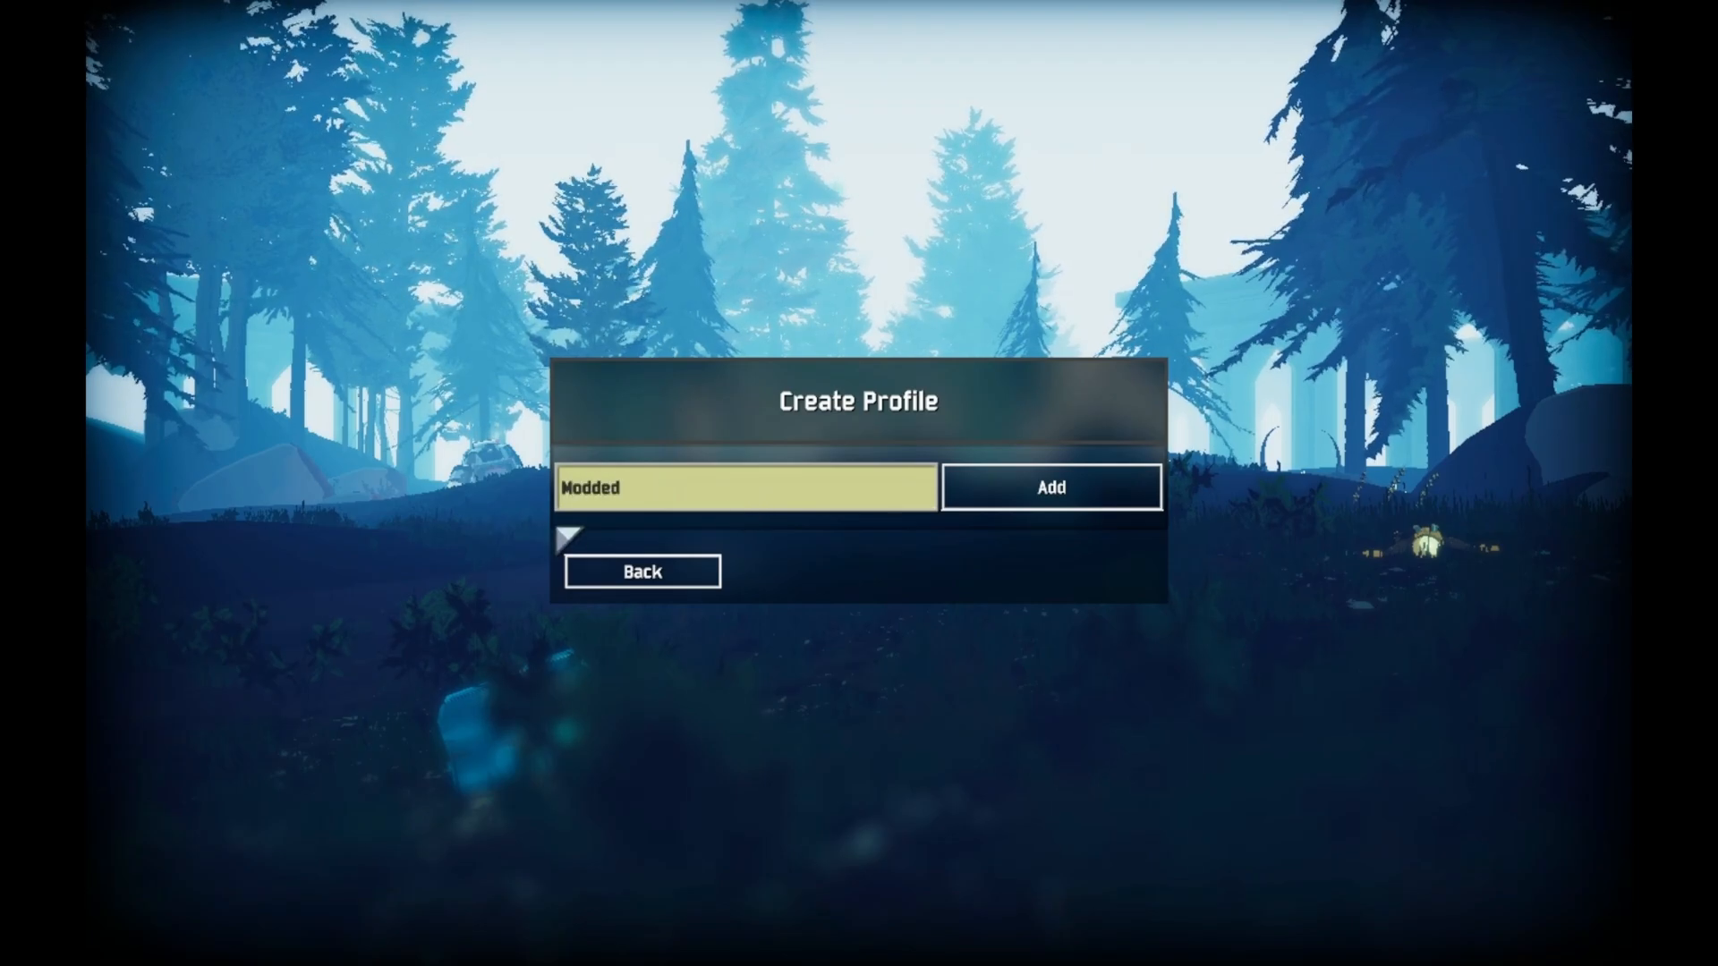
pyautogui.click(1048, 487)
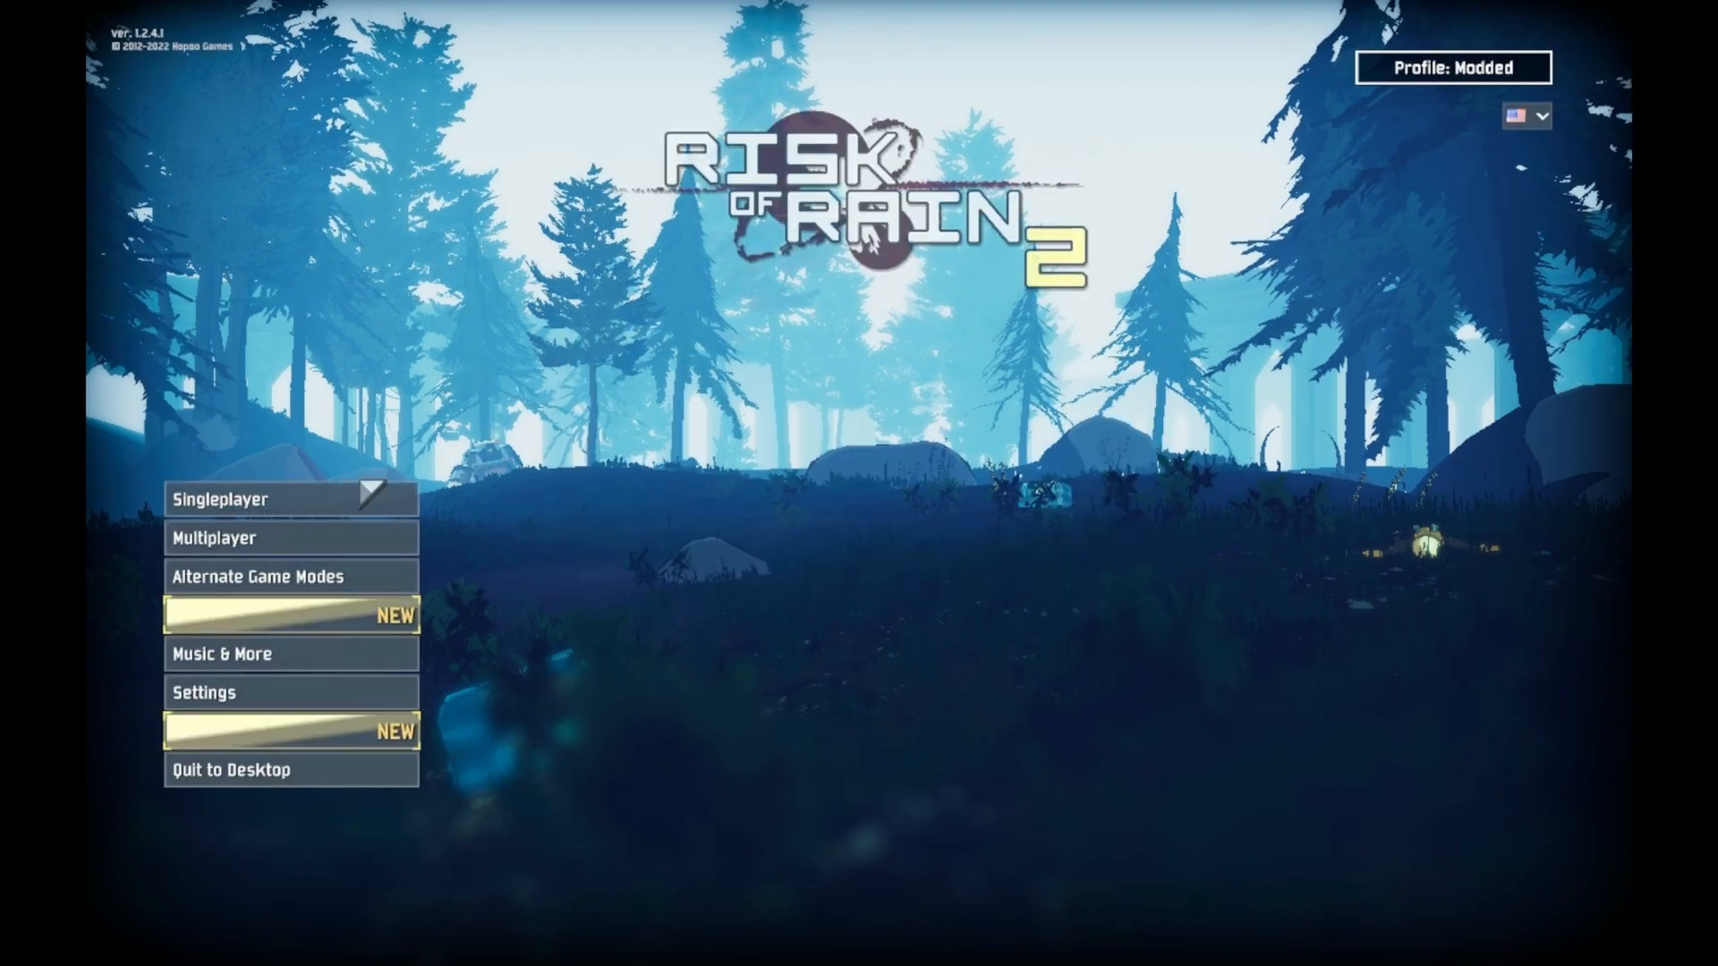
pyautogui.click(220, 499)
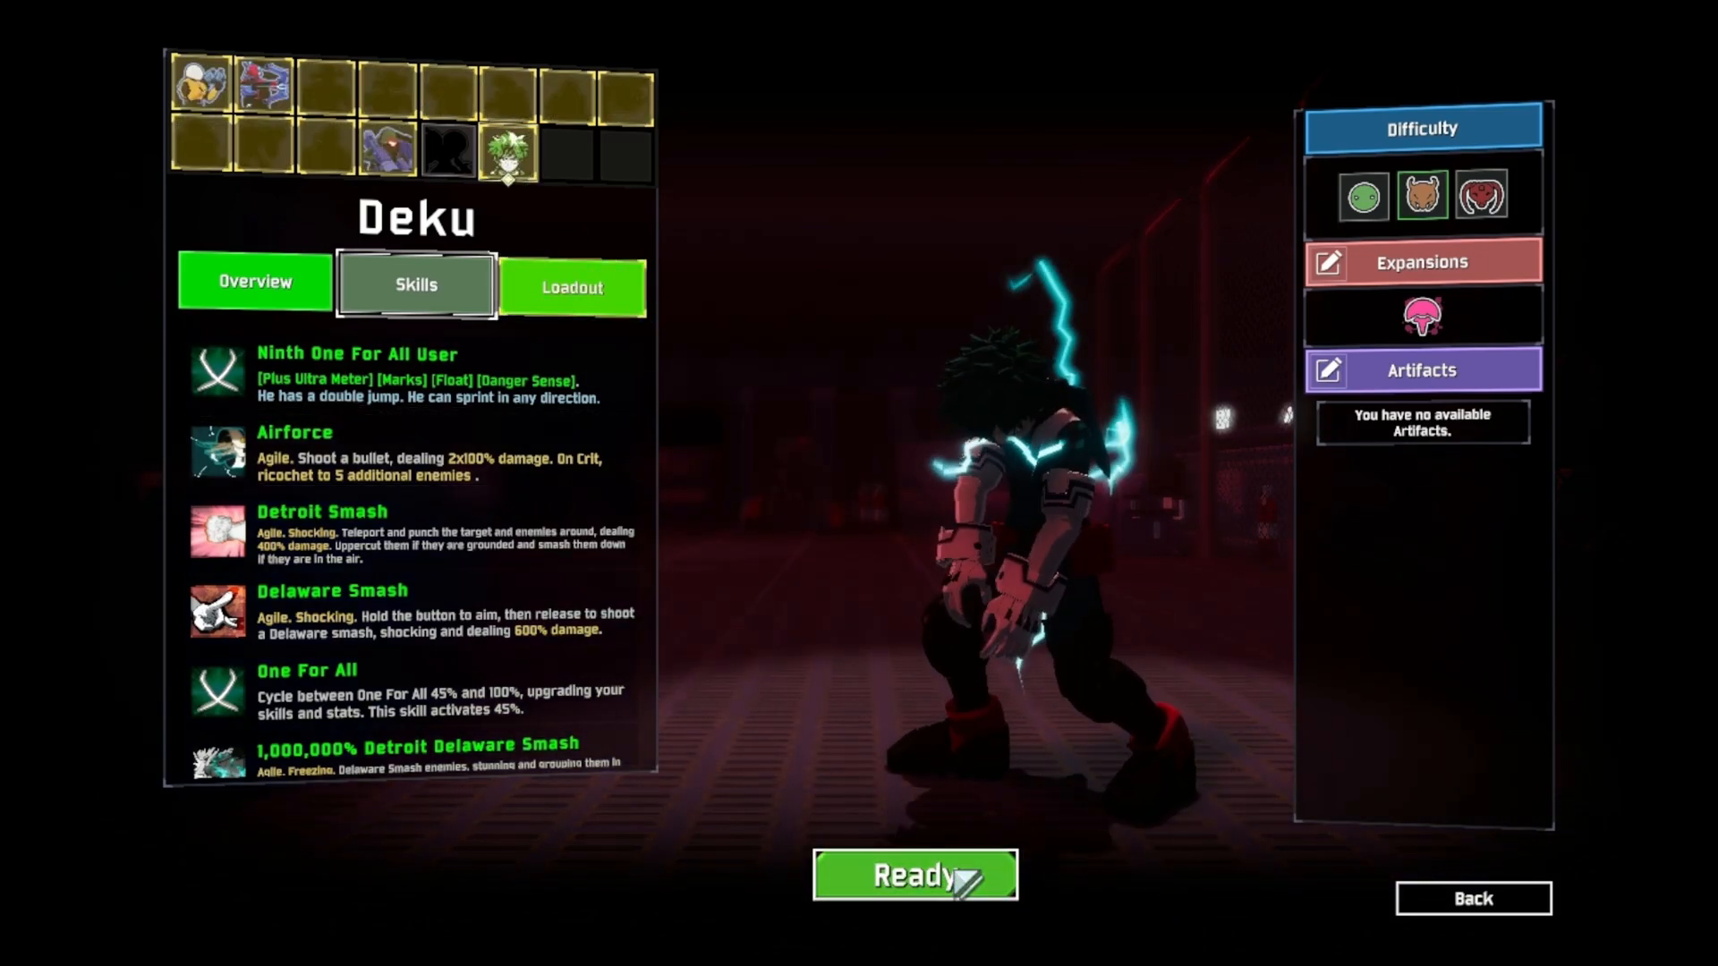
# - Ready up as the Deku survivor to begin the run
pyautogui.click(913, 874)
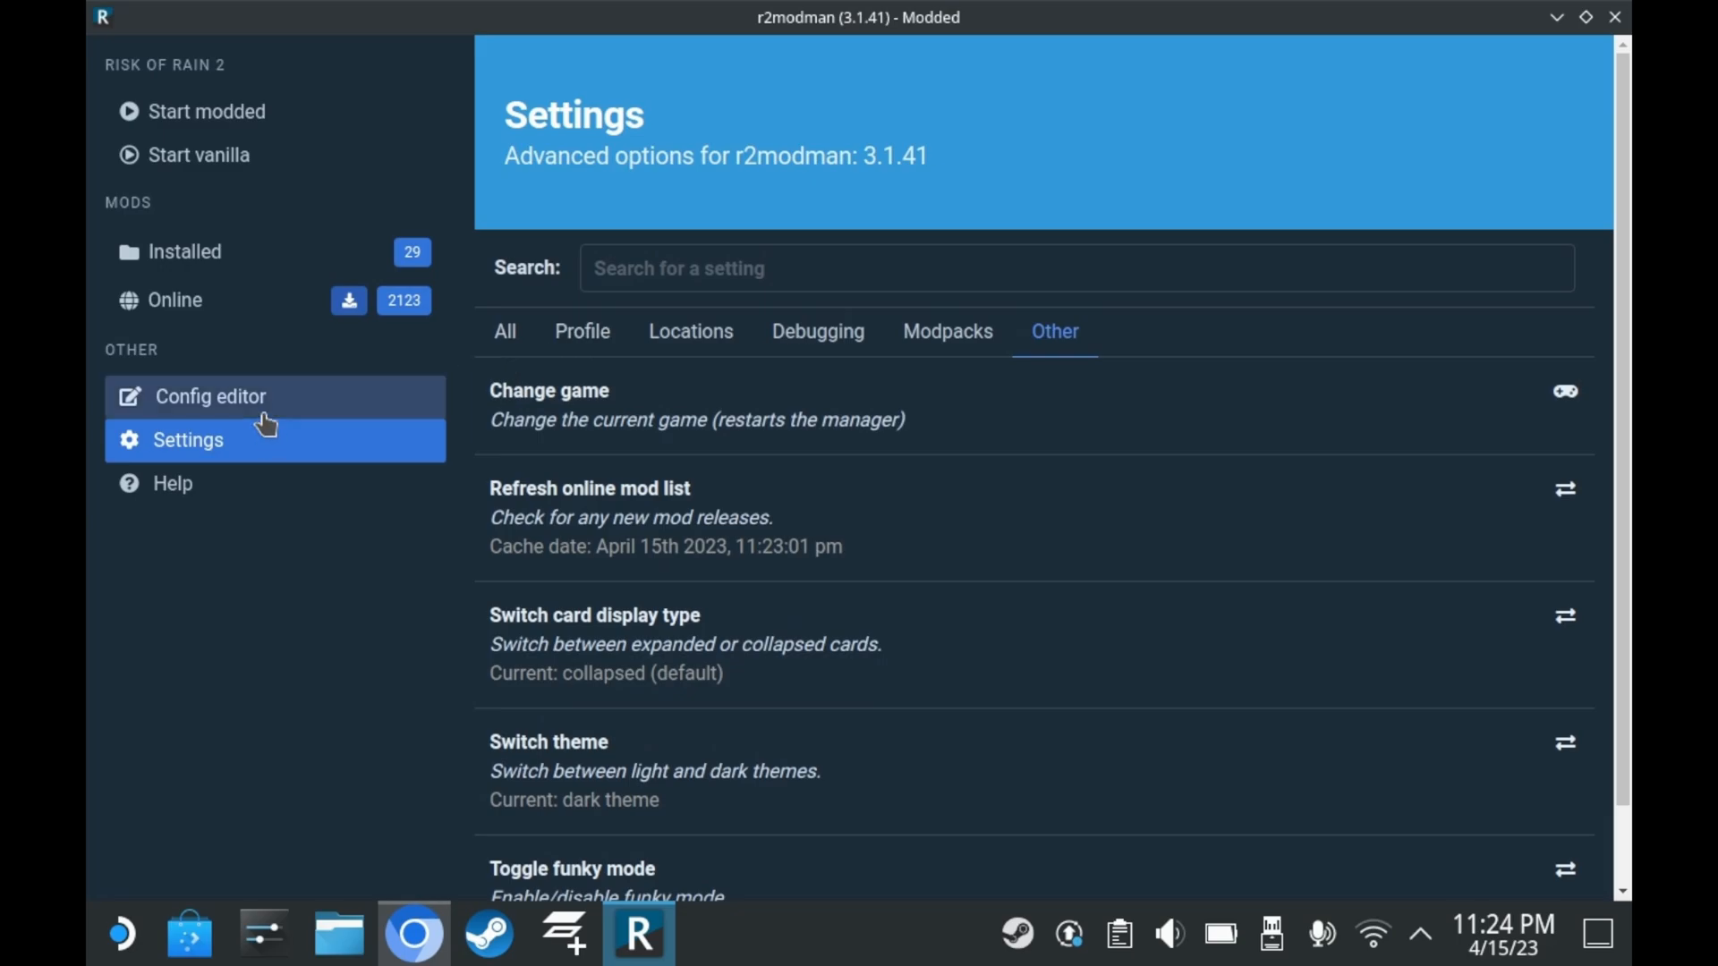
# - Open r2modman Help and select the launch argument for starting the game externally
pyautogui.click(171, 483)
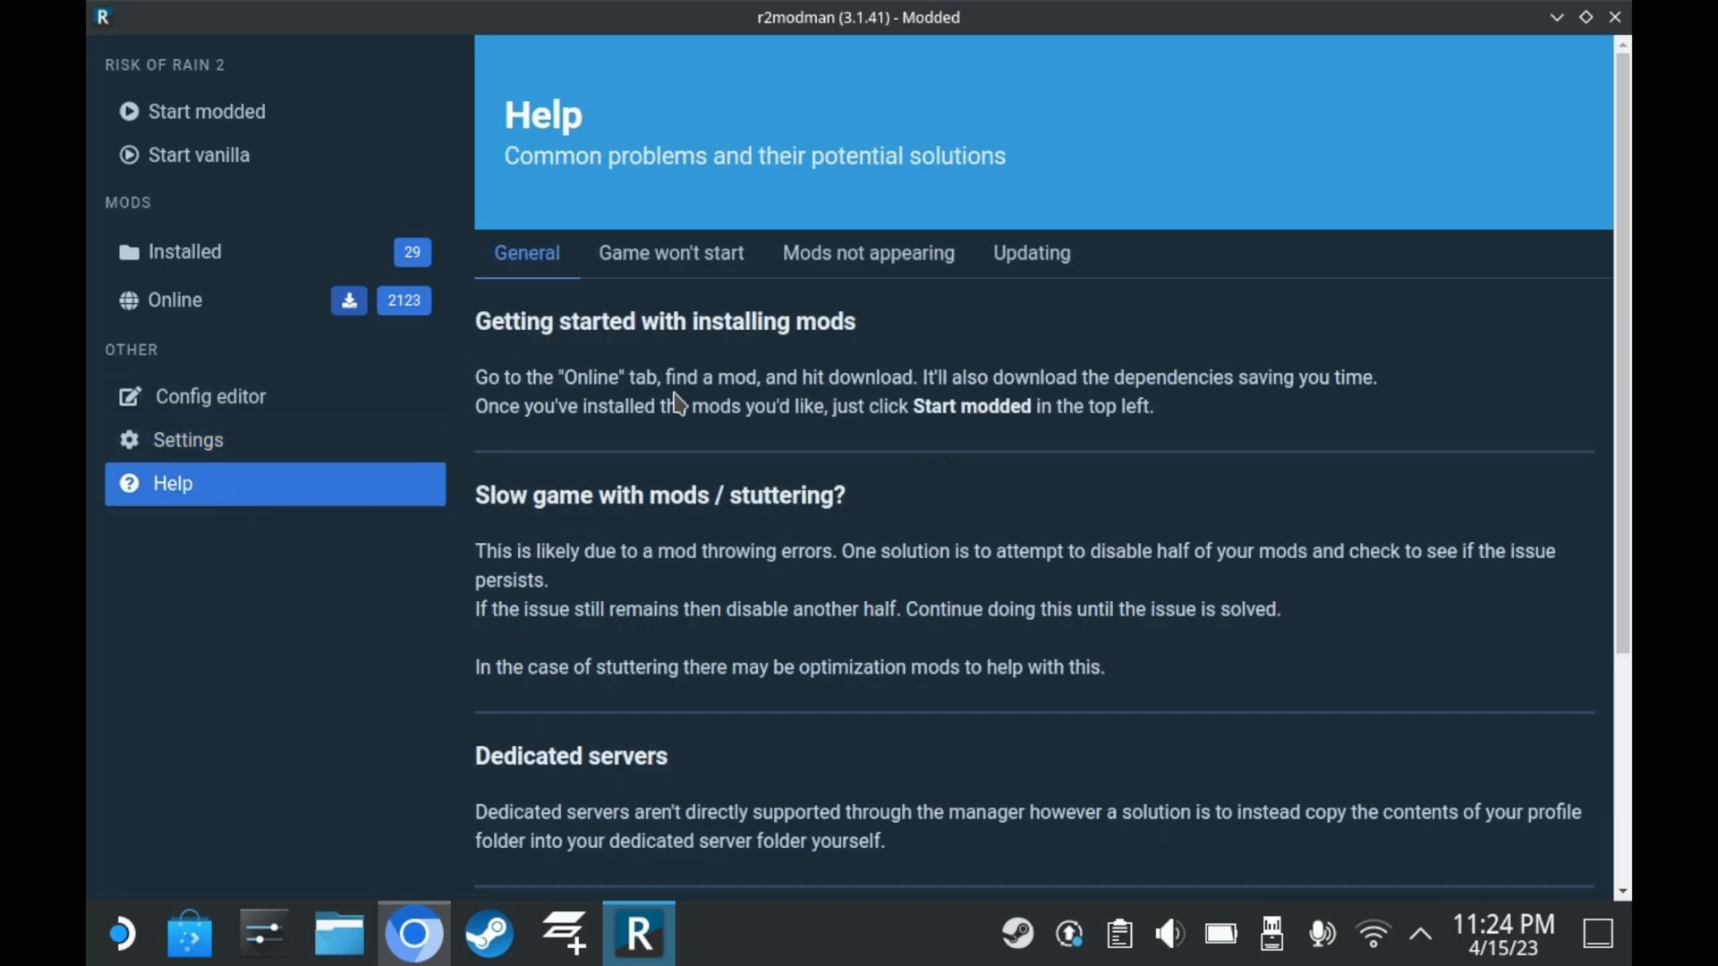
pyautogui.scroll(-3)
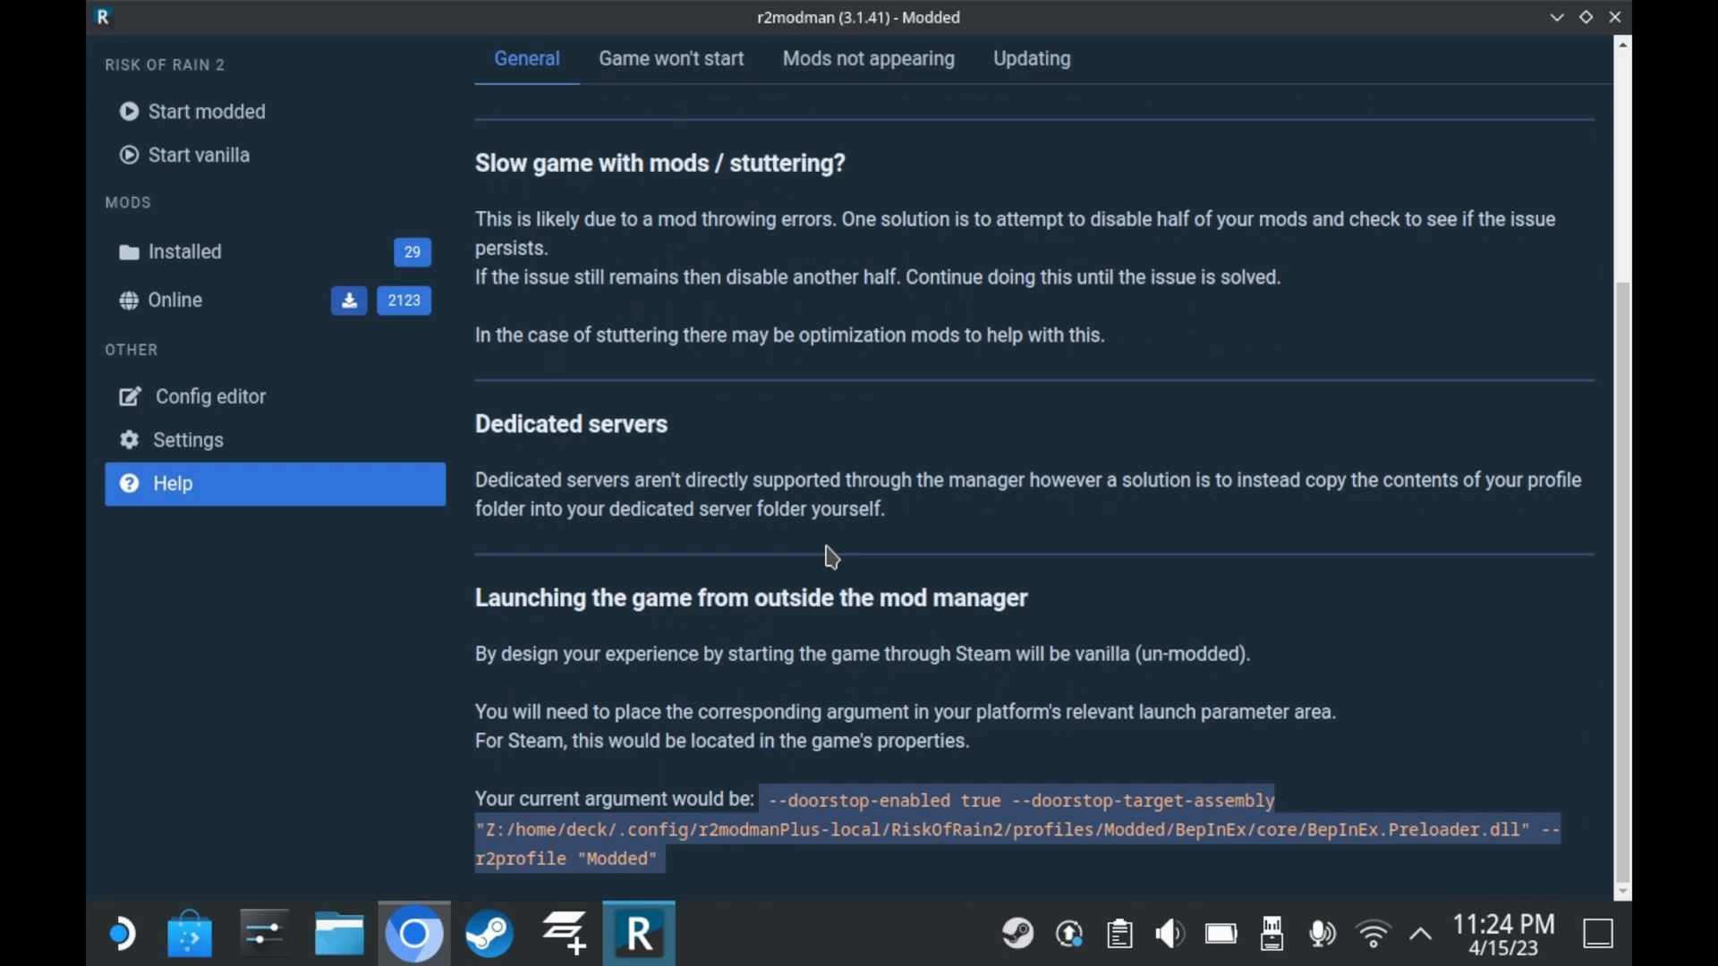
pyautogui.doubleClick(485, 654)
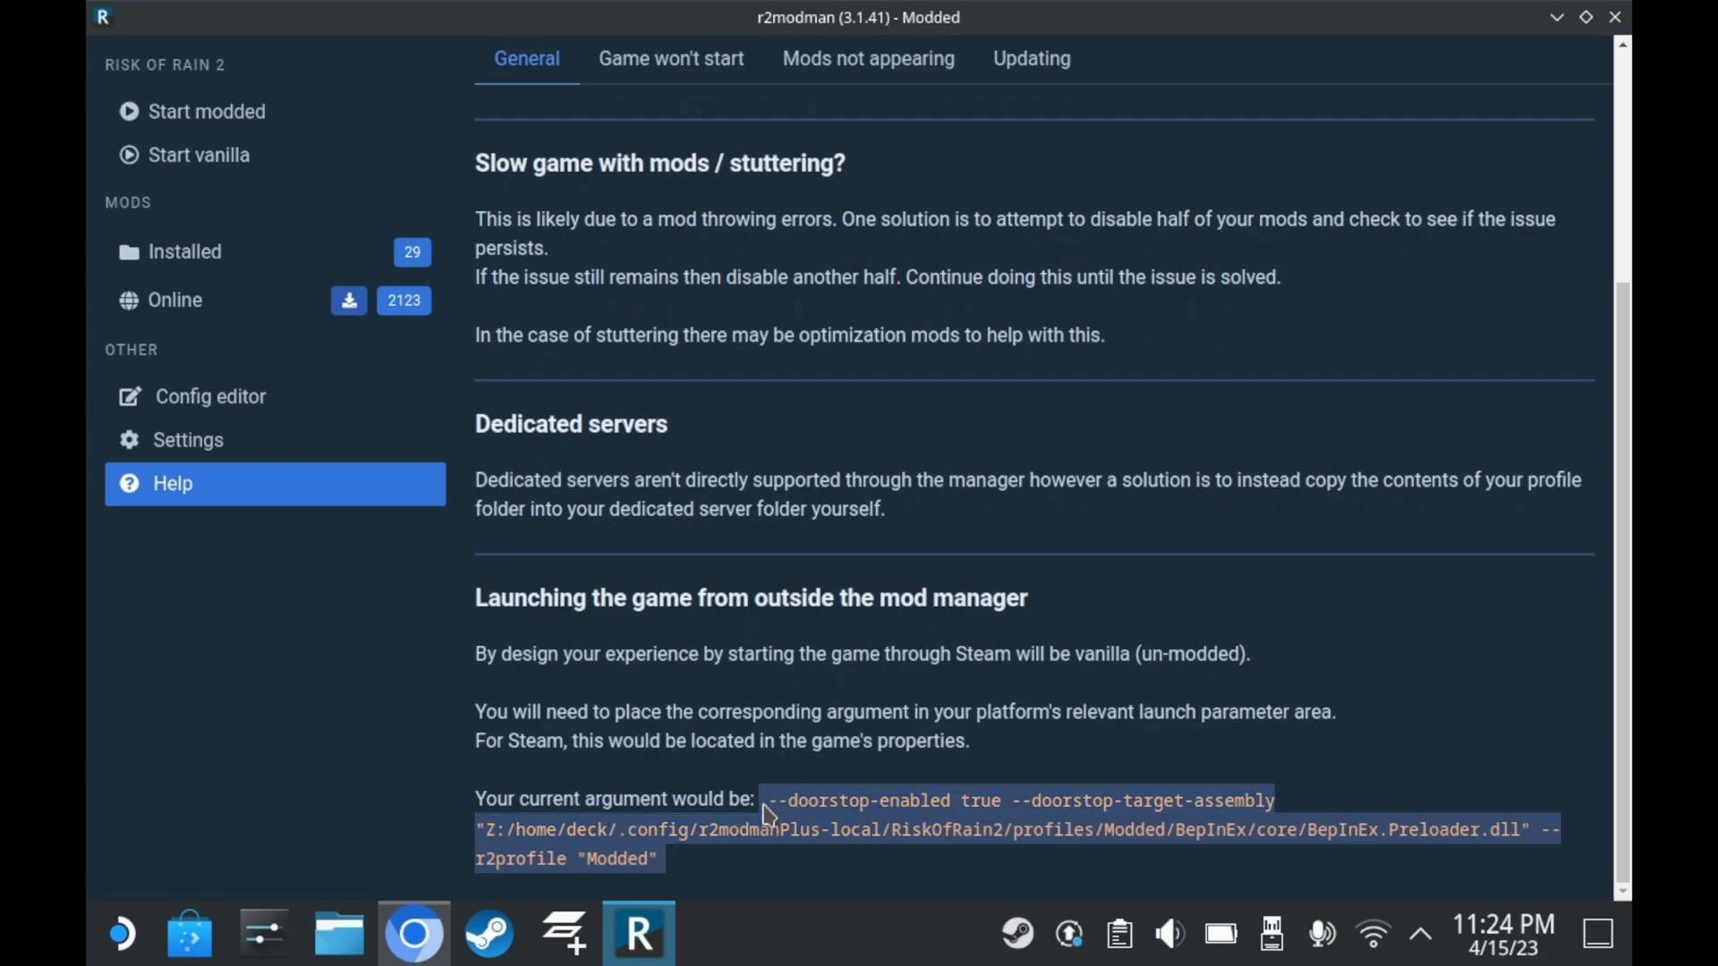
# - Select the full r2modman launch argument text for copying into Steam's Launch Options
pyautogui.moveTo(766, 814); pyautogui.dragTo(658, 860)
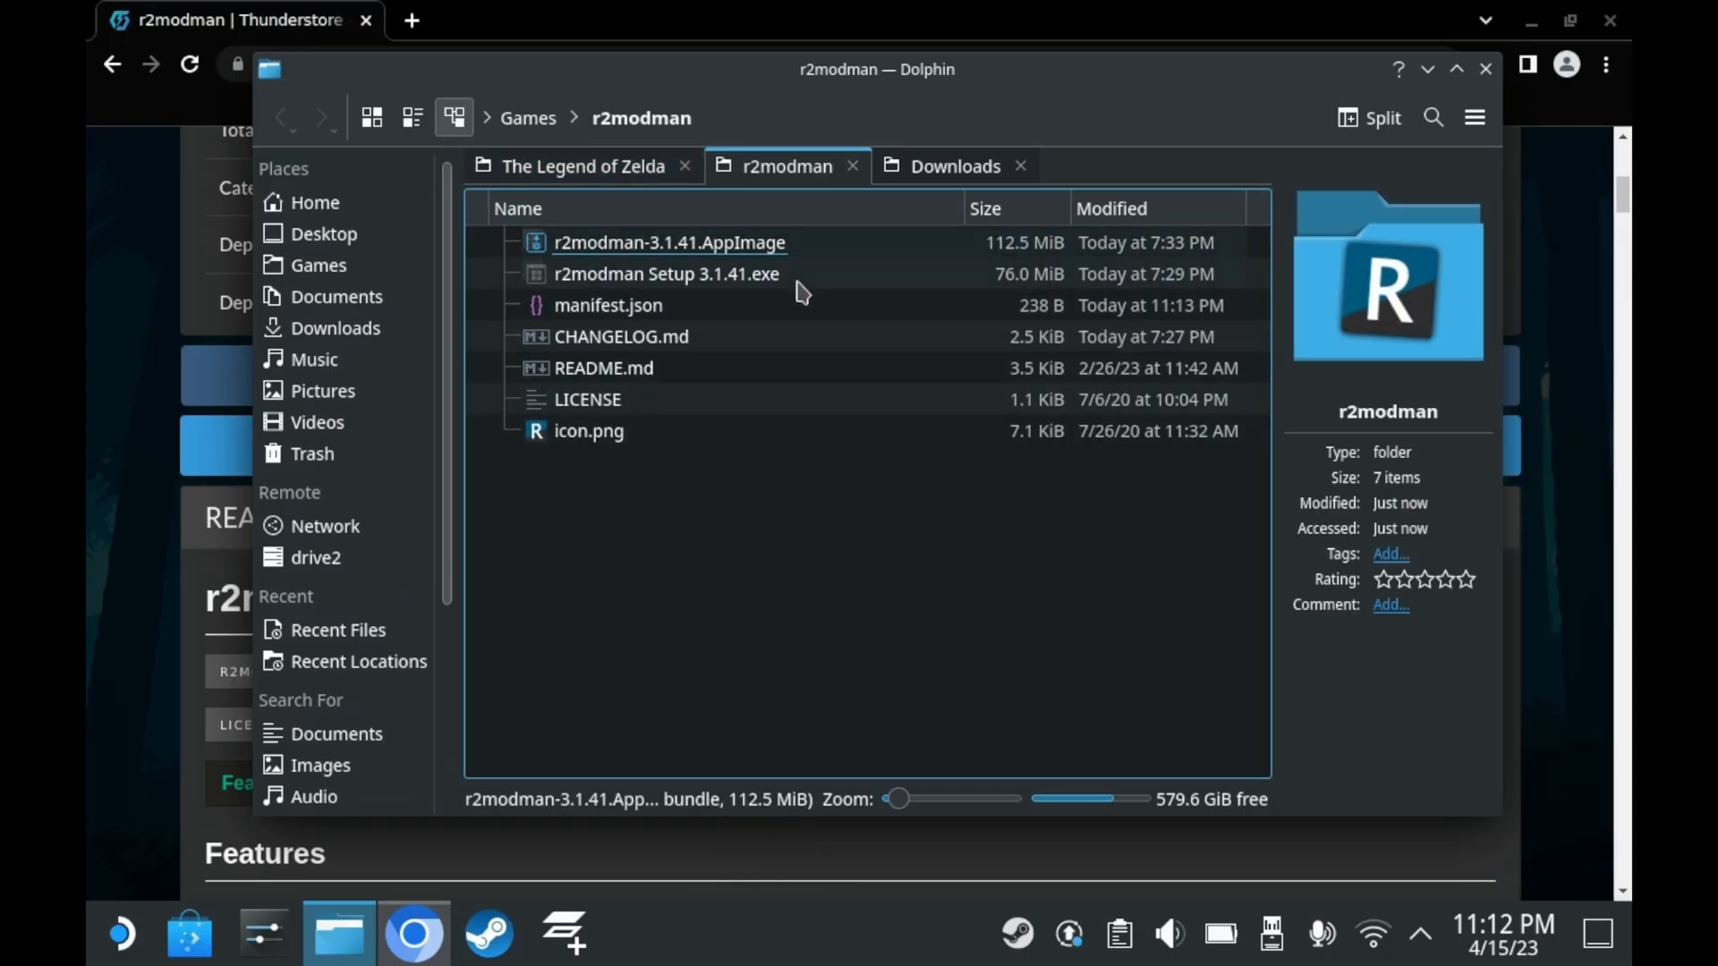
# - Launch r2modman-3.1.41.AppImage from the Games > r2modman folder
pyautogui.click(669, 243)
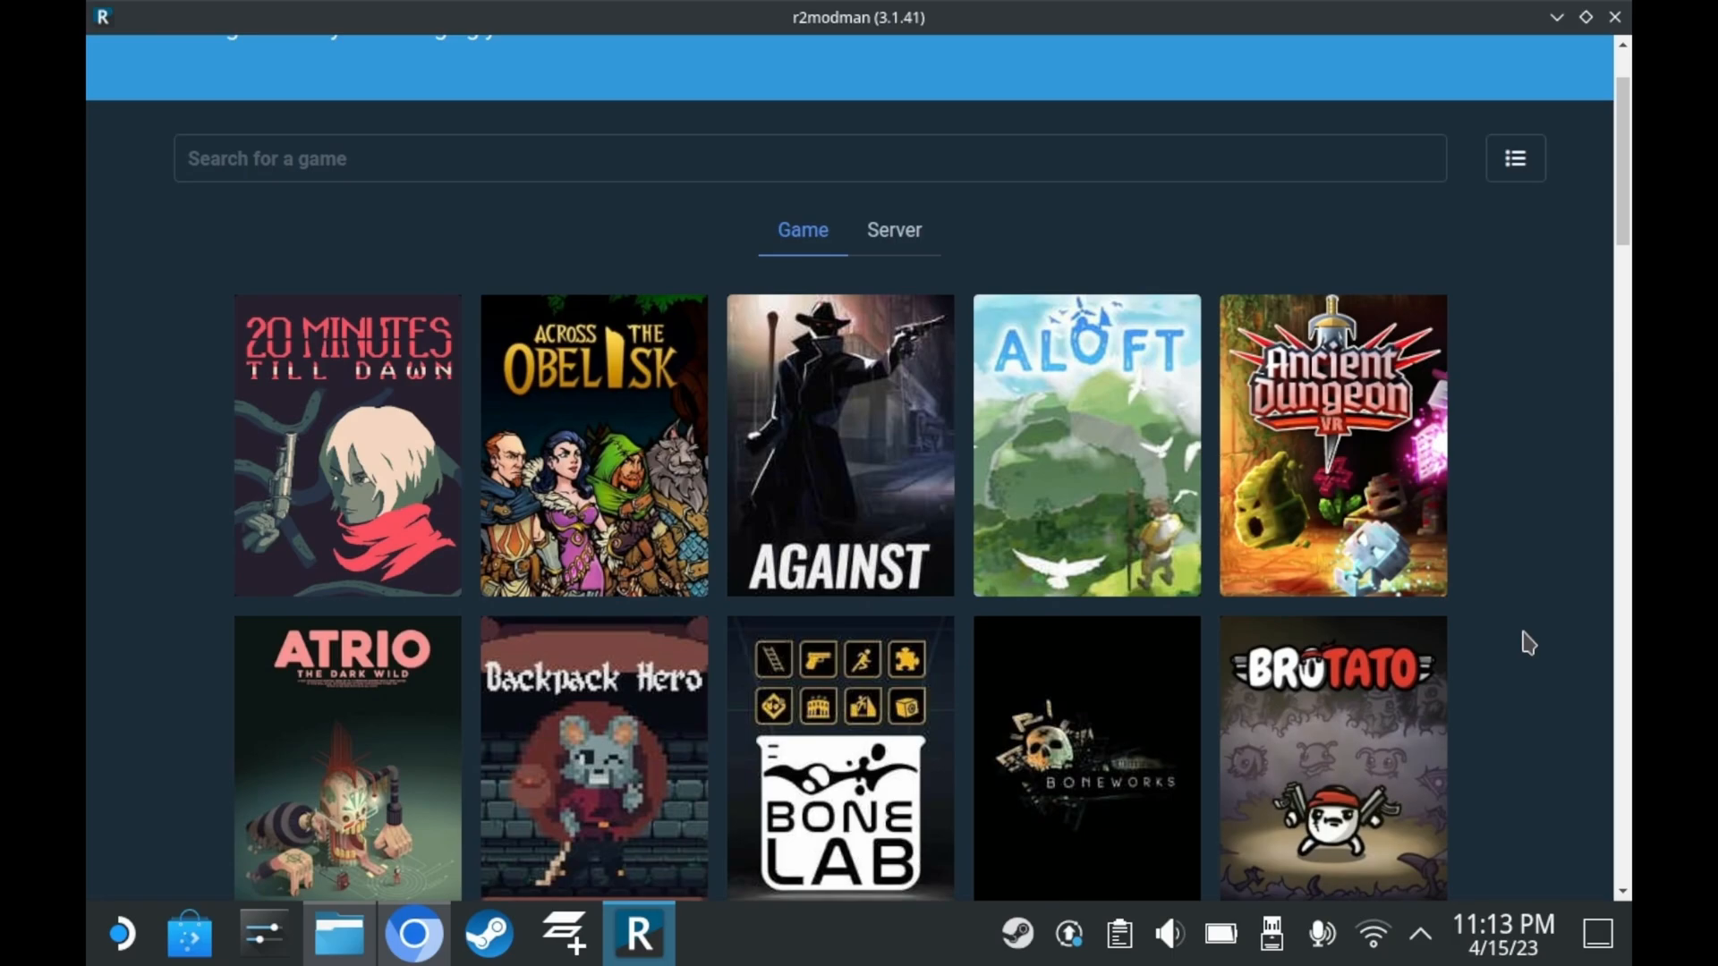
pyautogui.scroll(-3)
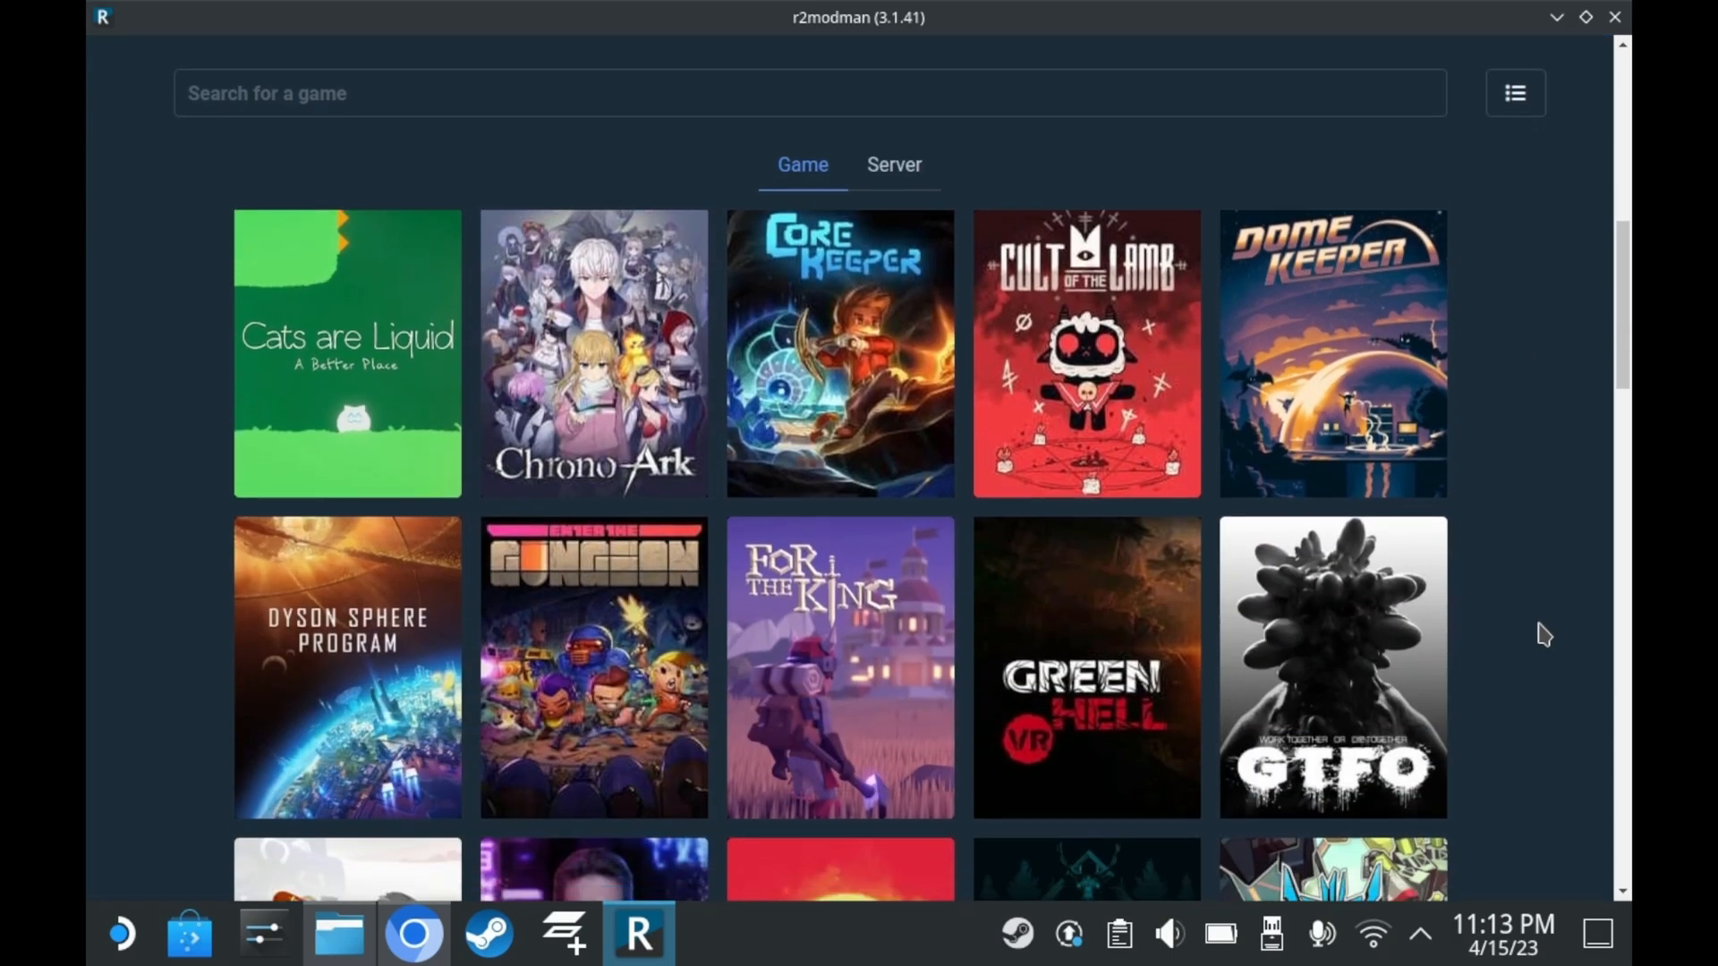
pyautogui.scroll(-3)
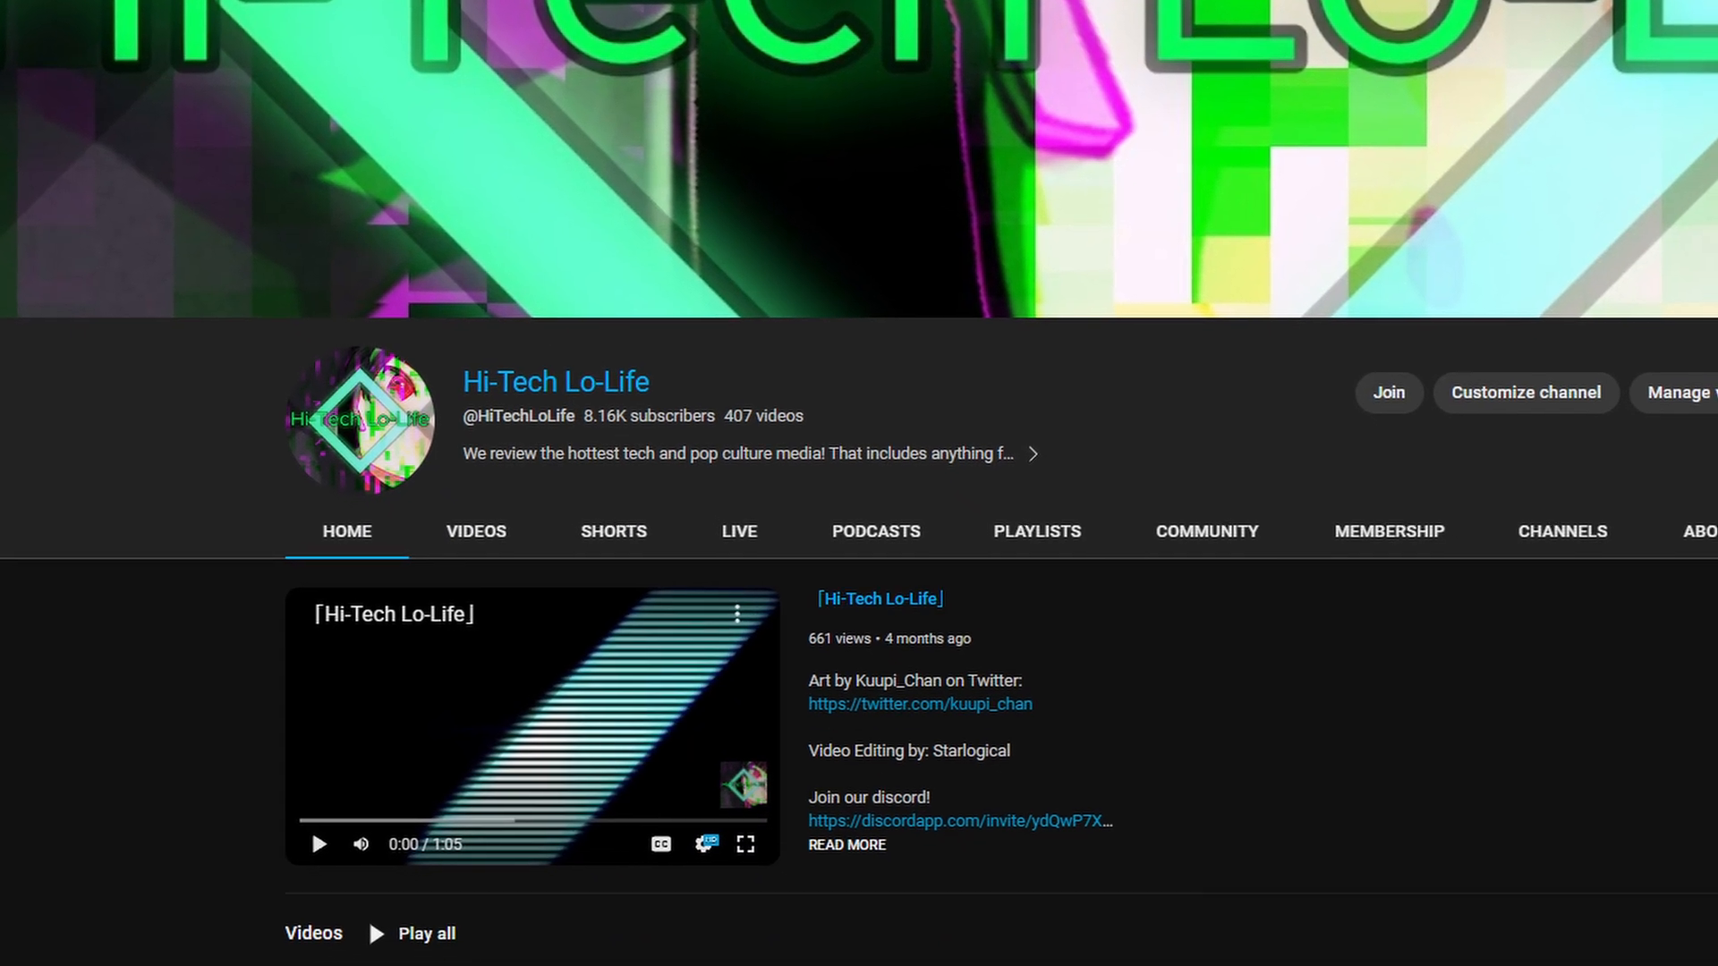
pyautogui.scroll(-3)
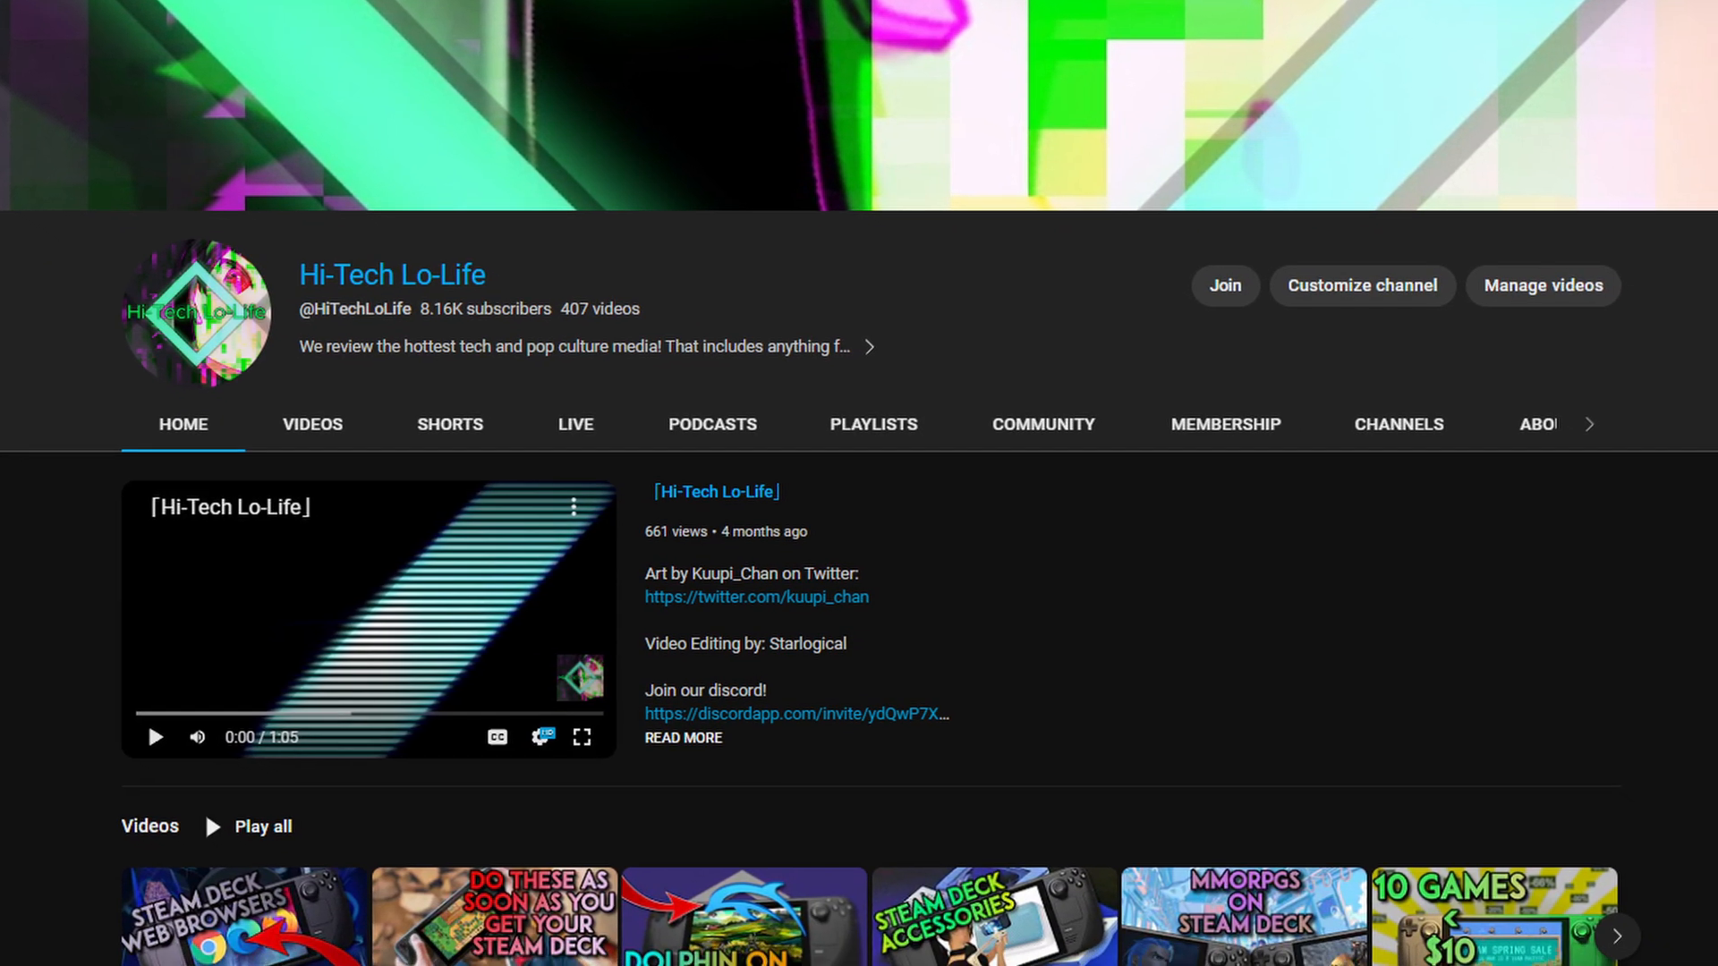
pyautogui.scroll(-3)
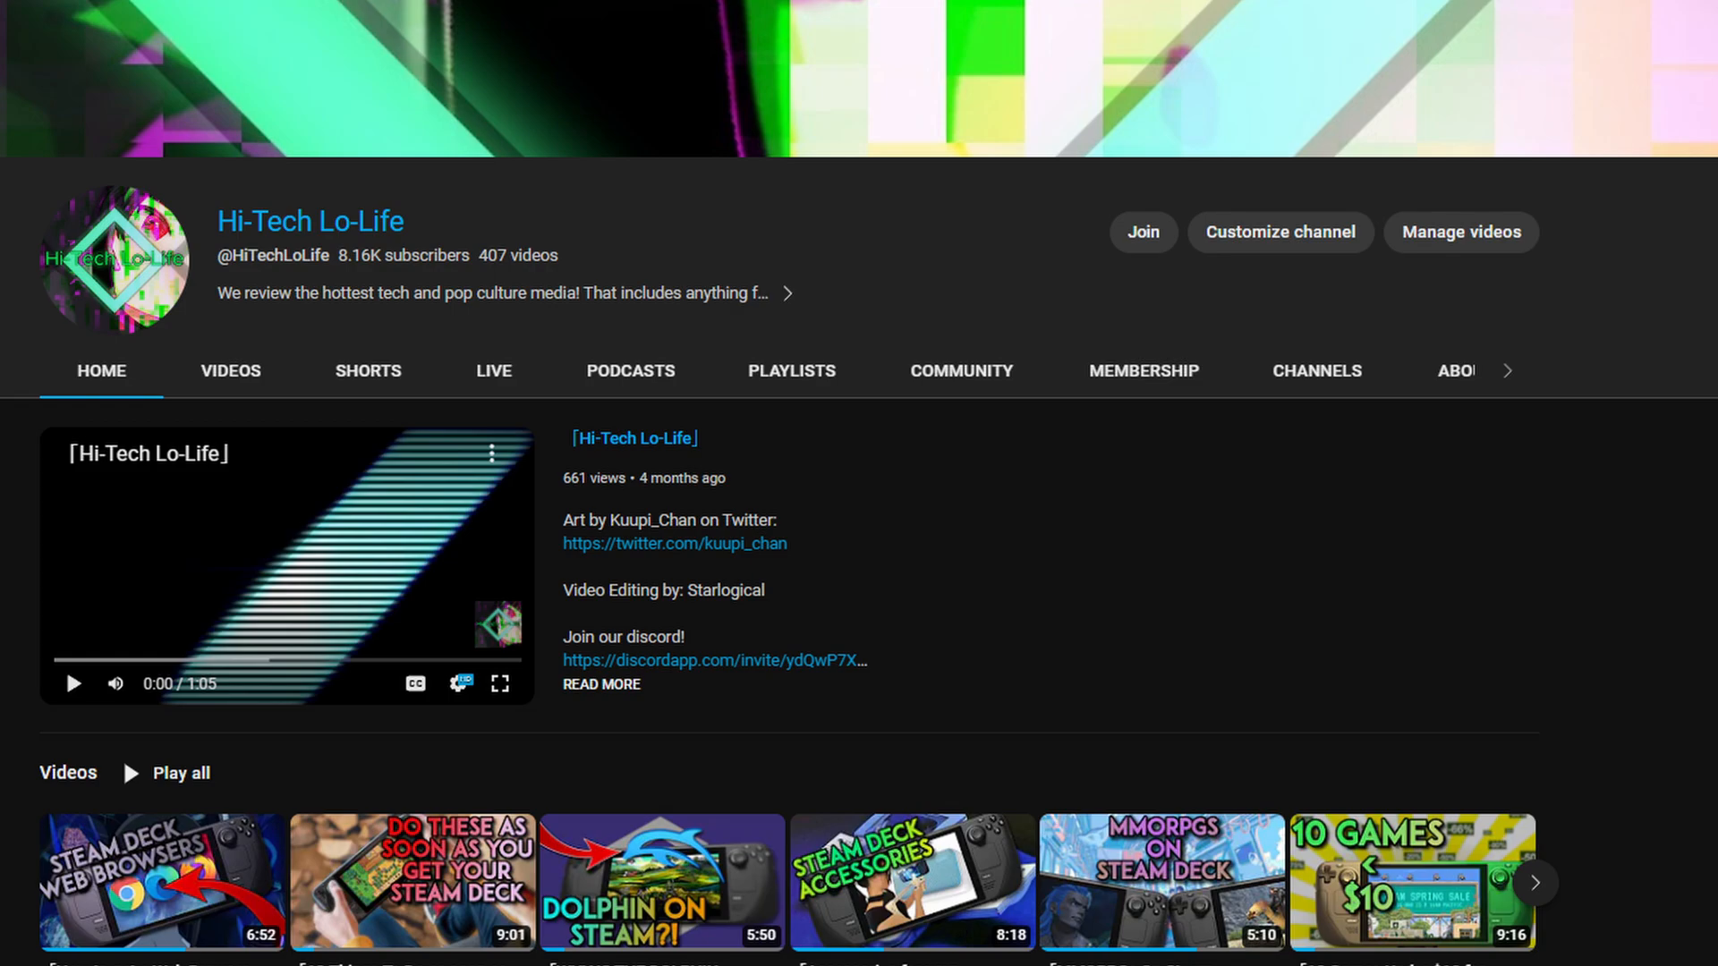
pyautogui.scroll(-3)
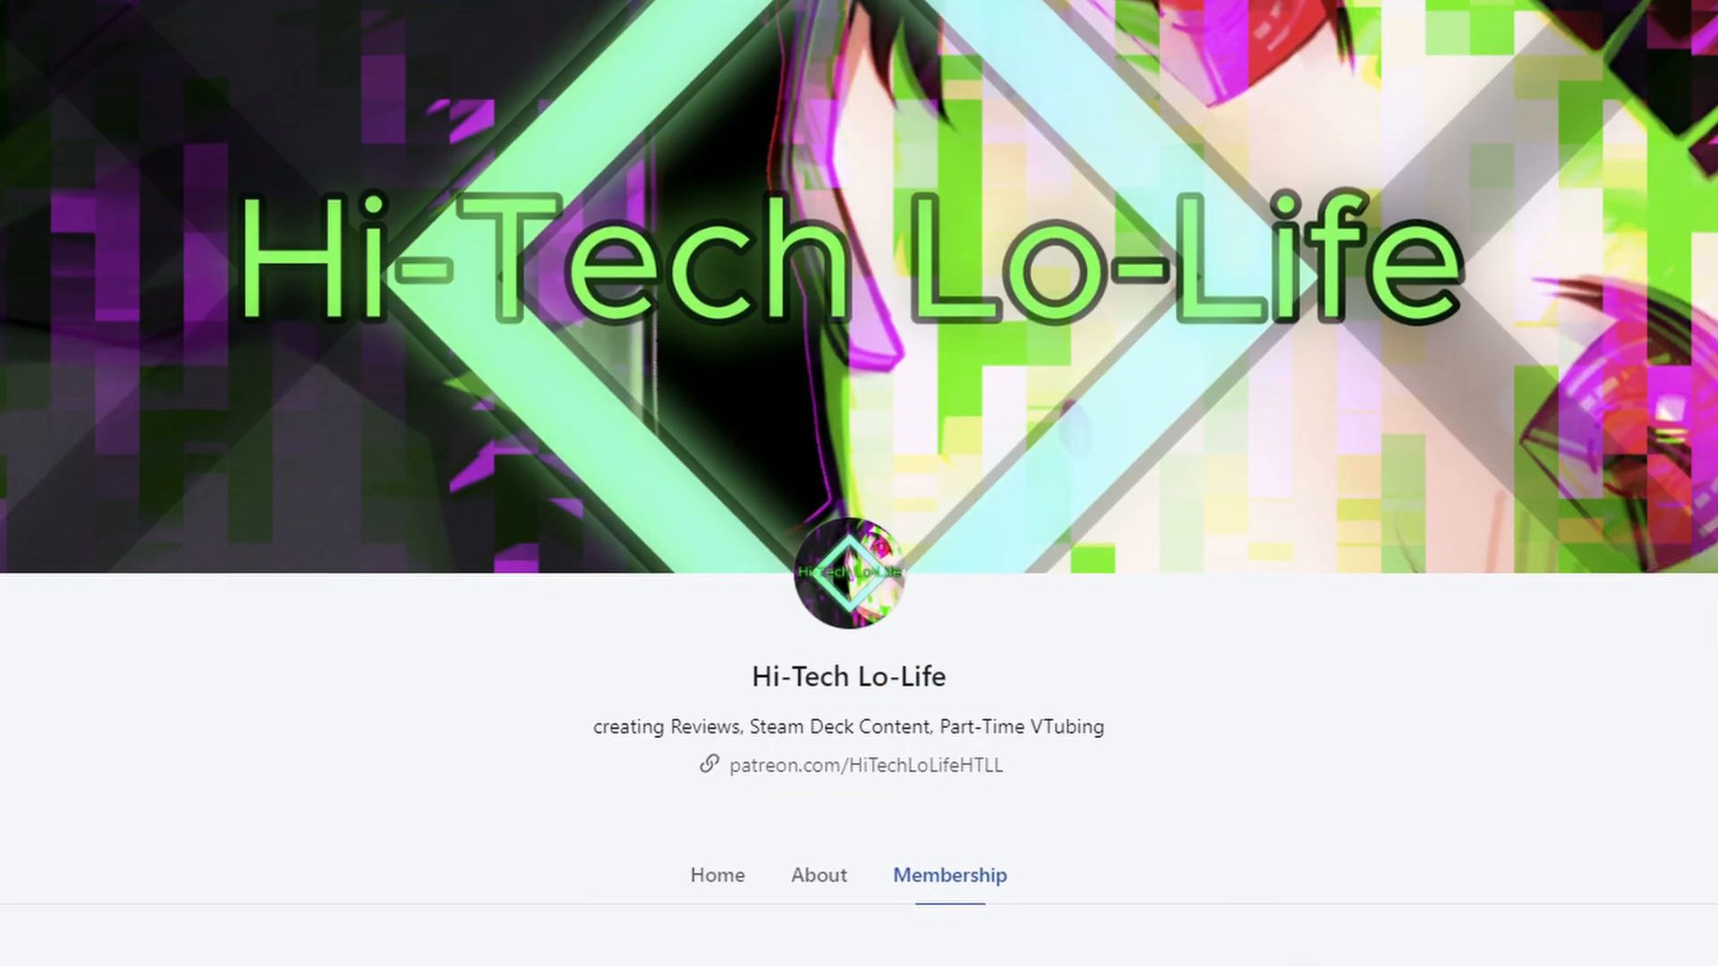
pyautogui.scroll(-3)
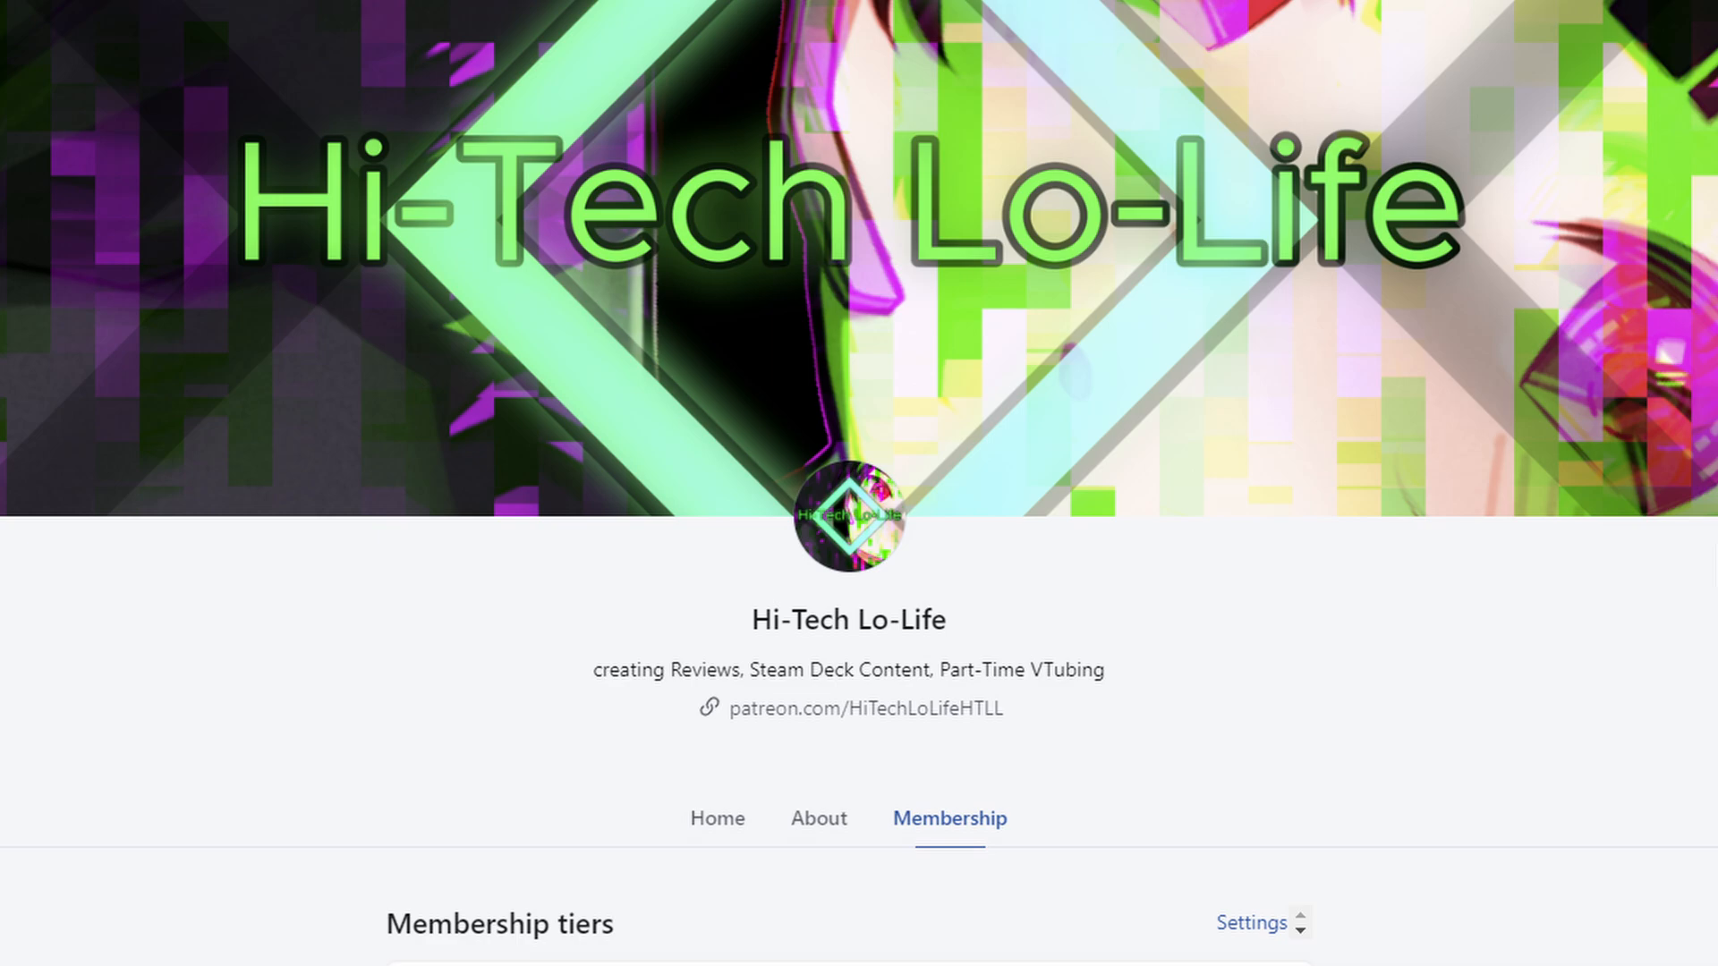
pyautogui.scroll(-3)
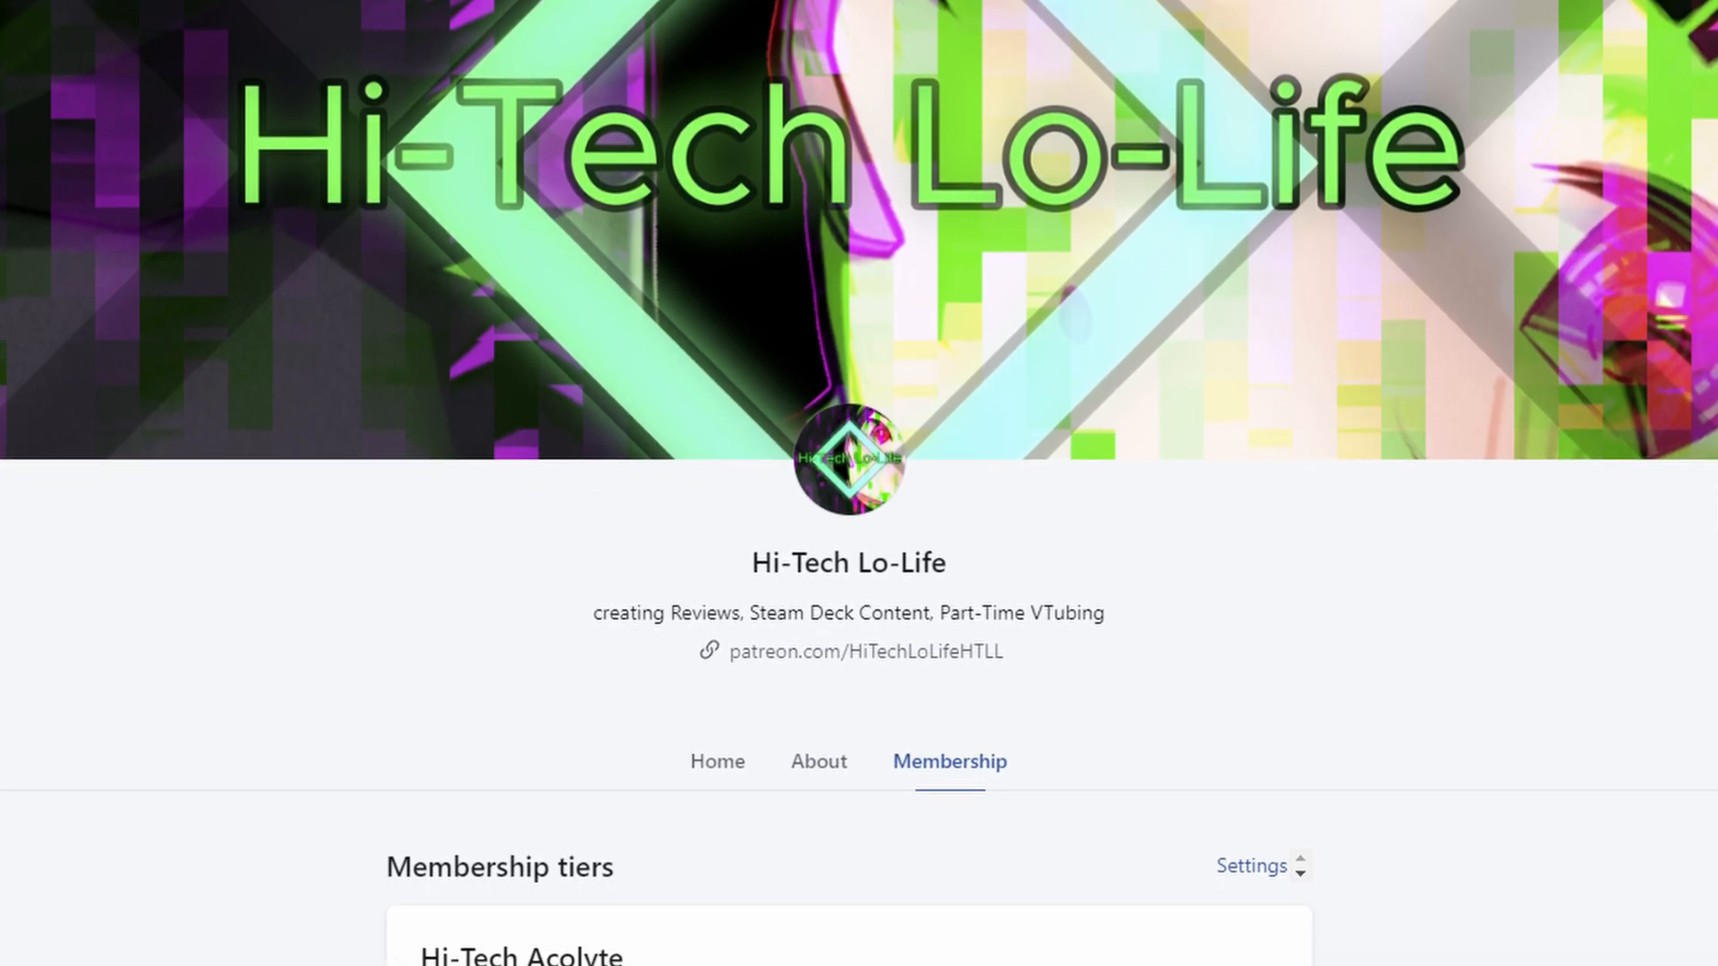